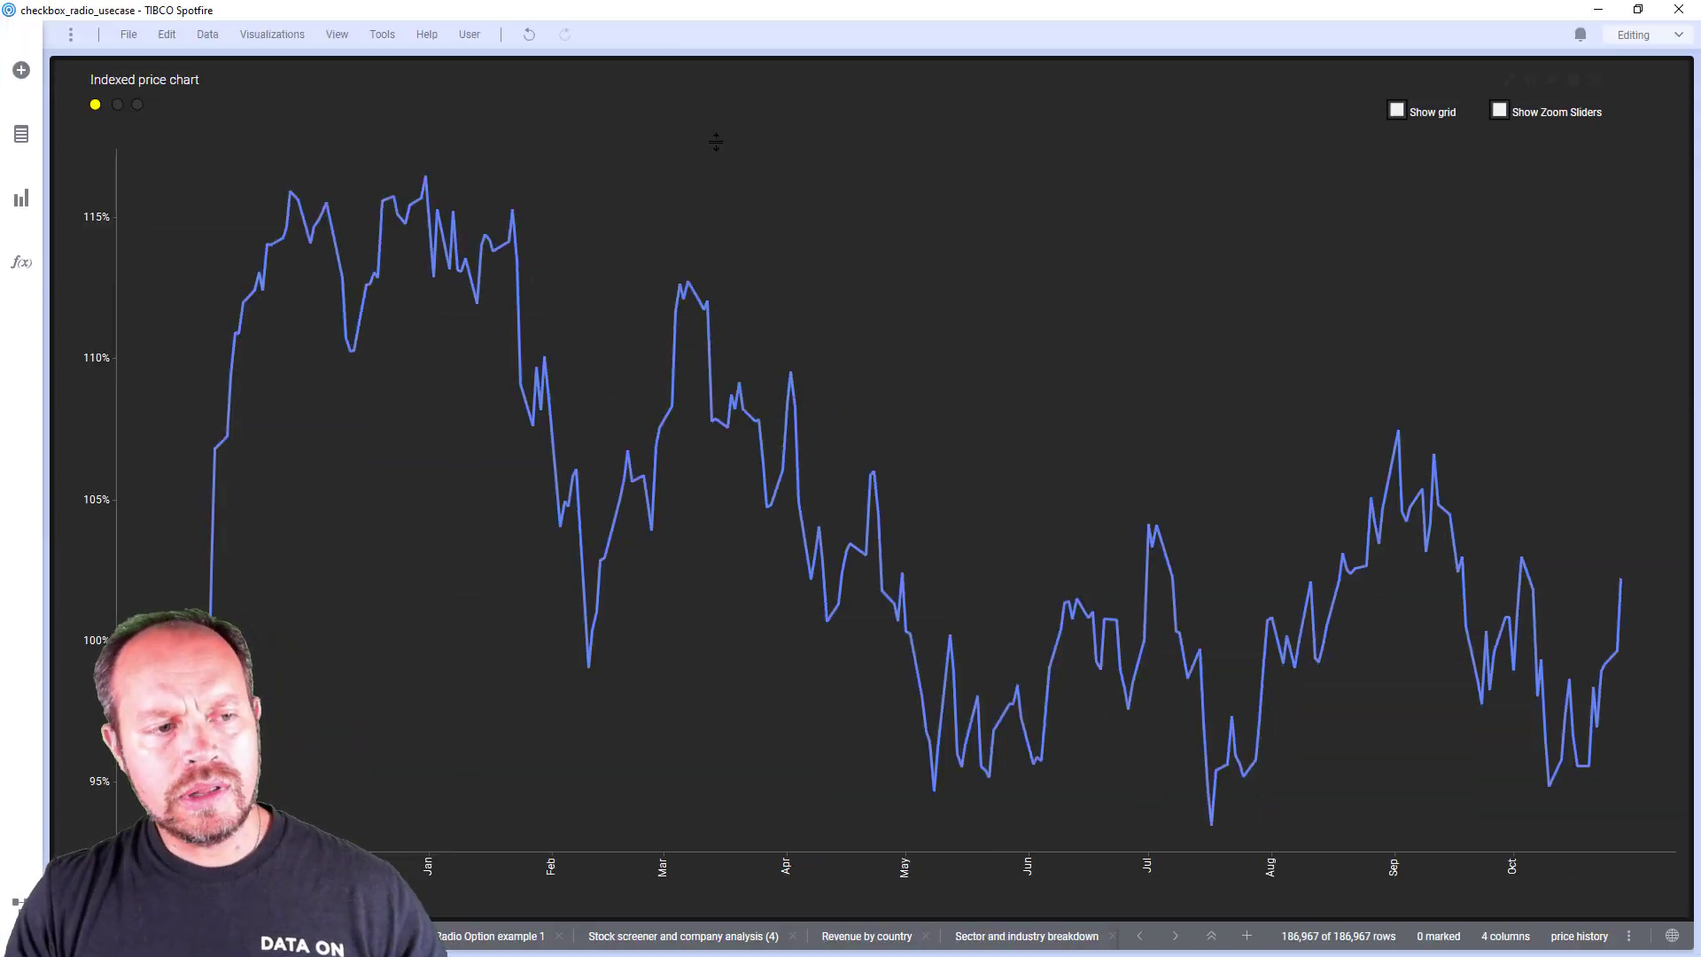
mouse_move(556, 313)
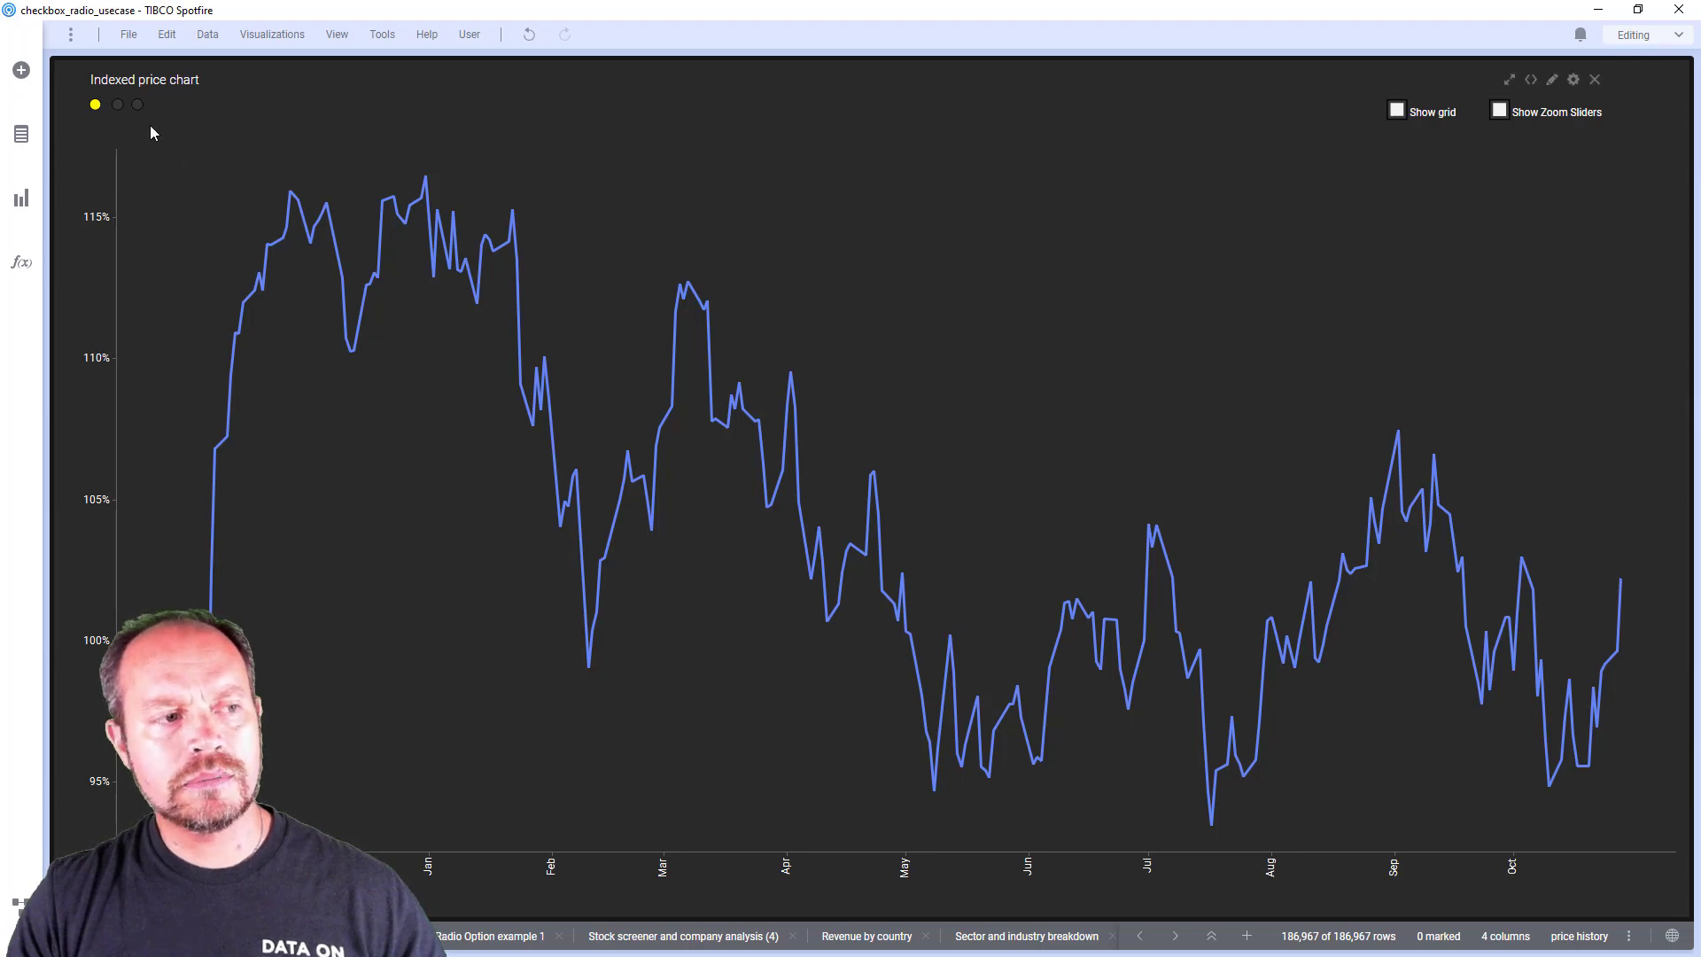
mouse_move(1363, 259)
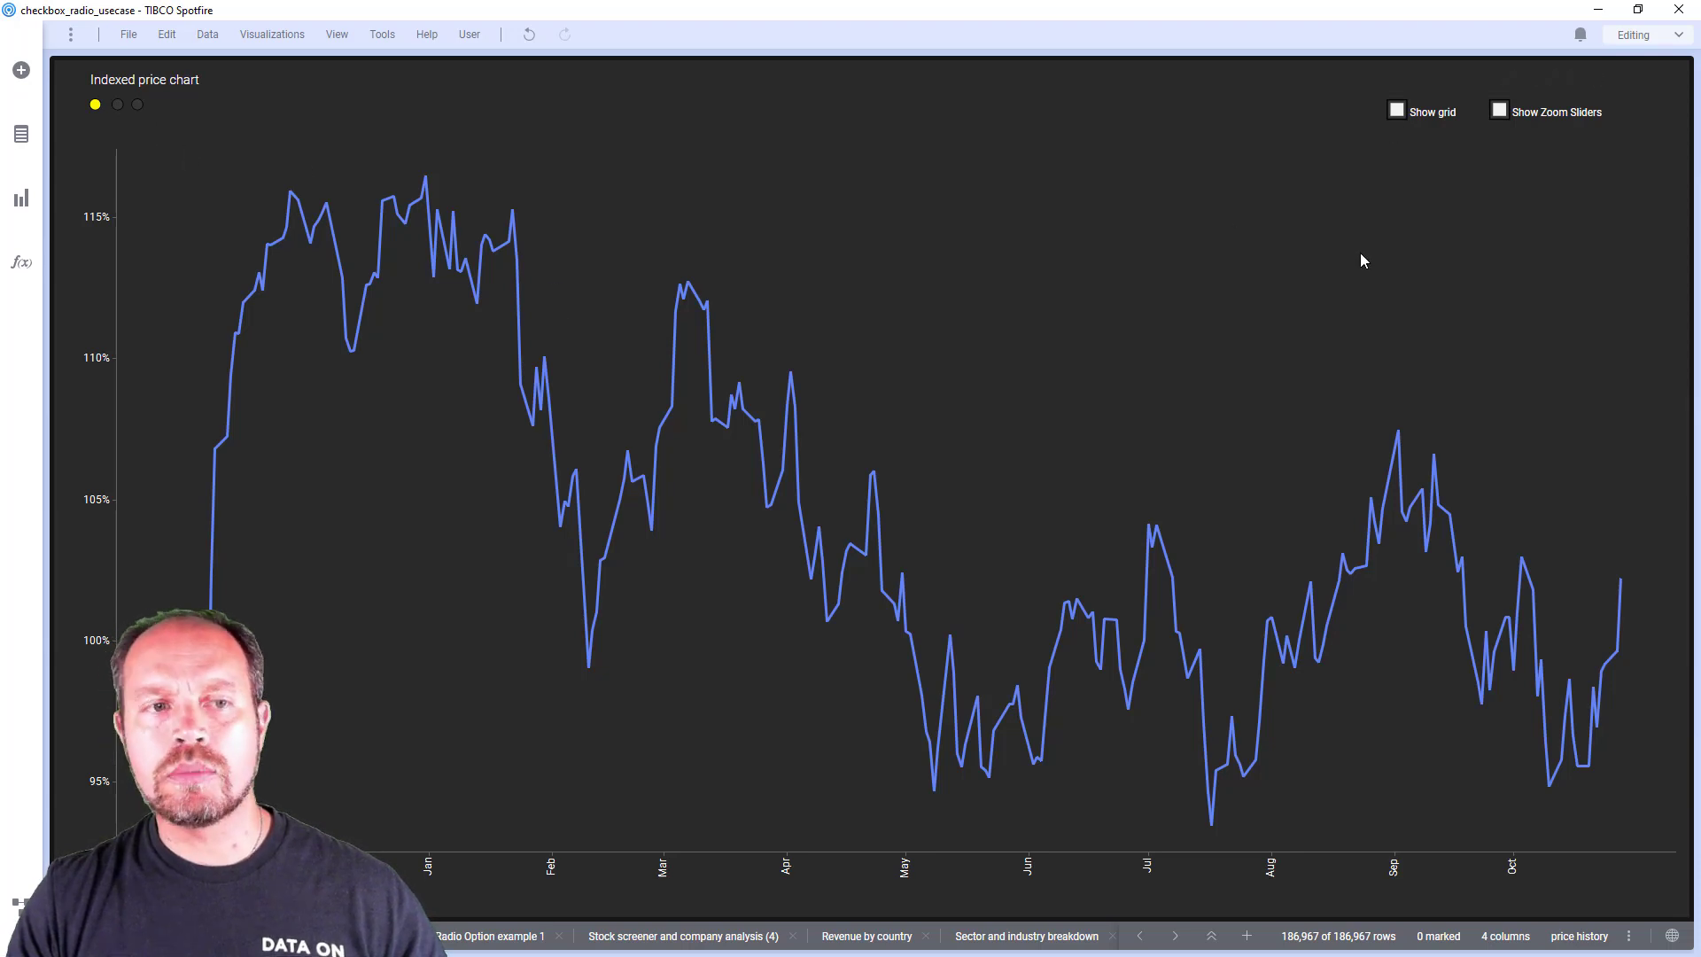
Try gridlines and zoom sliders on the price chart, then cycle to the Calendar Quarter EPS estimates chart
click(1396, 109)
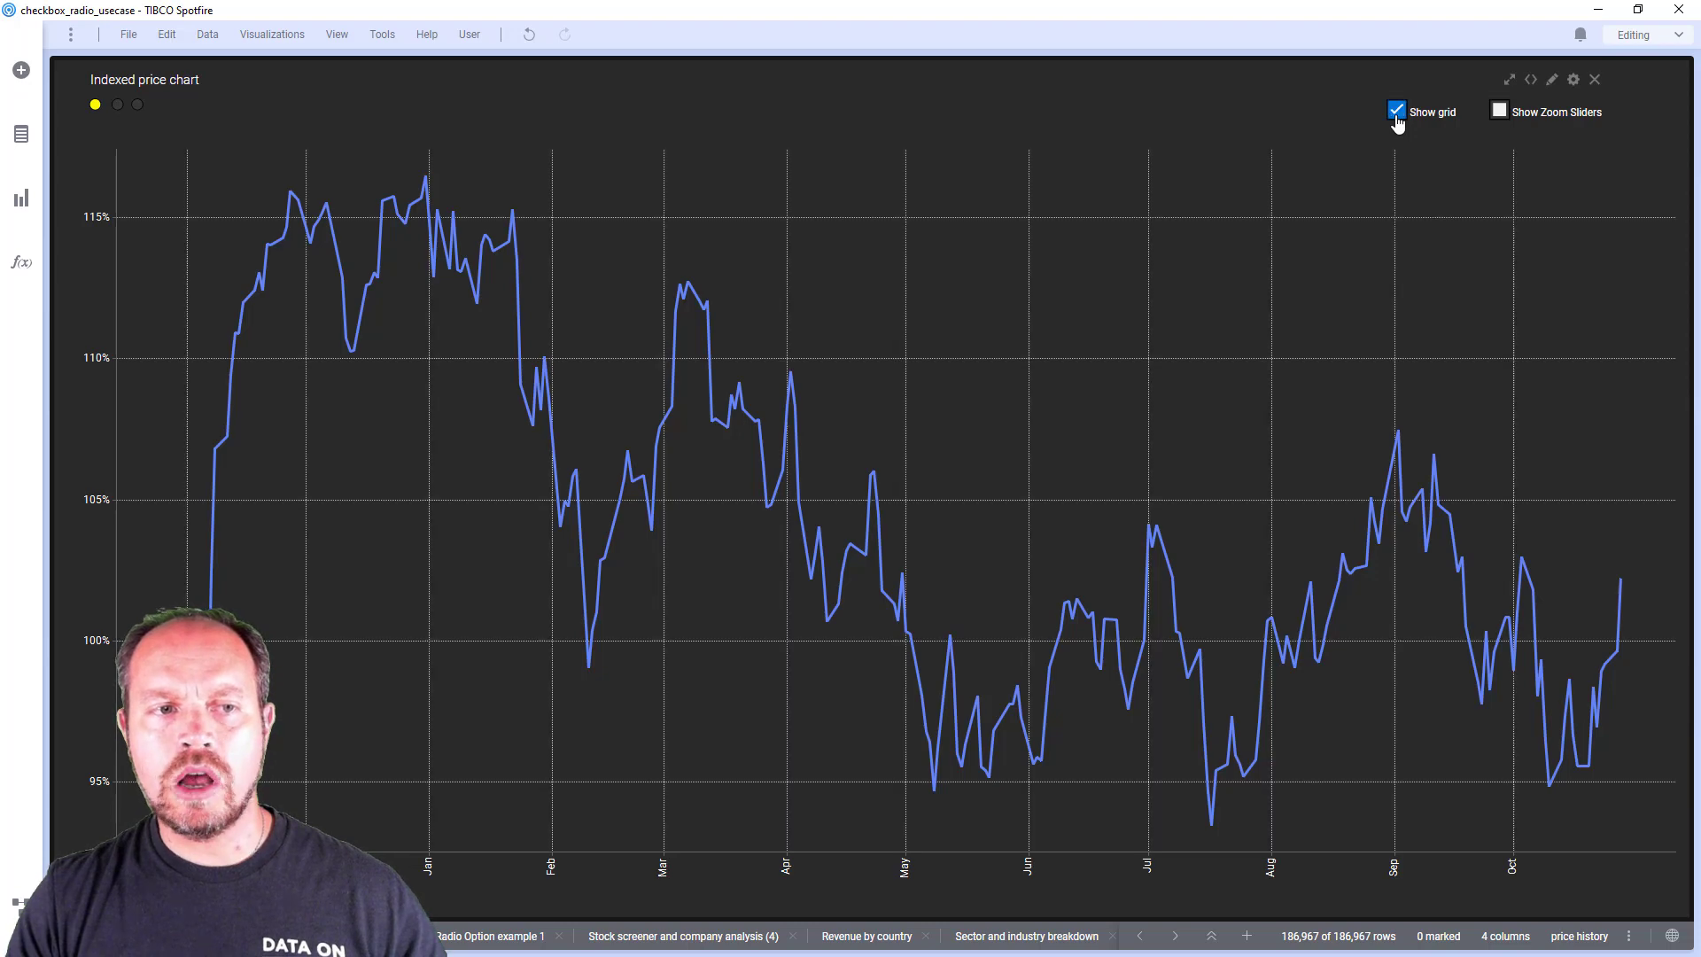
mouse_move(1498, 115)
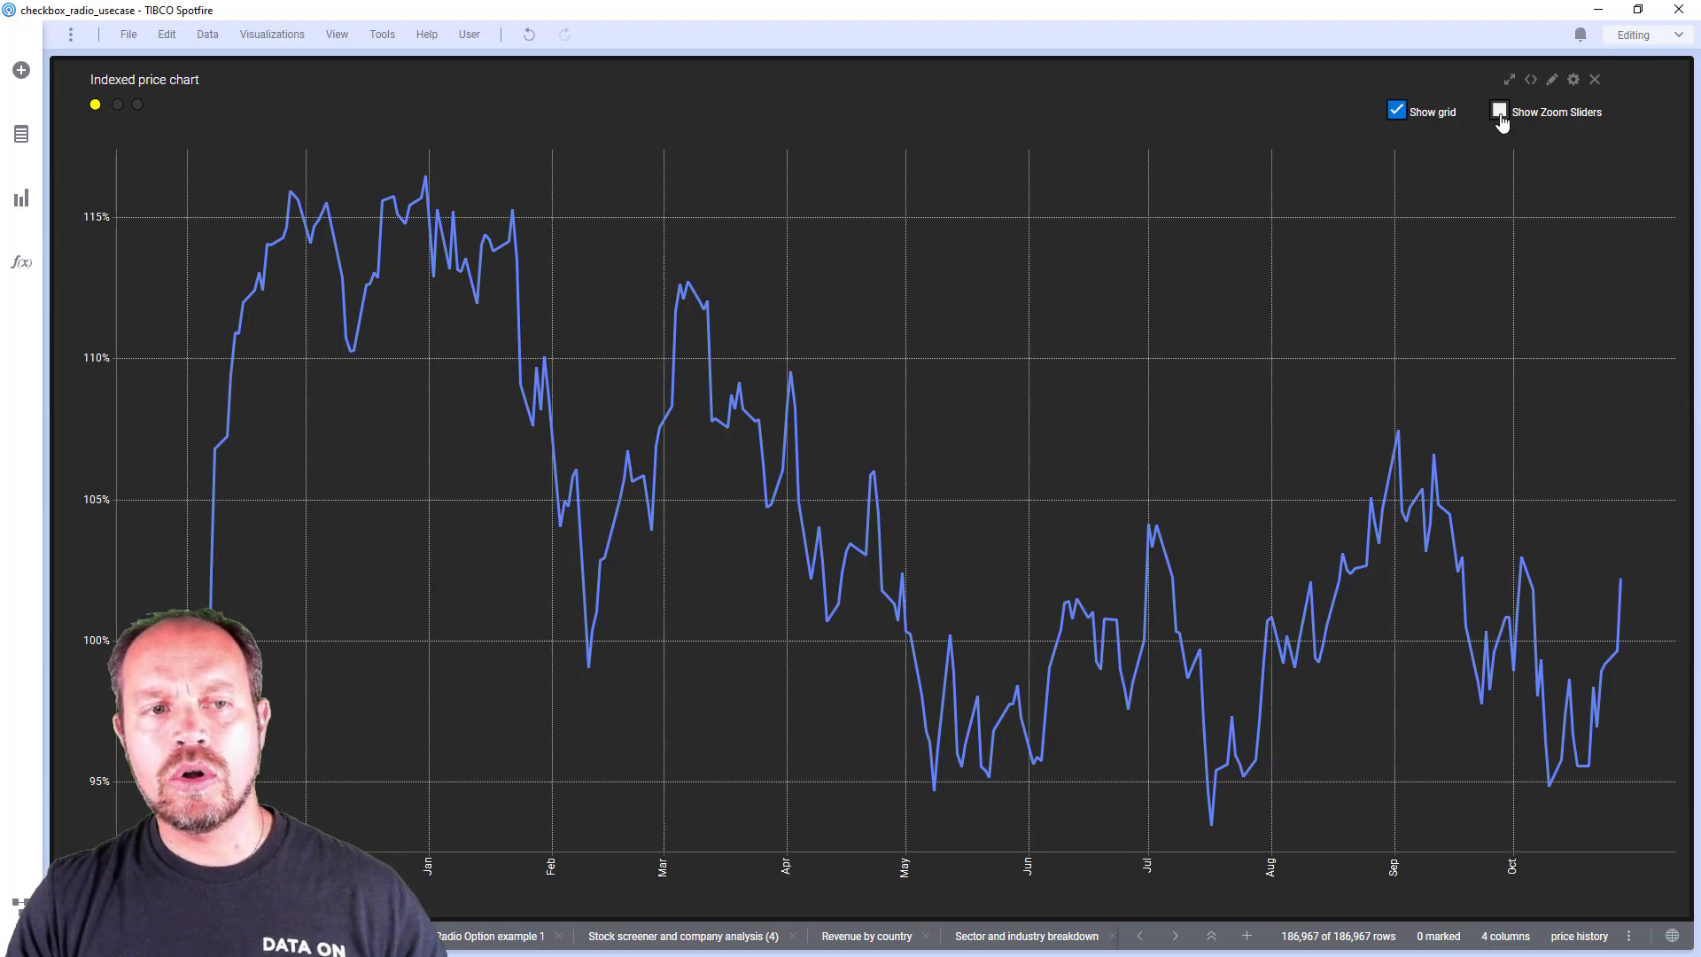
click(1498, 112)
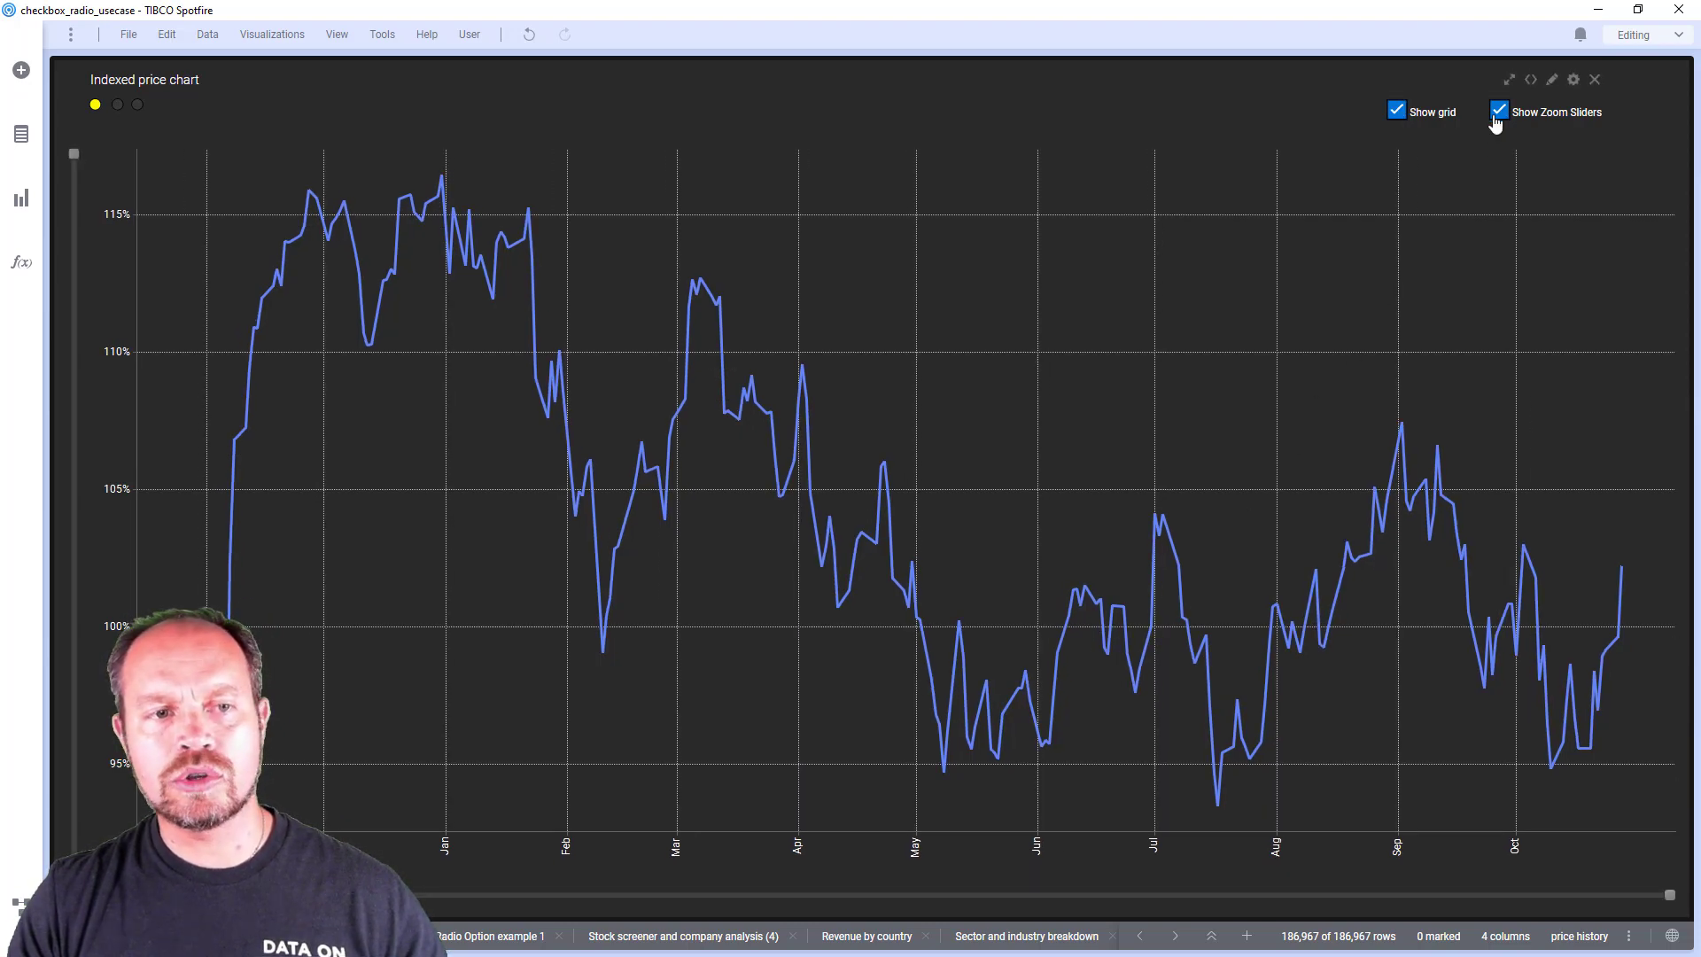
click(1498, 111)
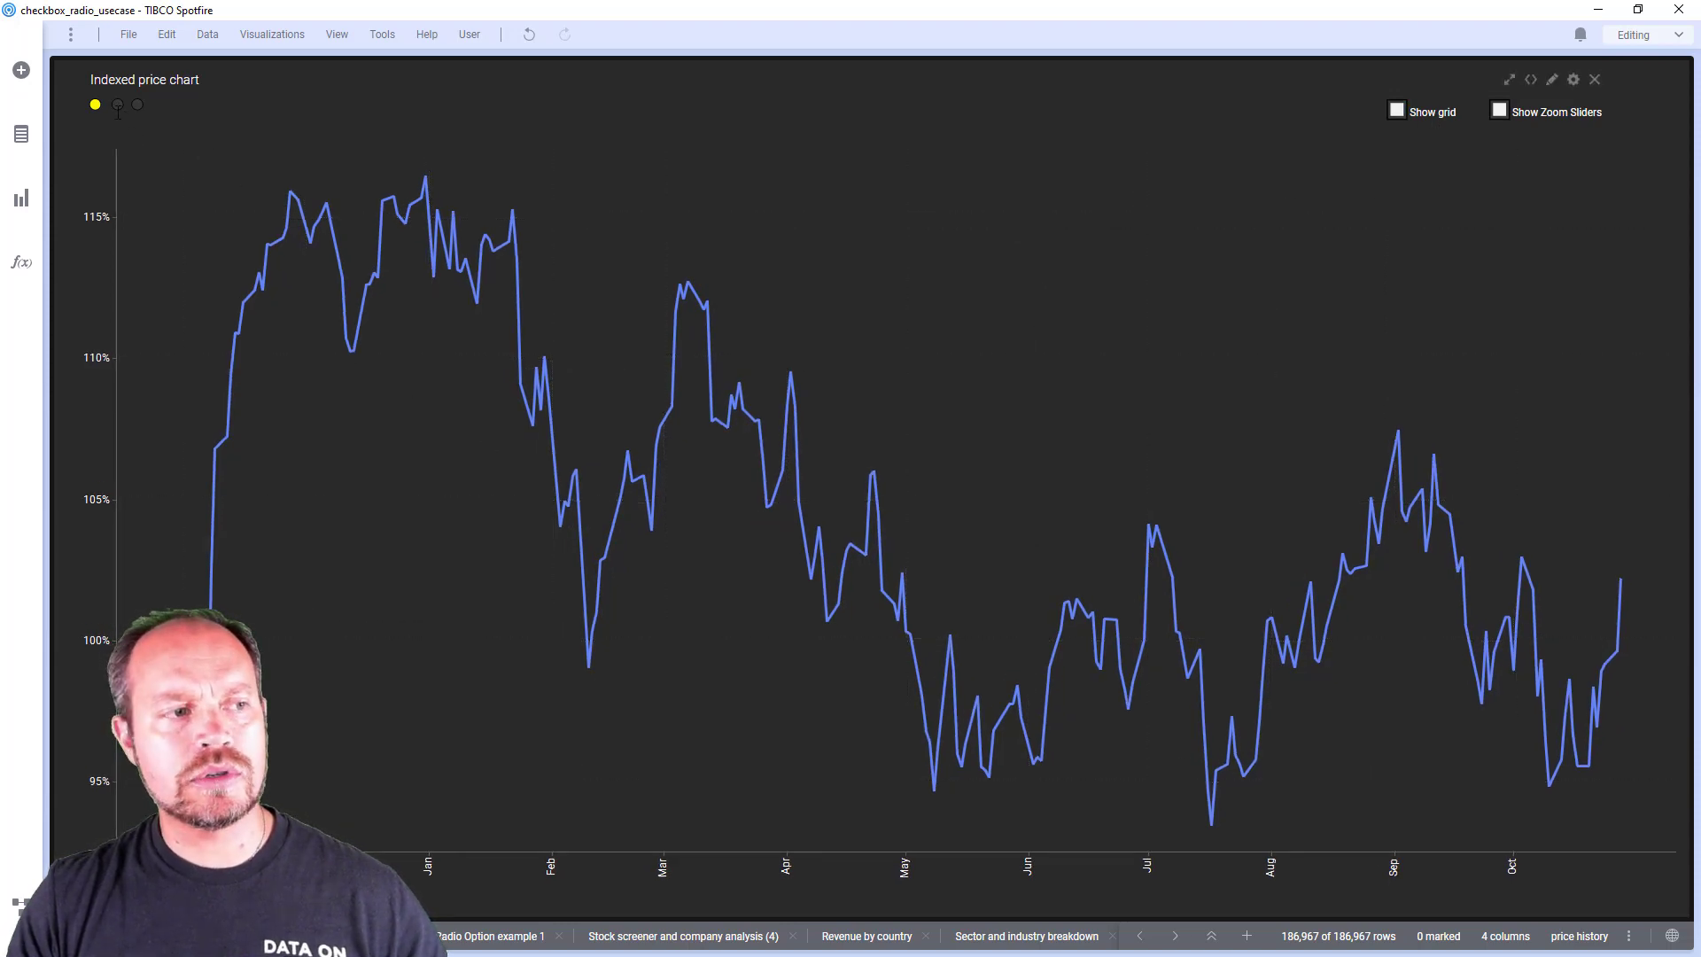
click(117, 105)
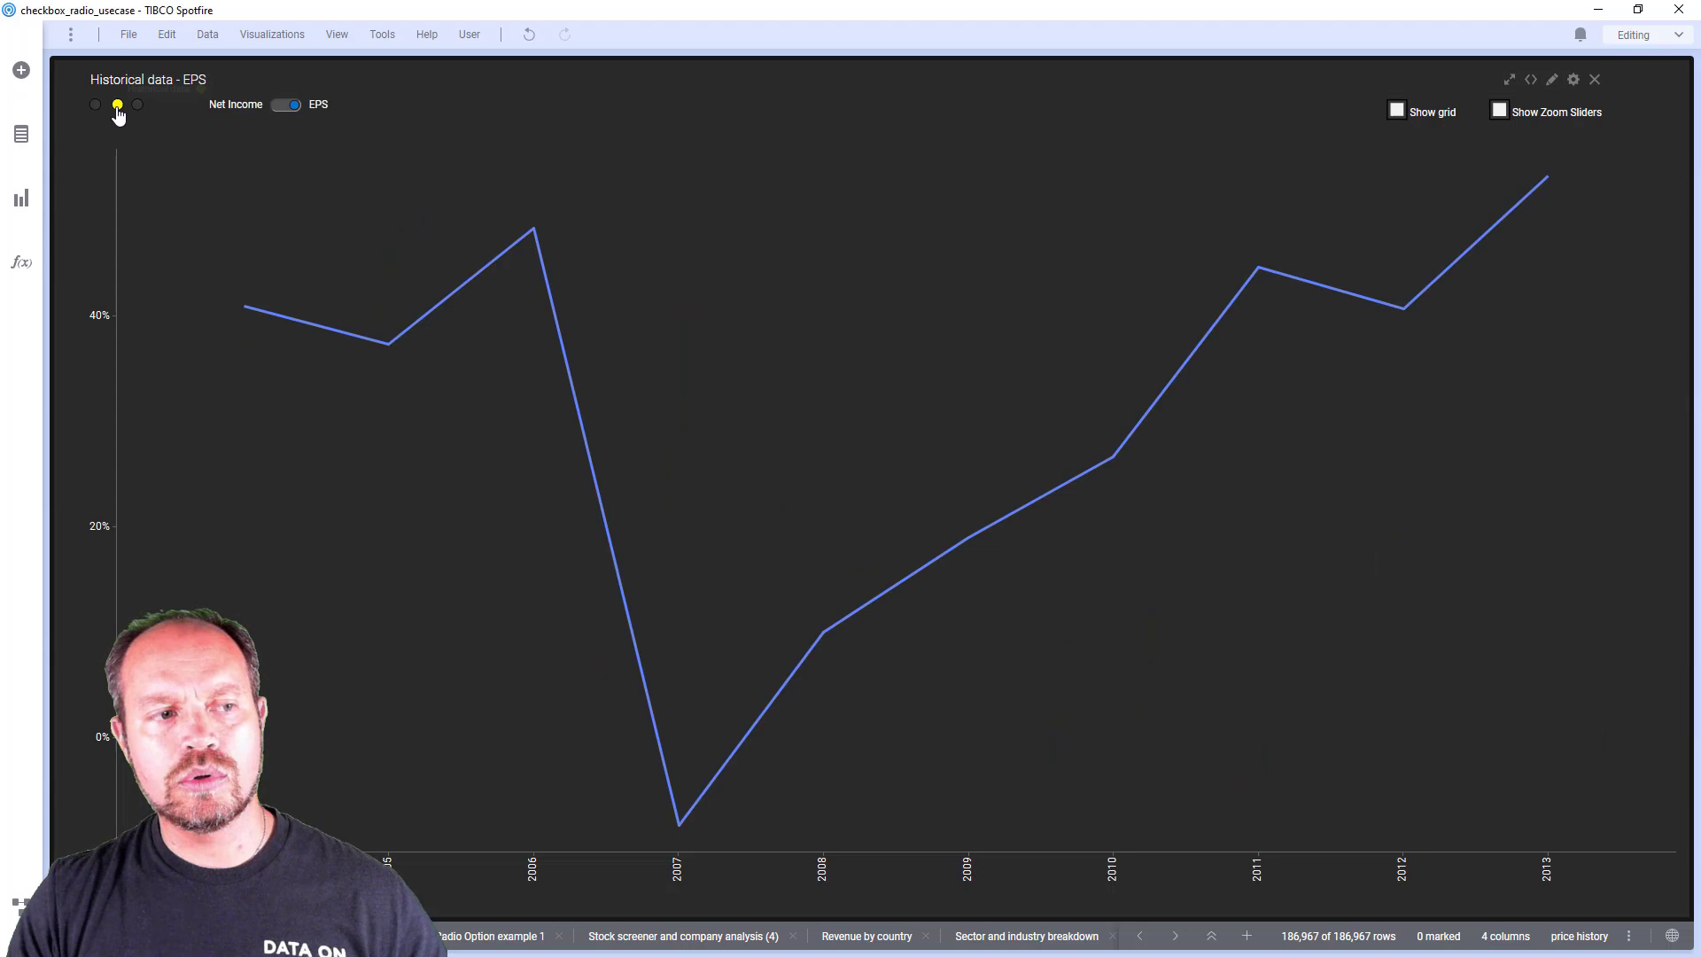
mouse_move(162, 166)
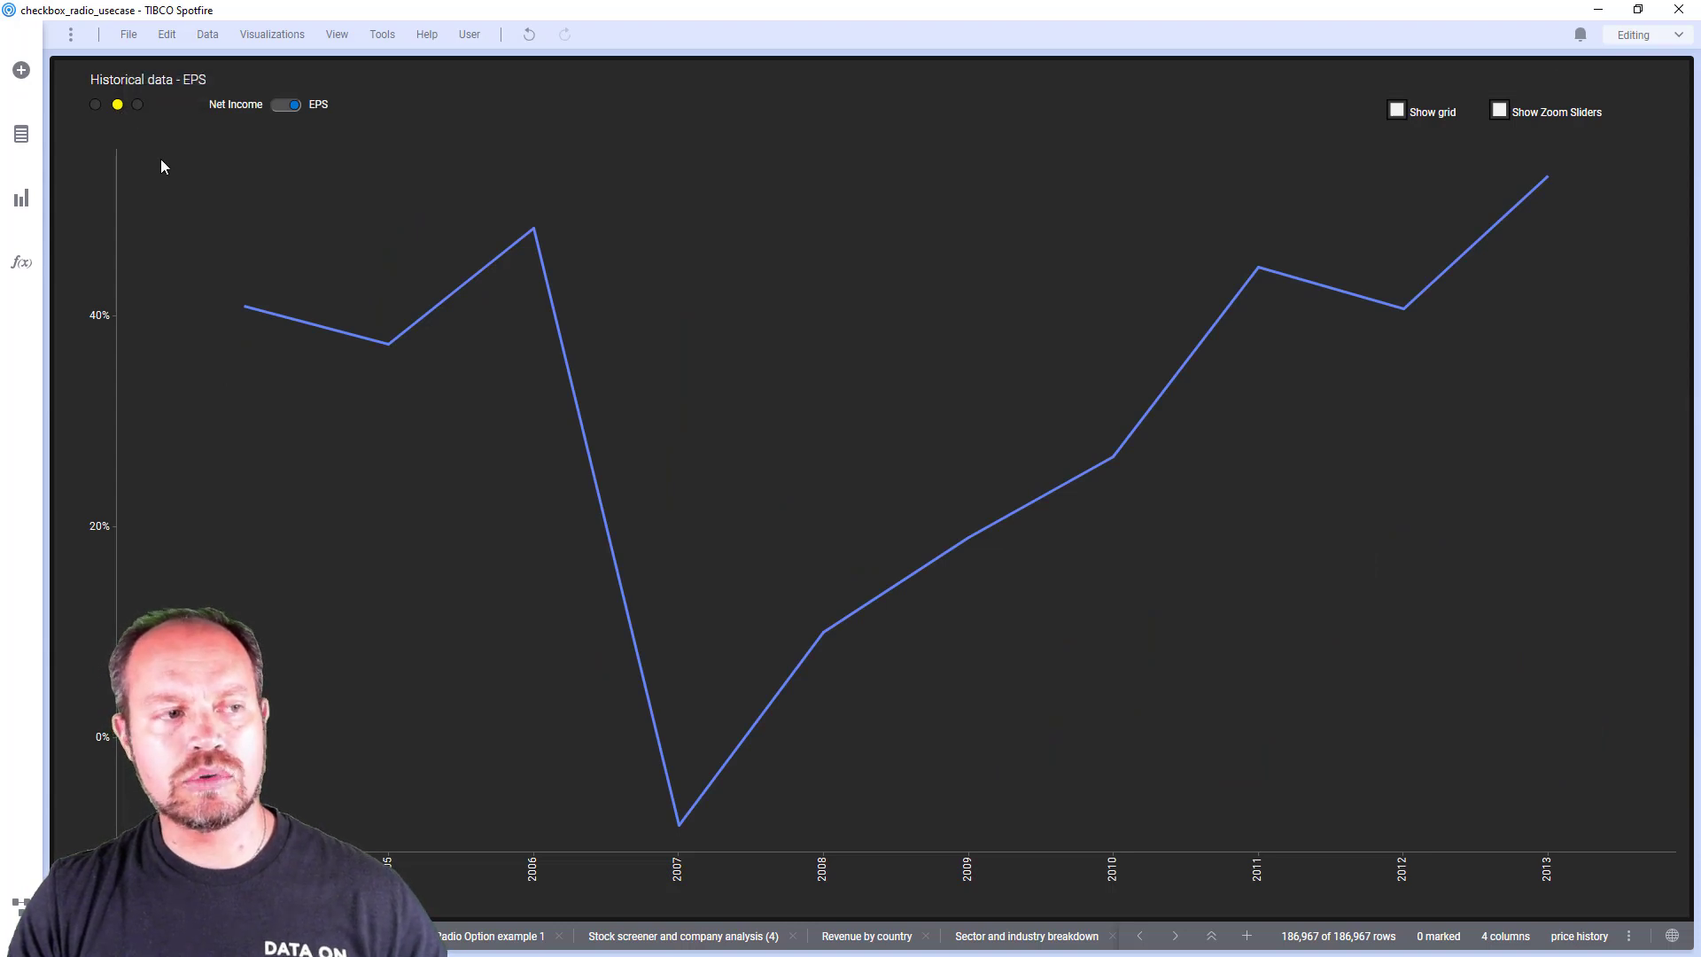
click(139, 104)
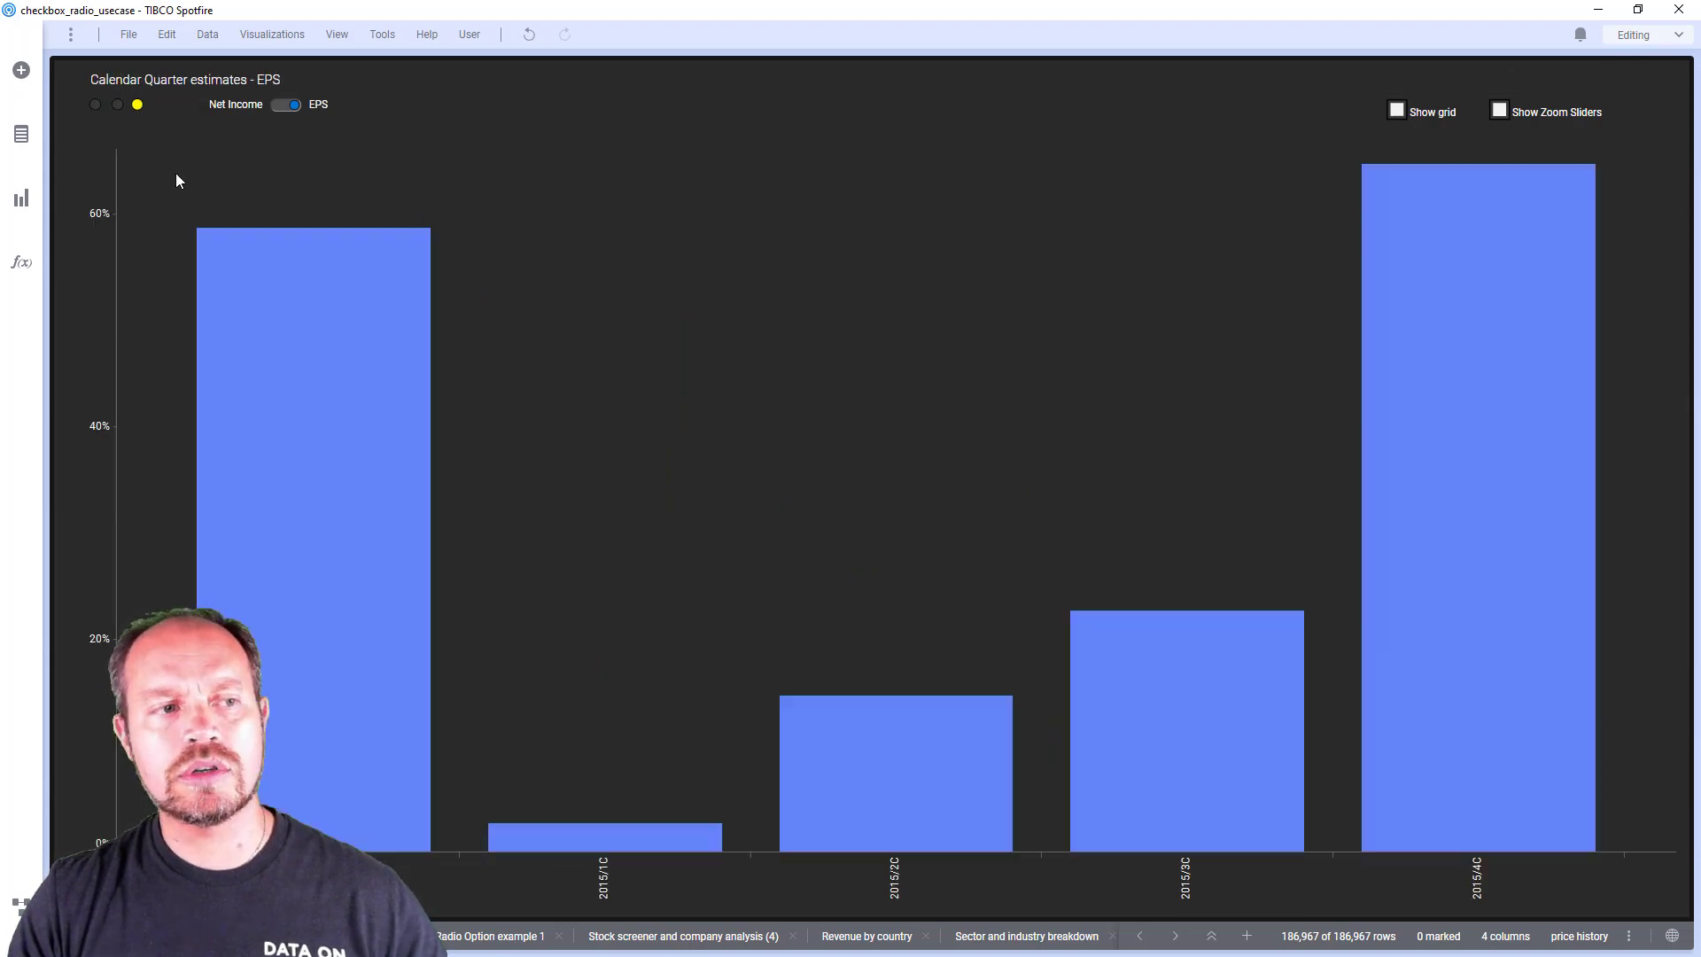
mouse_move(320, 272)
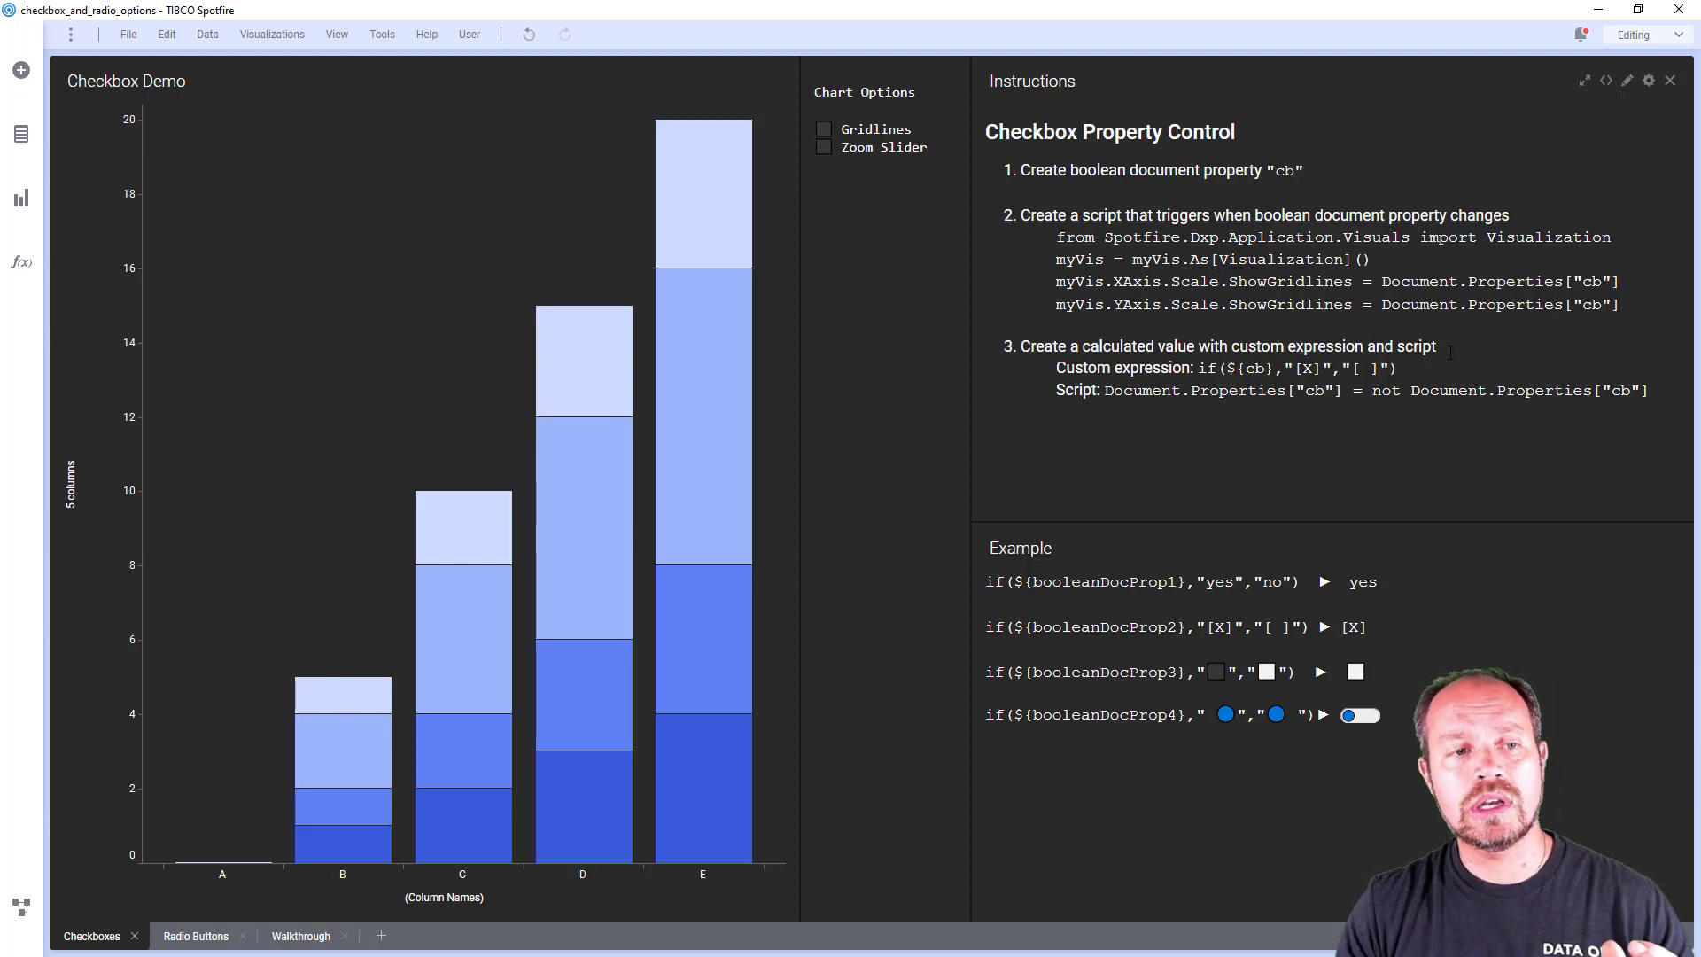
Toggle the example boolean properties on the Checkboxes page, including the switch-style example
drag(1055, 281, 1619, 305)
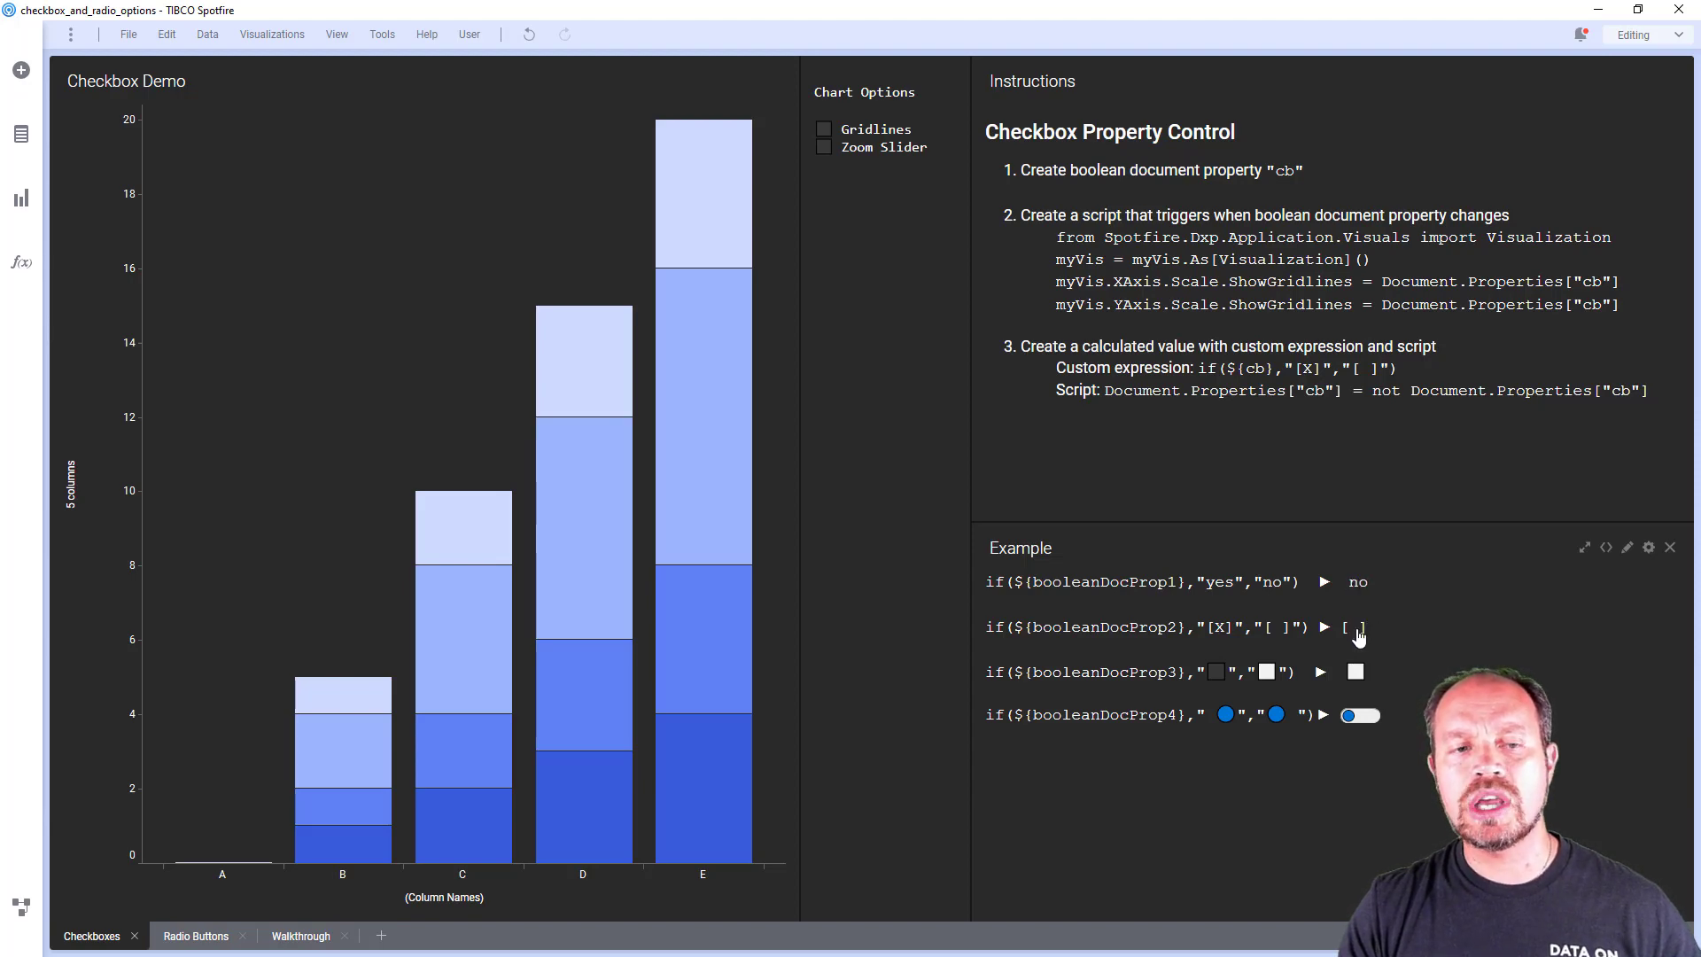
mouse_move(1366, 635)
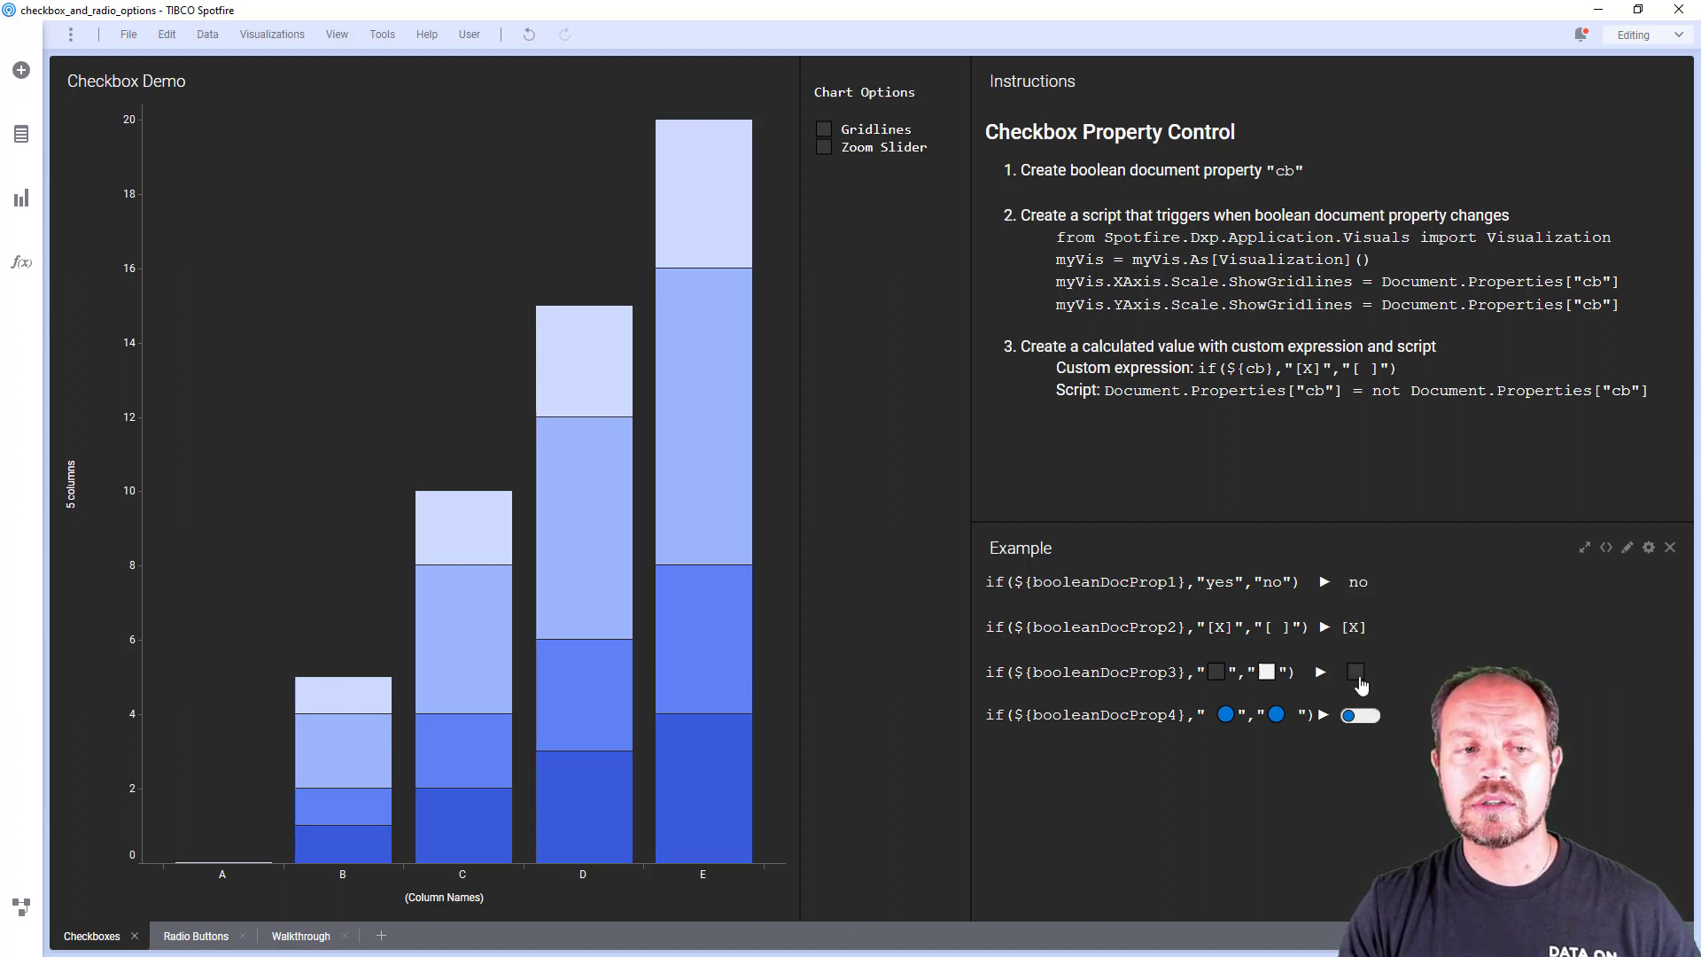
click(1359, 715)
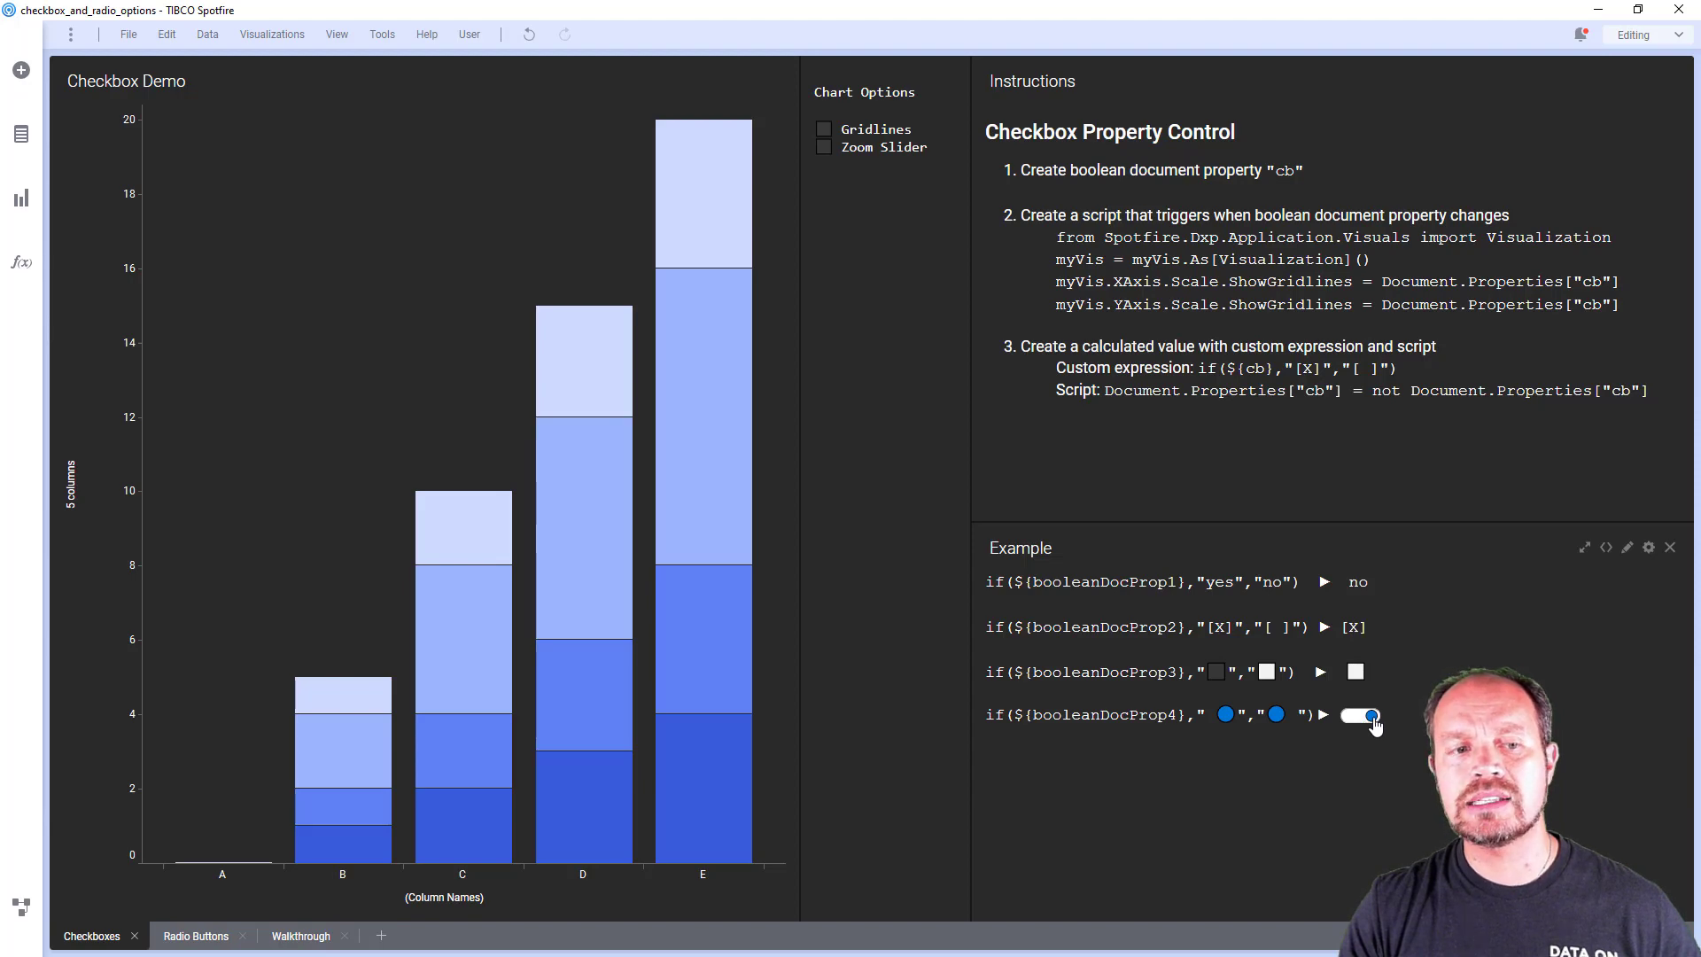
click(1360, 714)
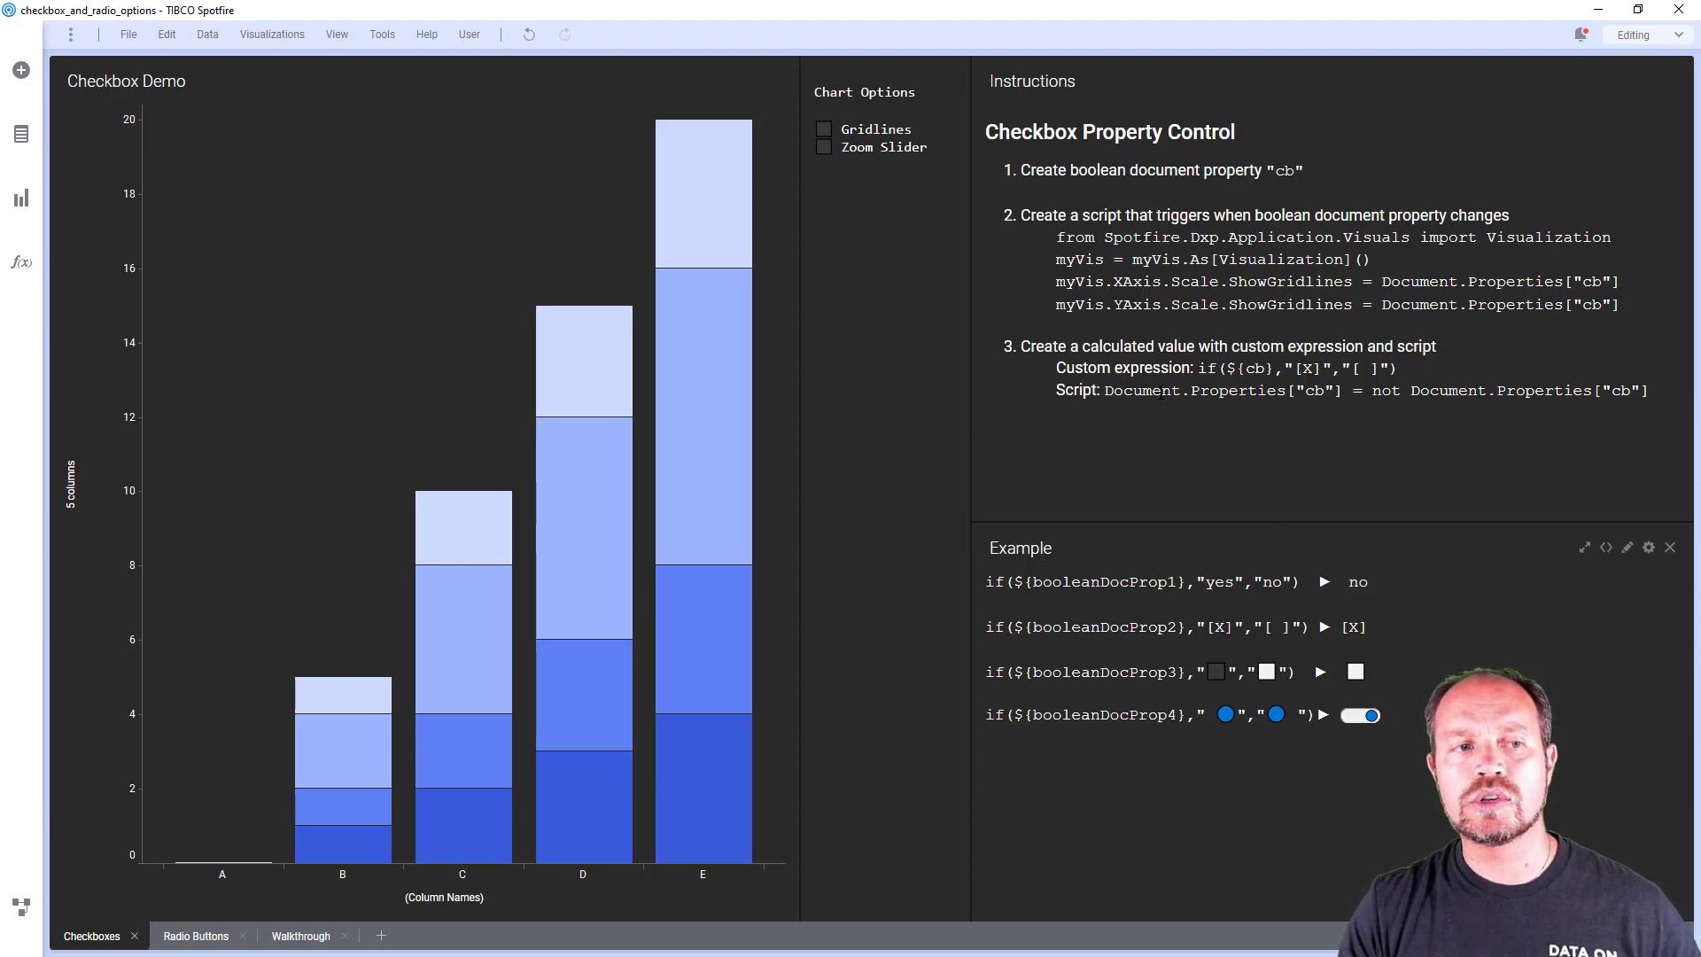
click(202, 935)
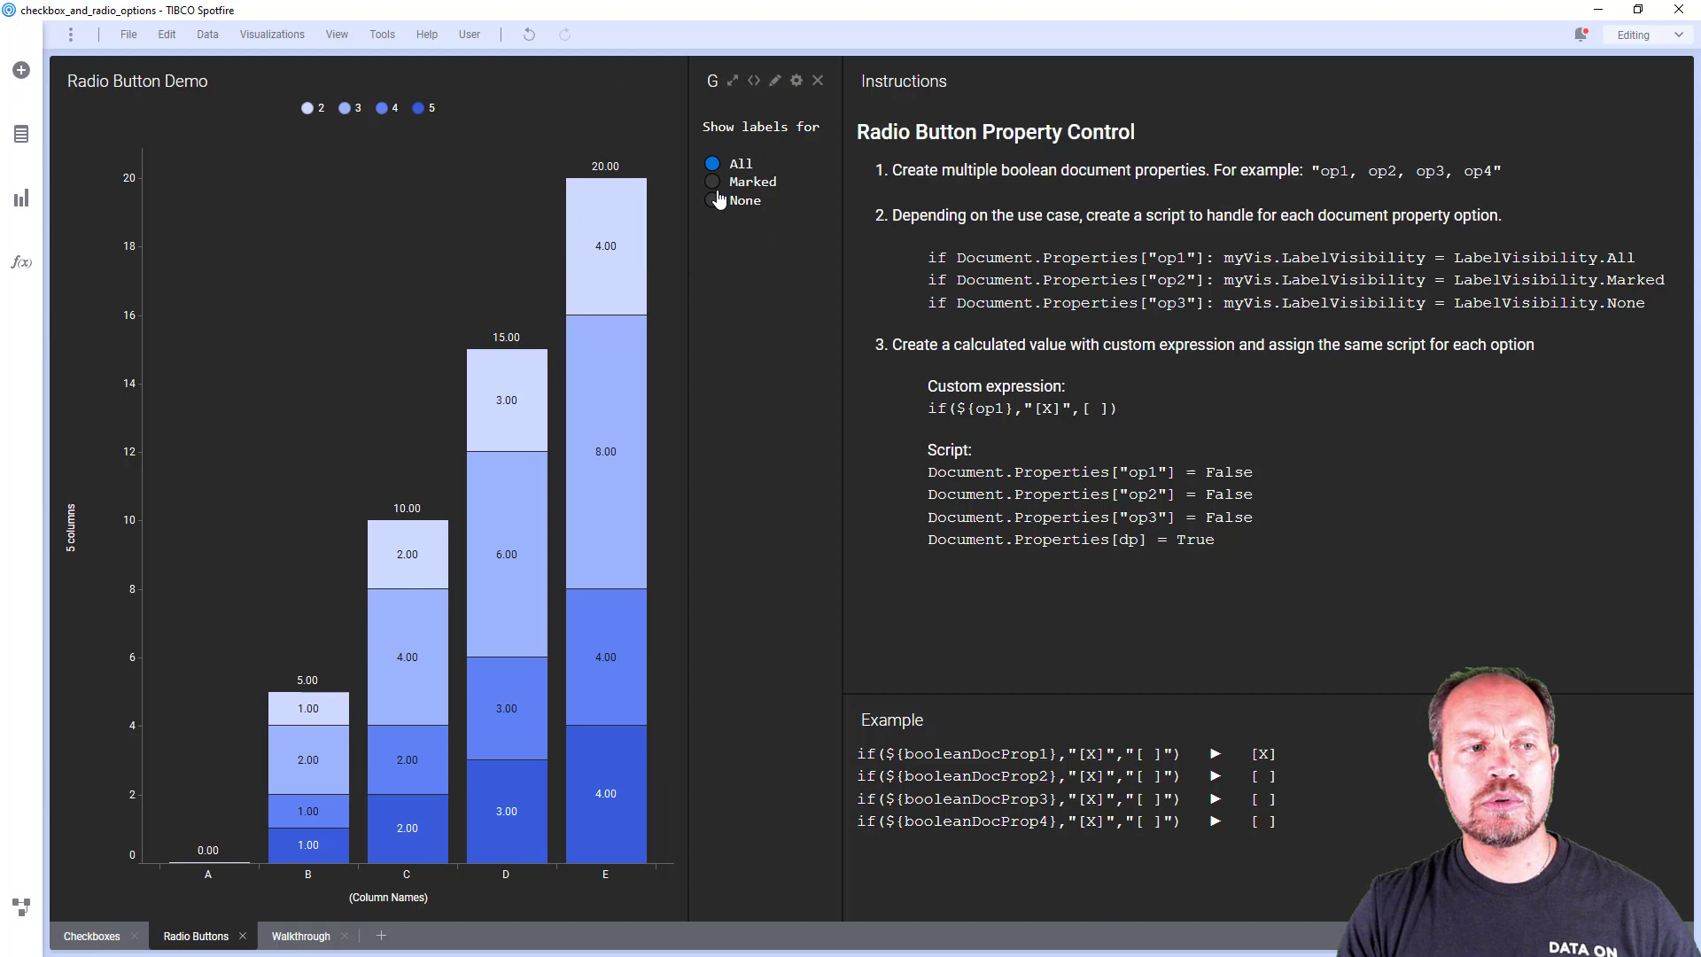
Set Show labels for to Marked, then None, and move to the Walkthrough page
click(712, 181)
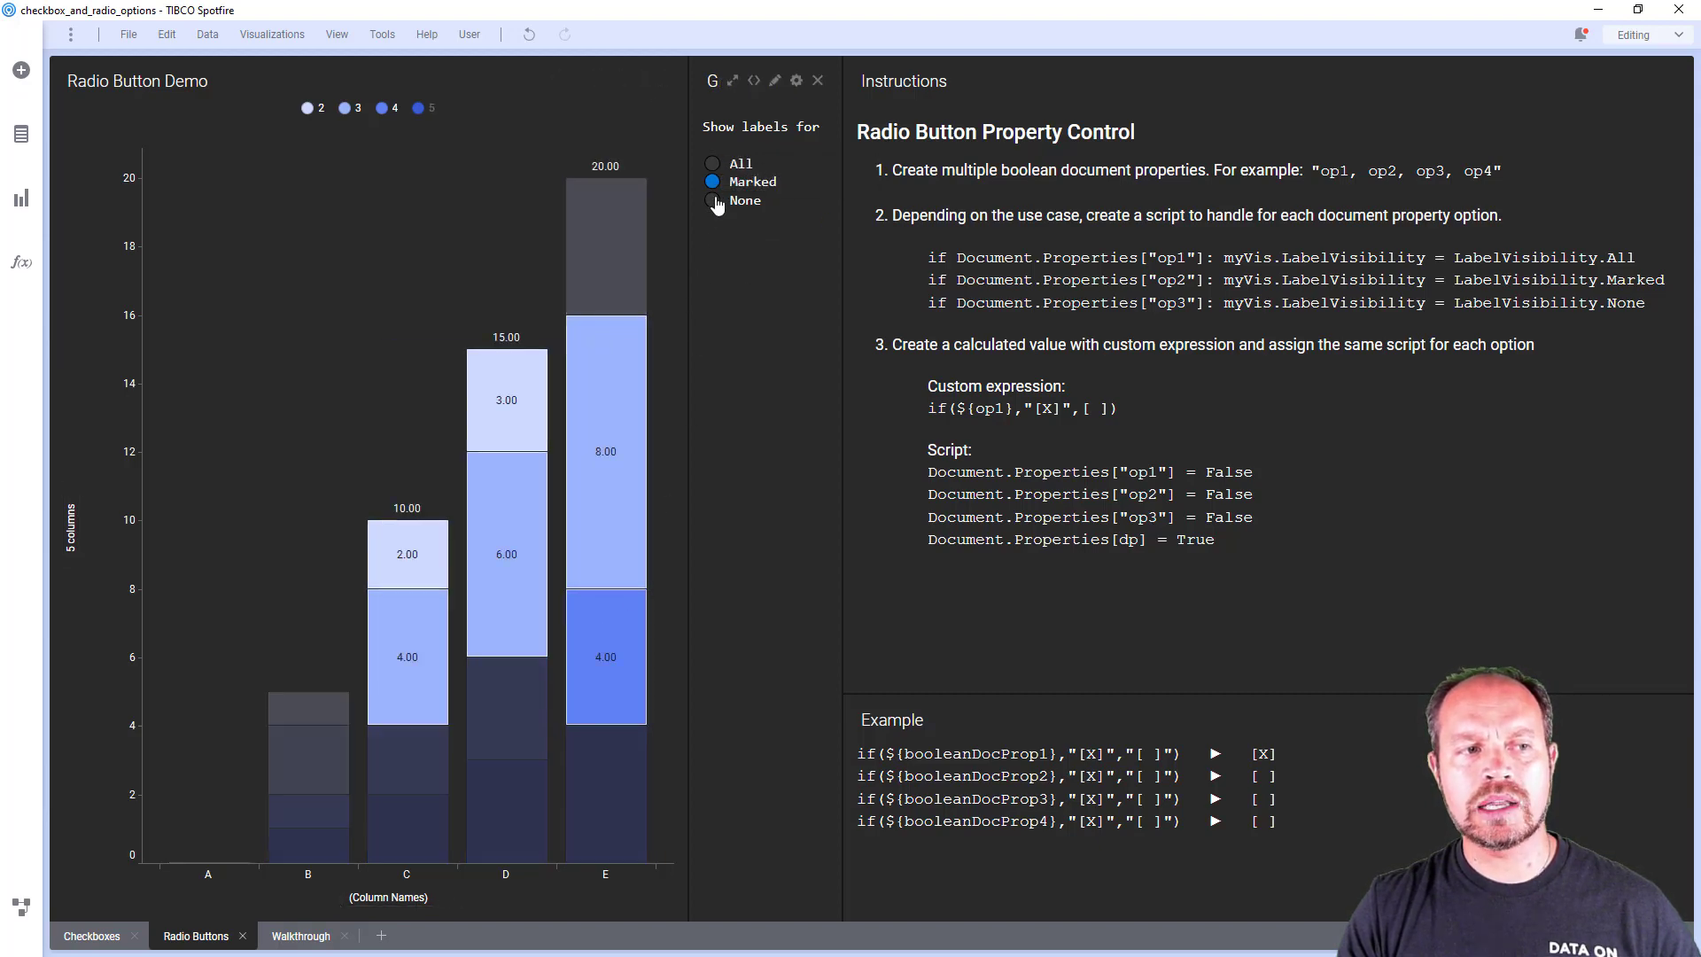
click(712, 200)
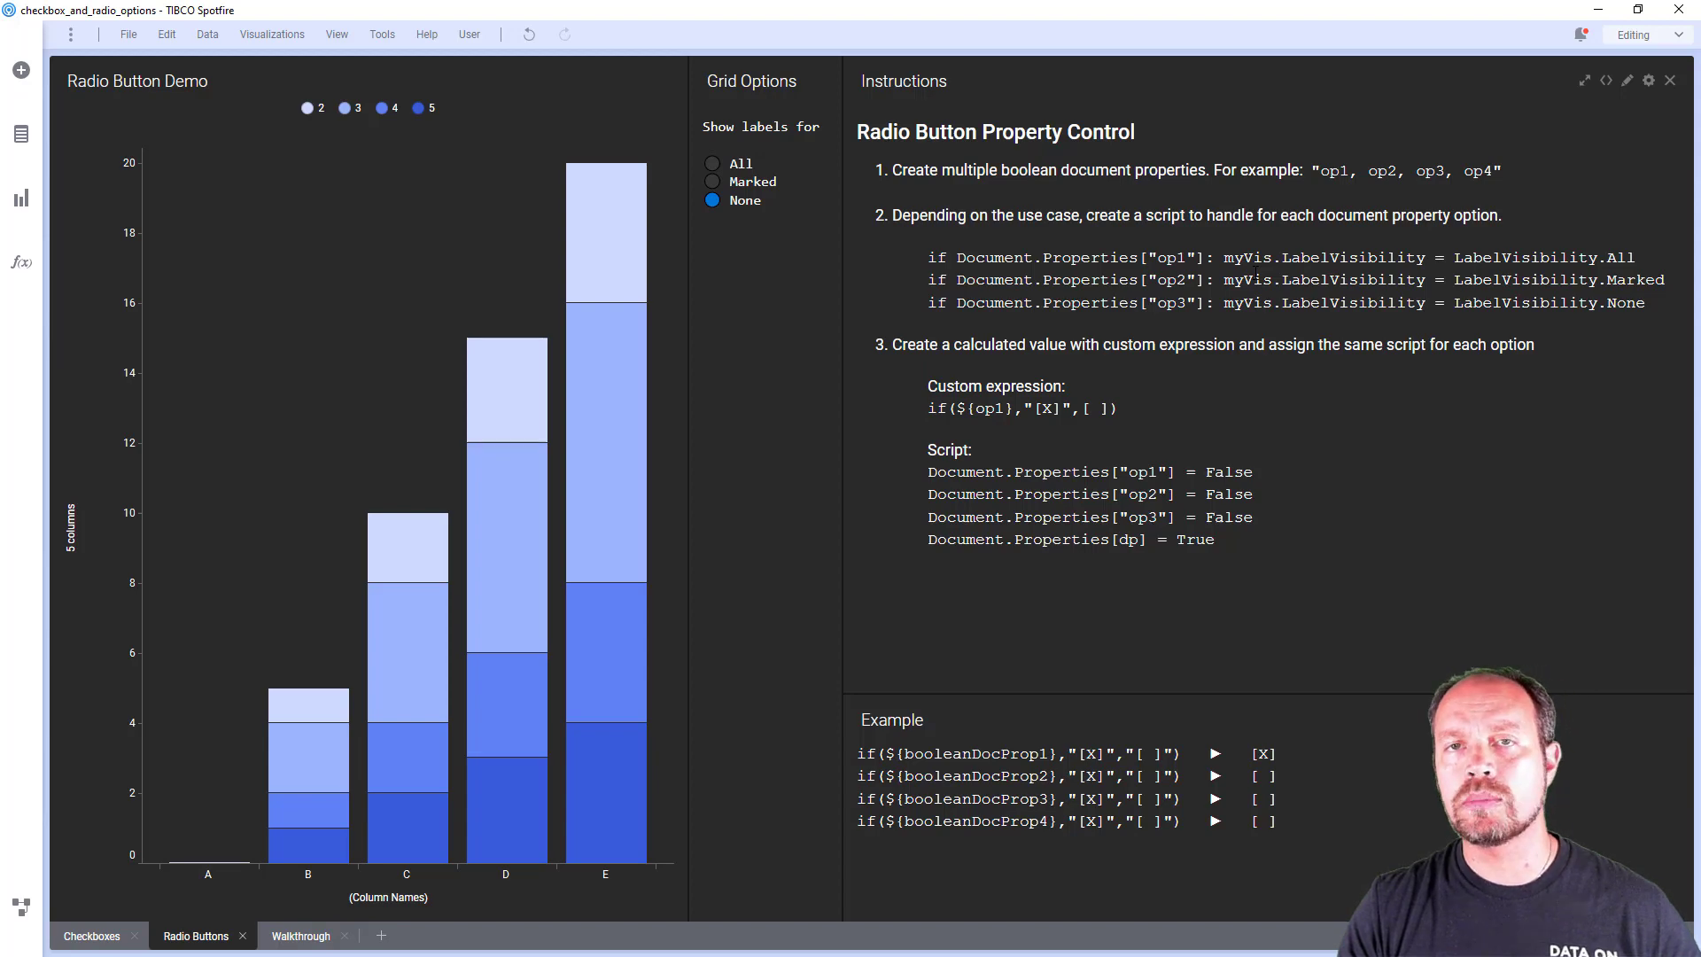
drag(928, 257, 986, 256)
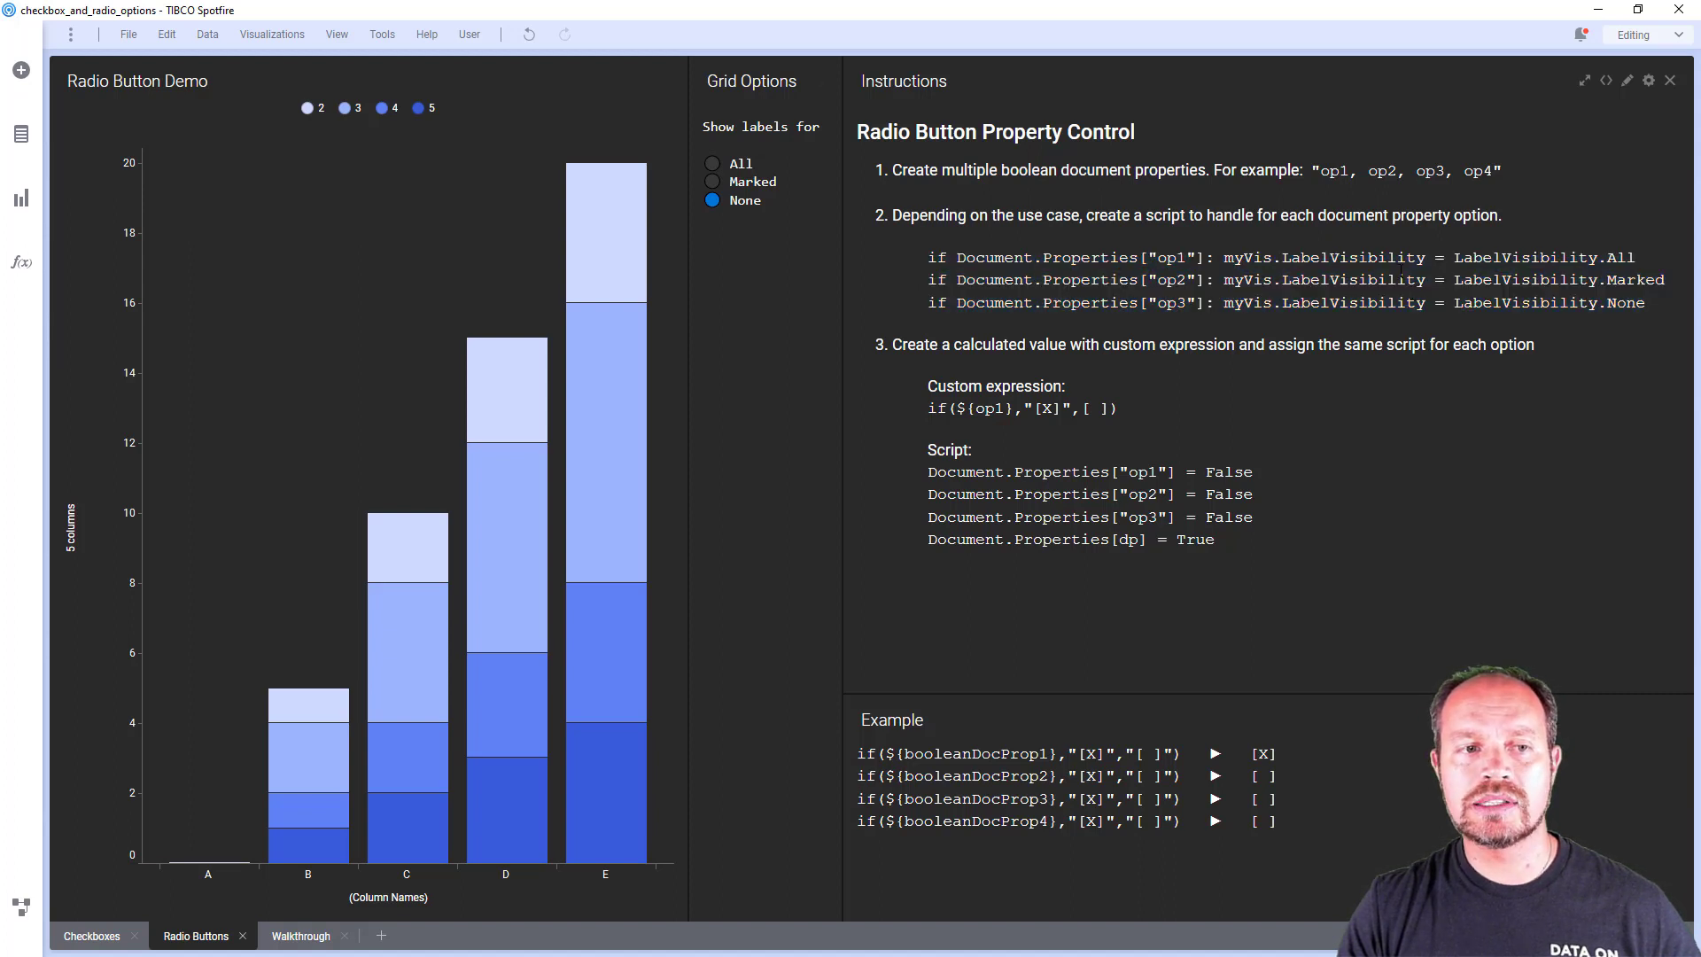
mouse_move(636, 458)
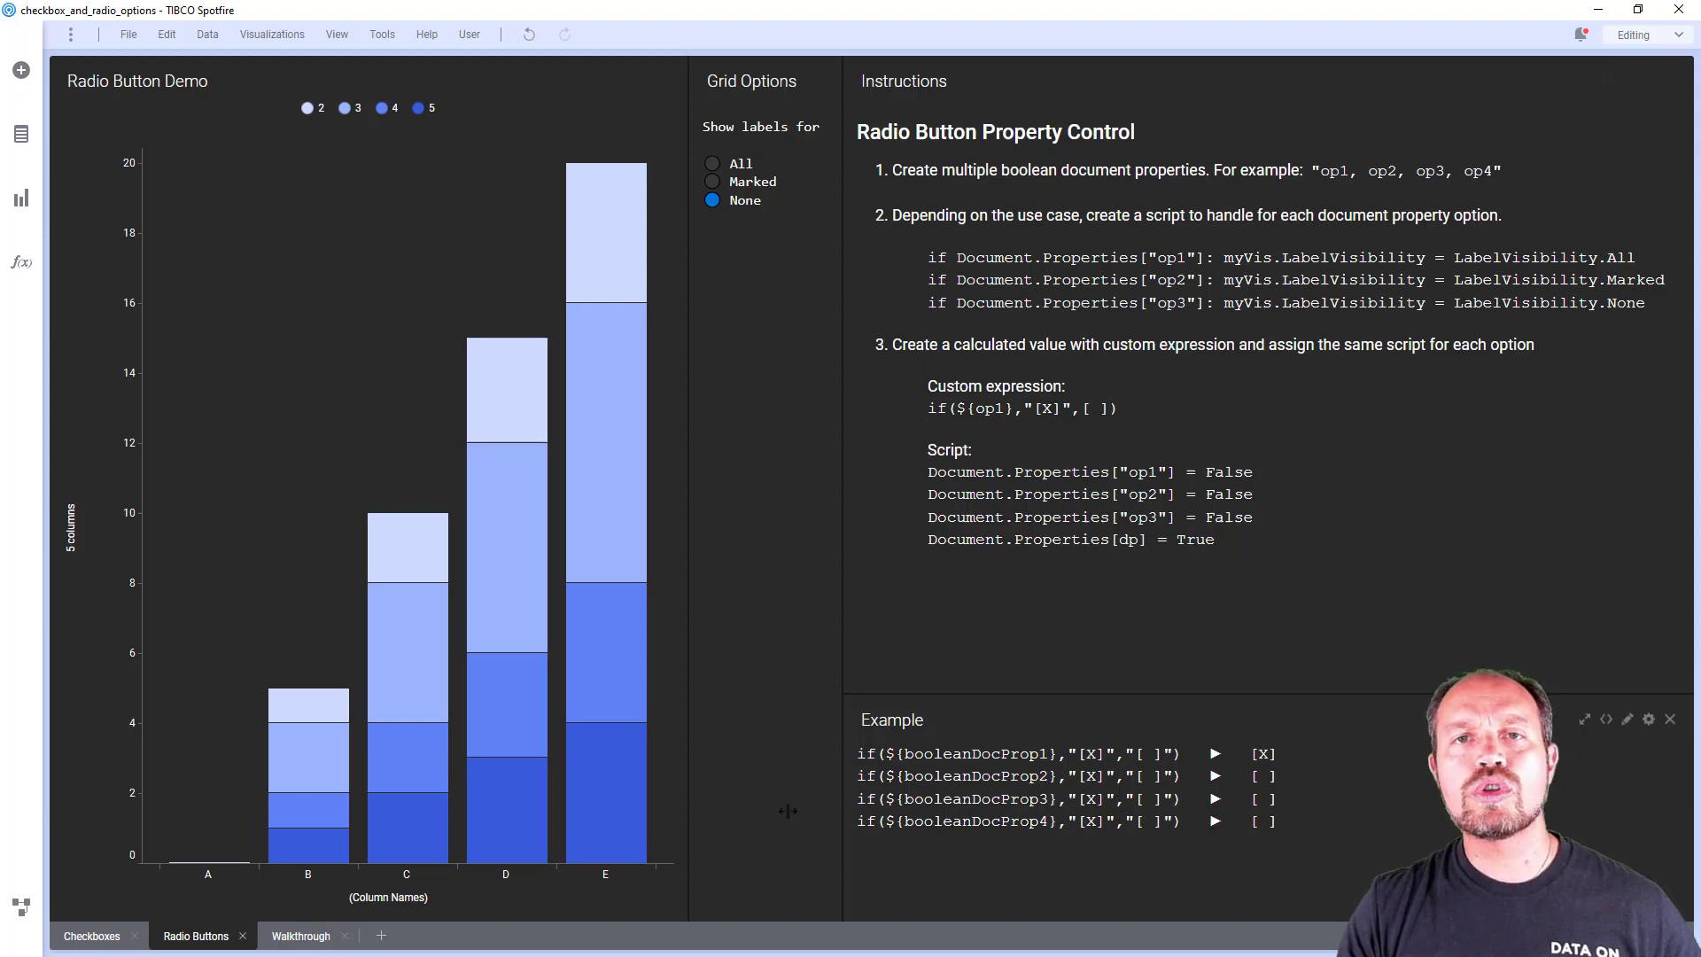
click(306, 935)
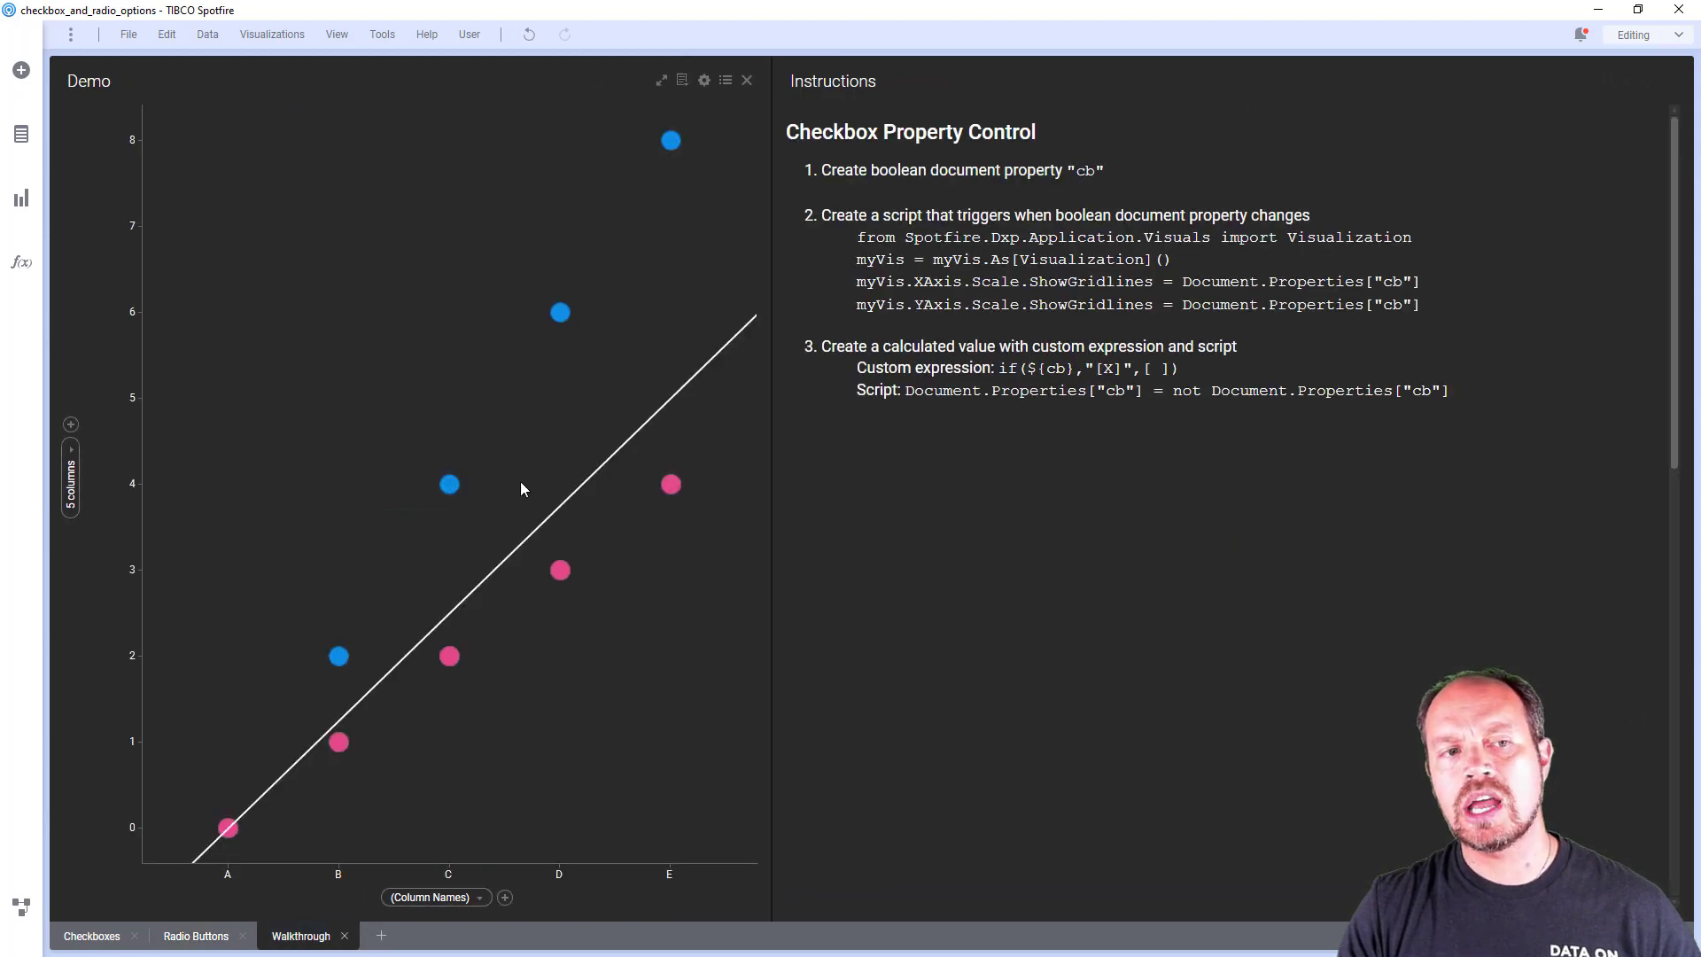
mouse_move(528, 535)
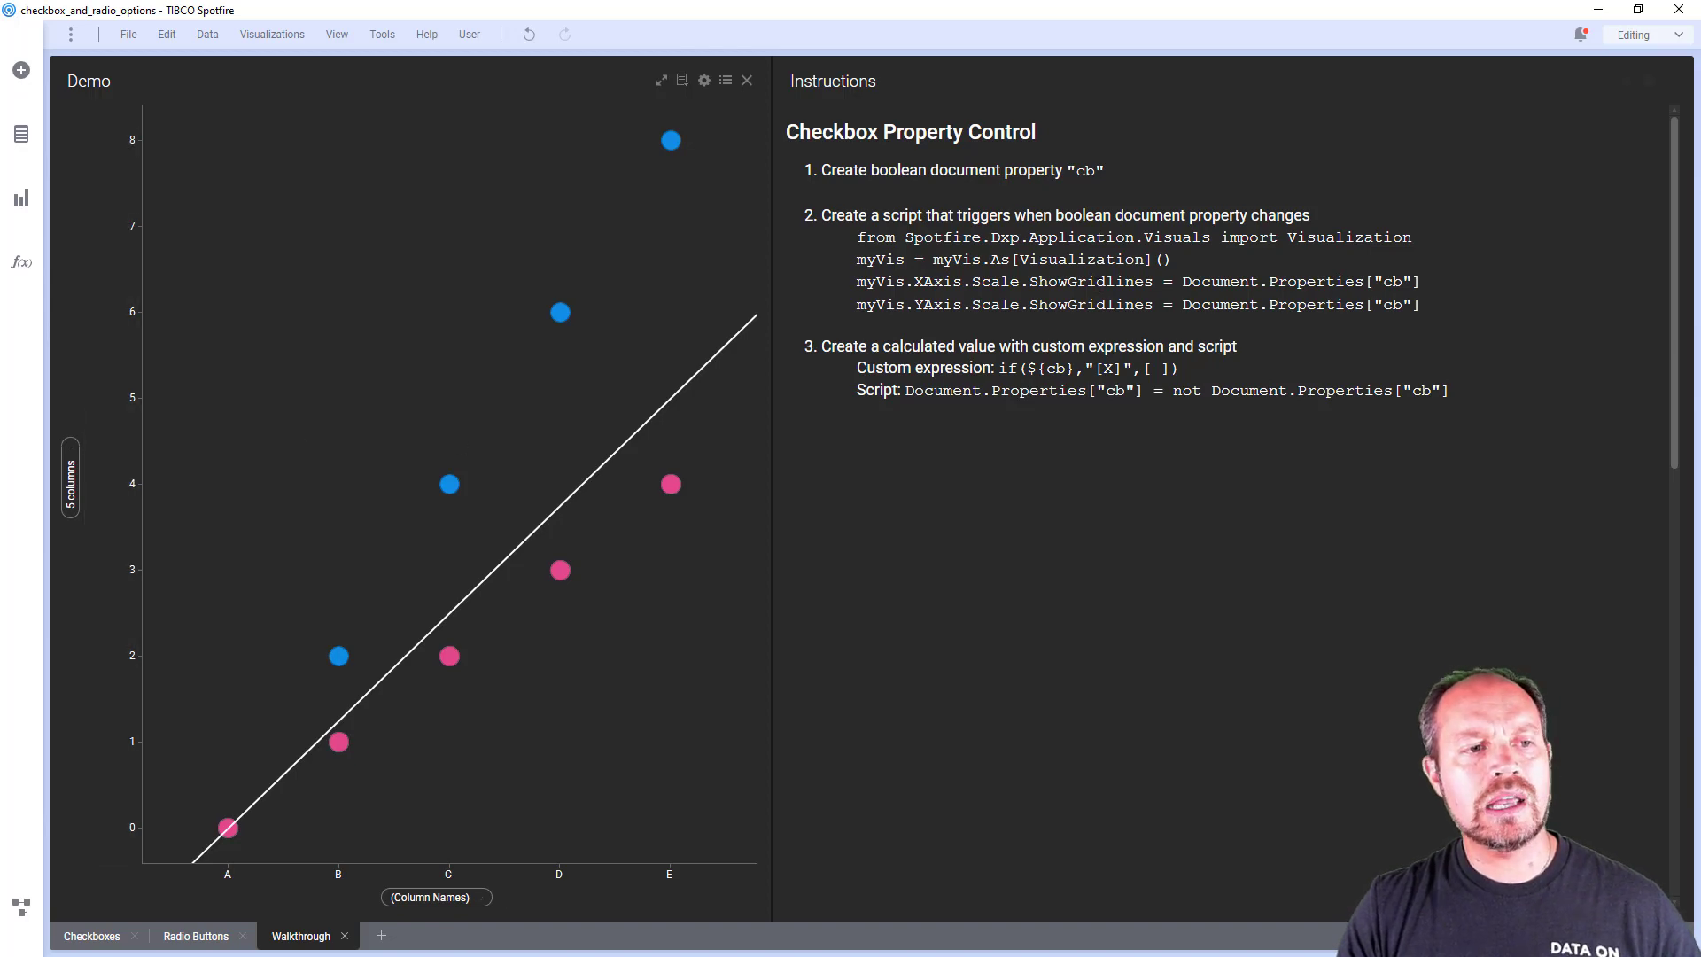
mouse_move(134, 55)
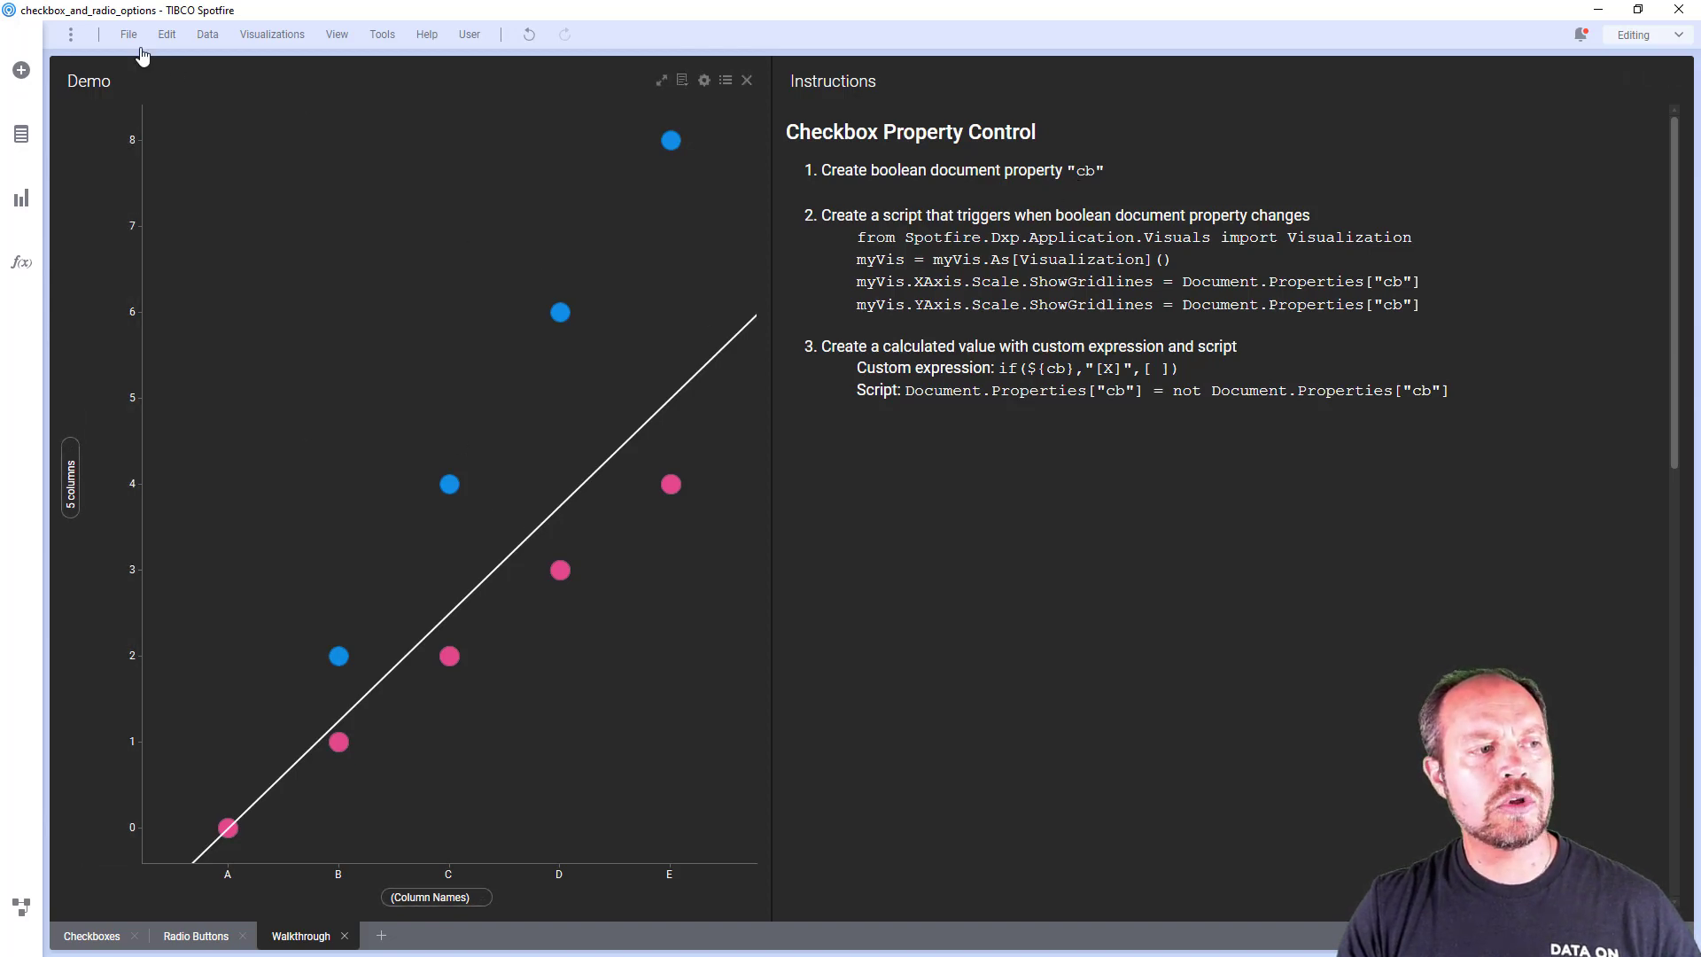
Create a Boolean document property named cb with value True via Document Properties
click(132, 35)
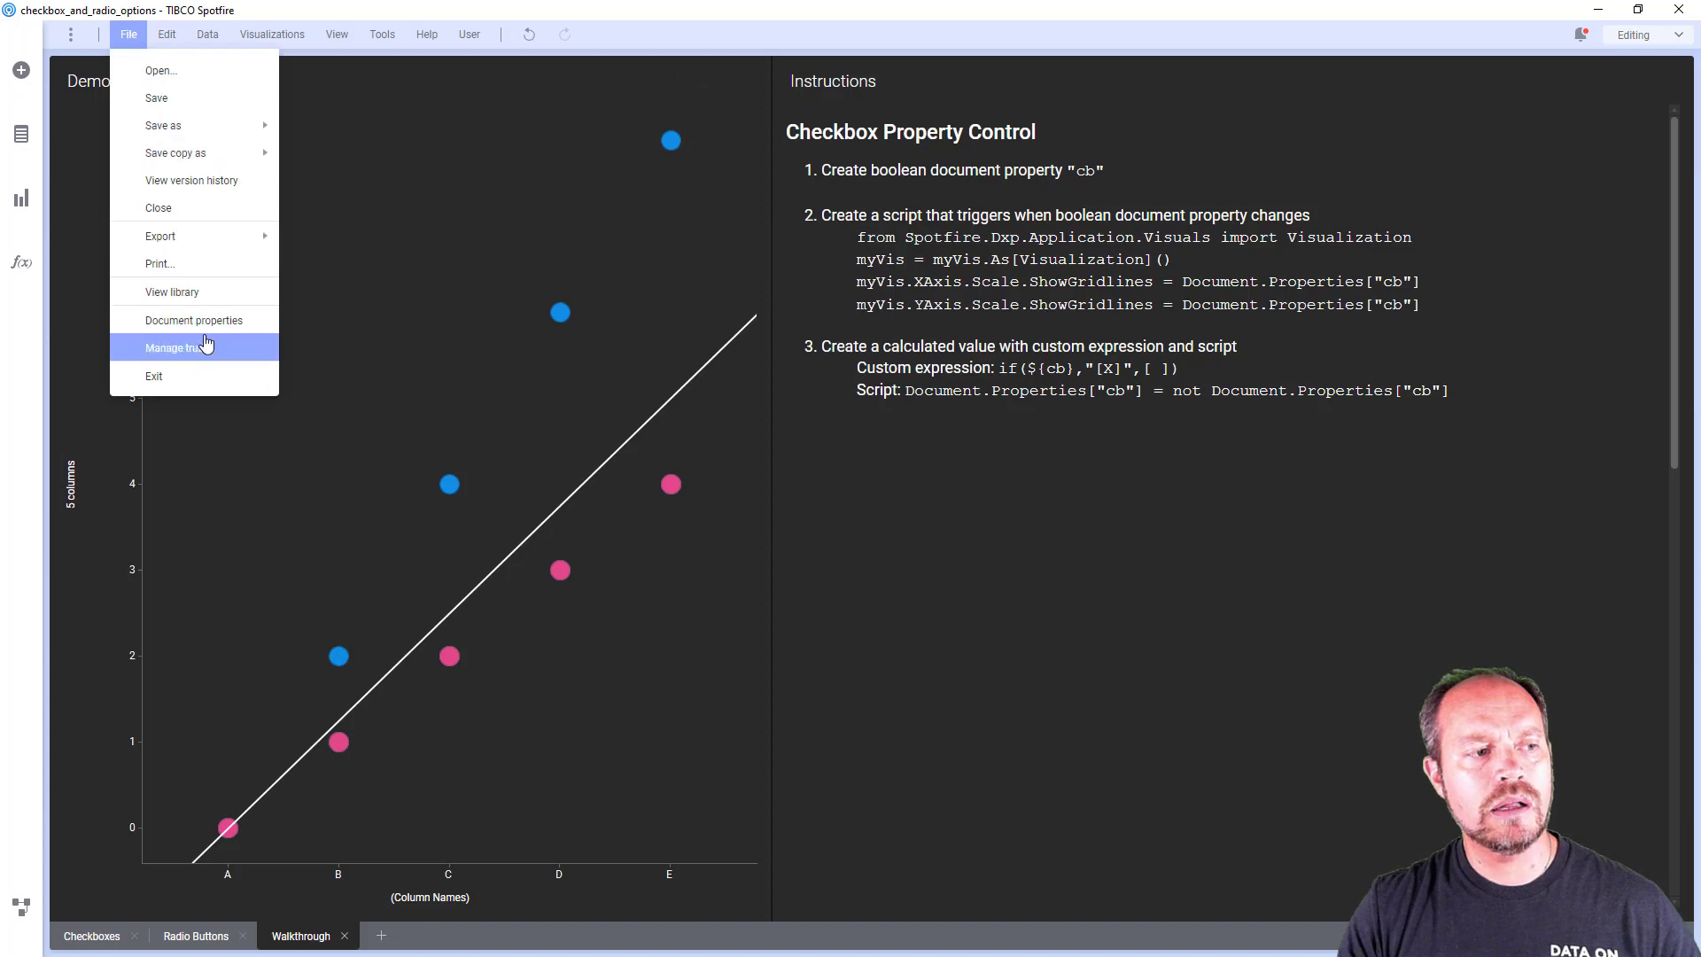
click(193, 319)
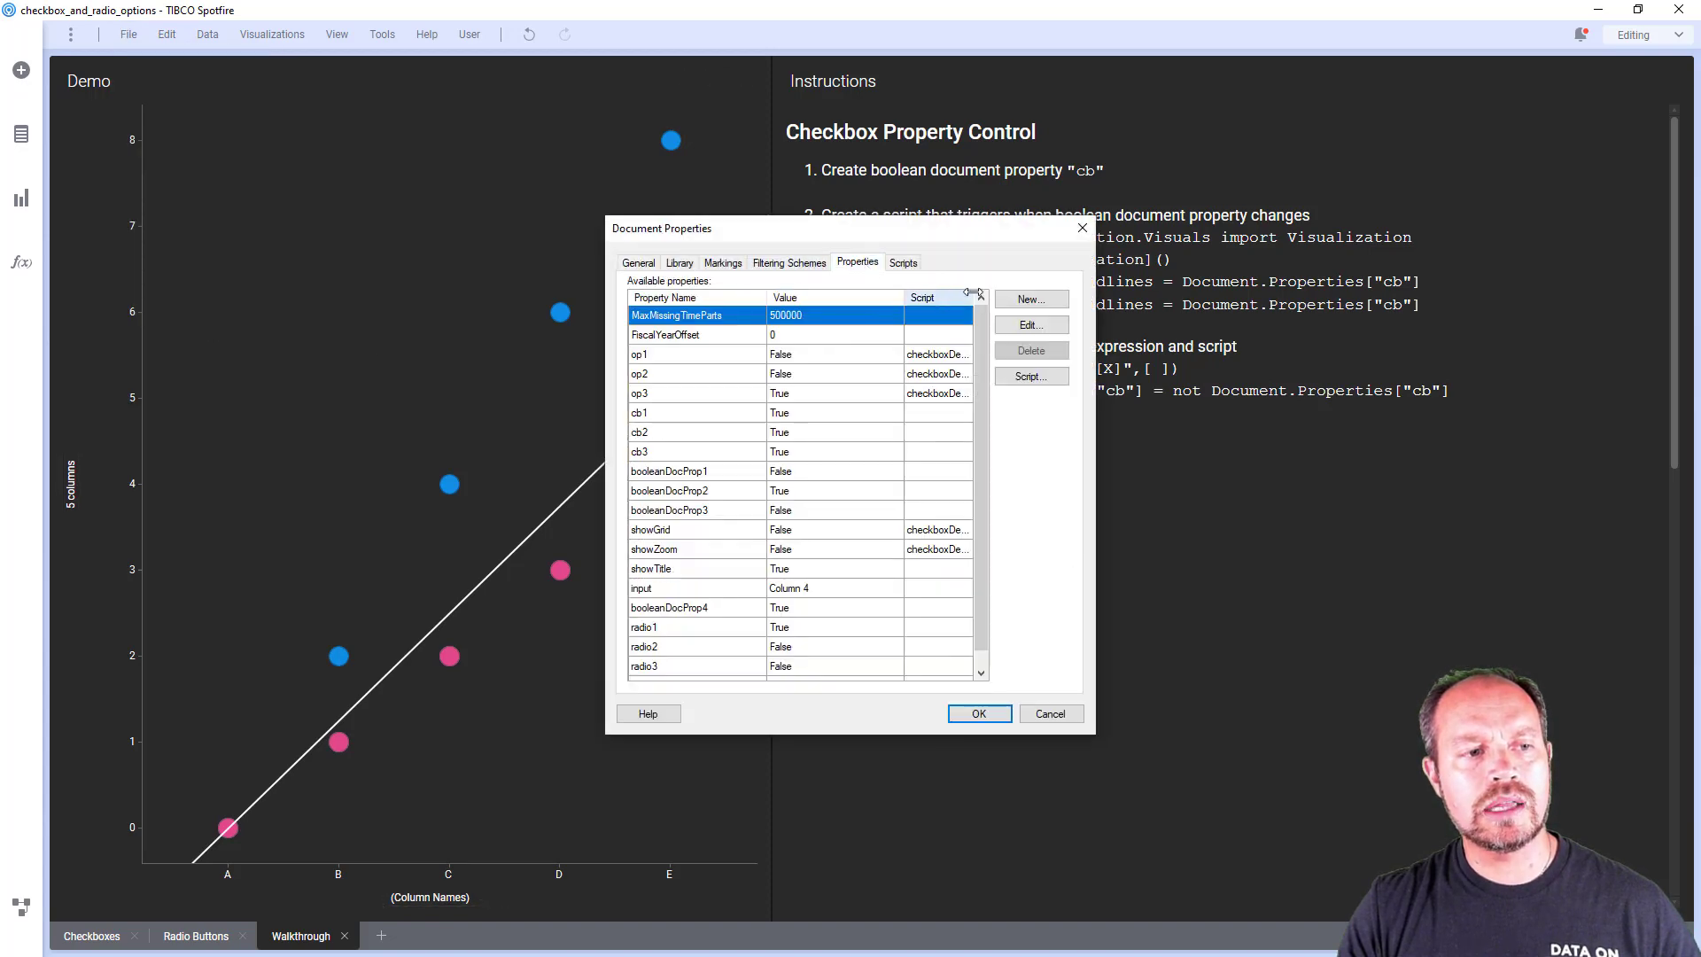
click(1031, 299)
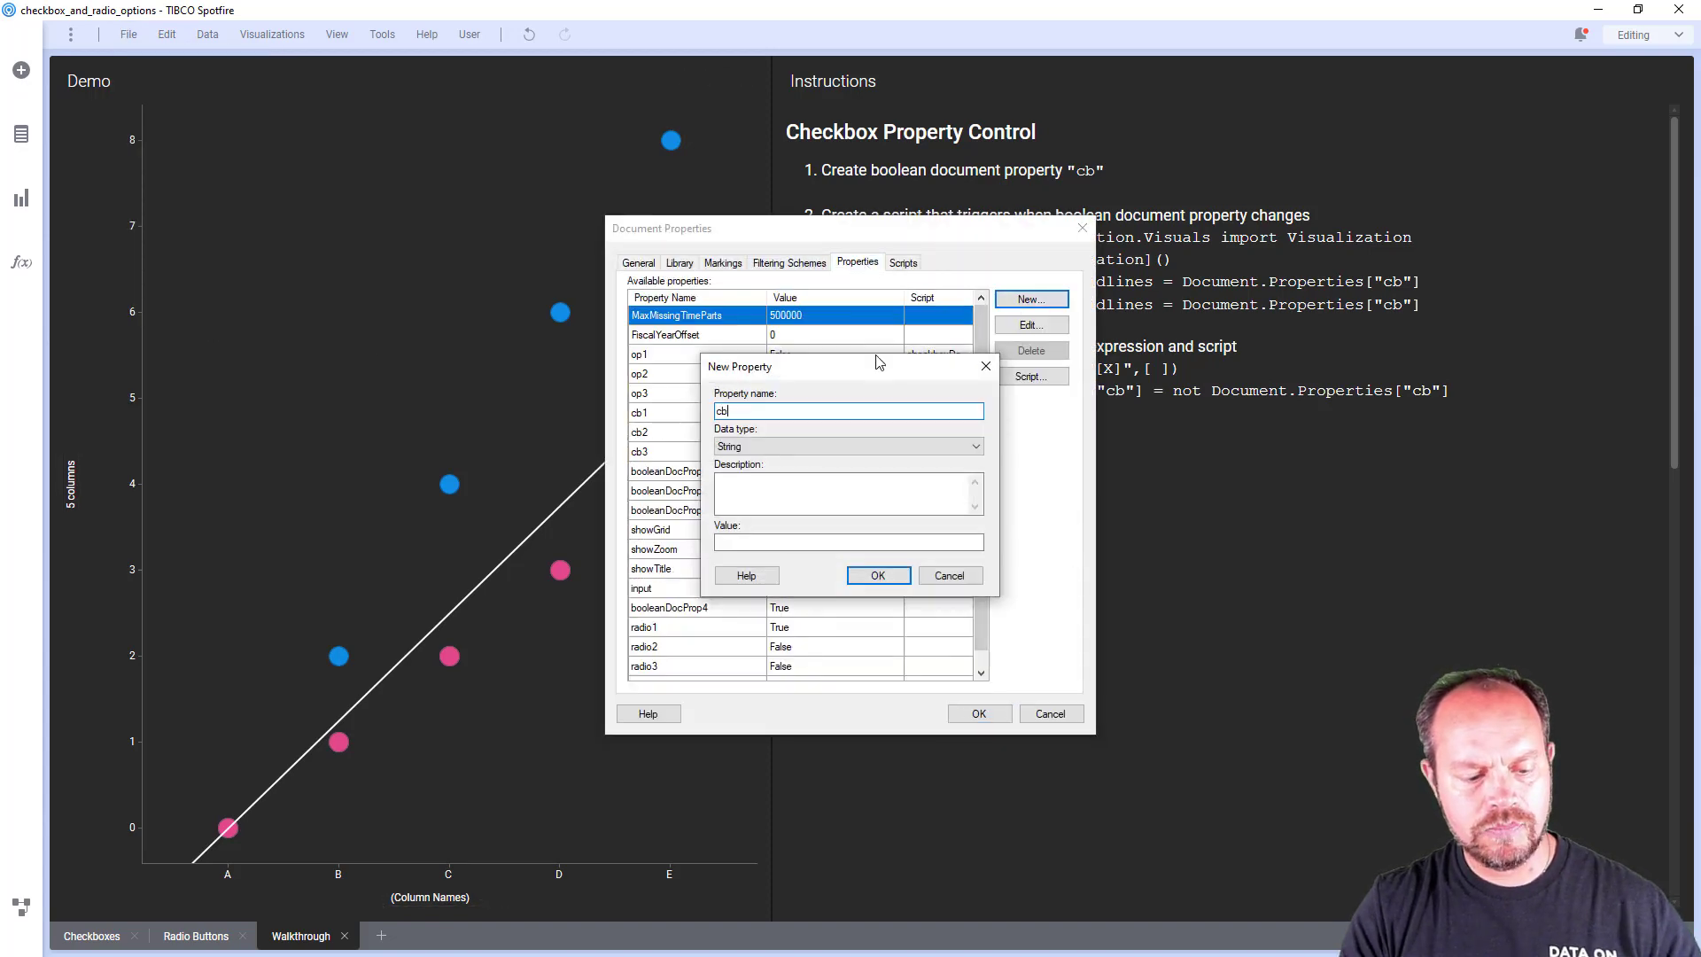
click(877, 574)
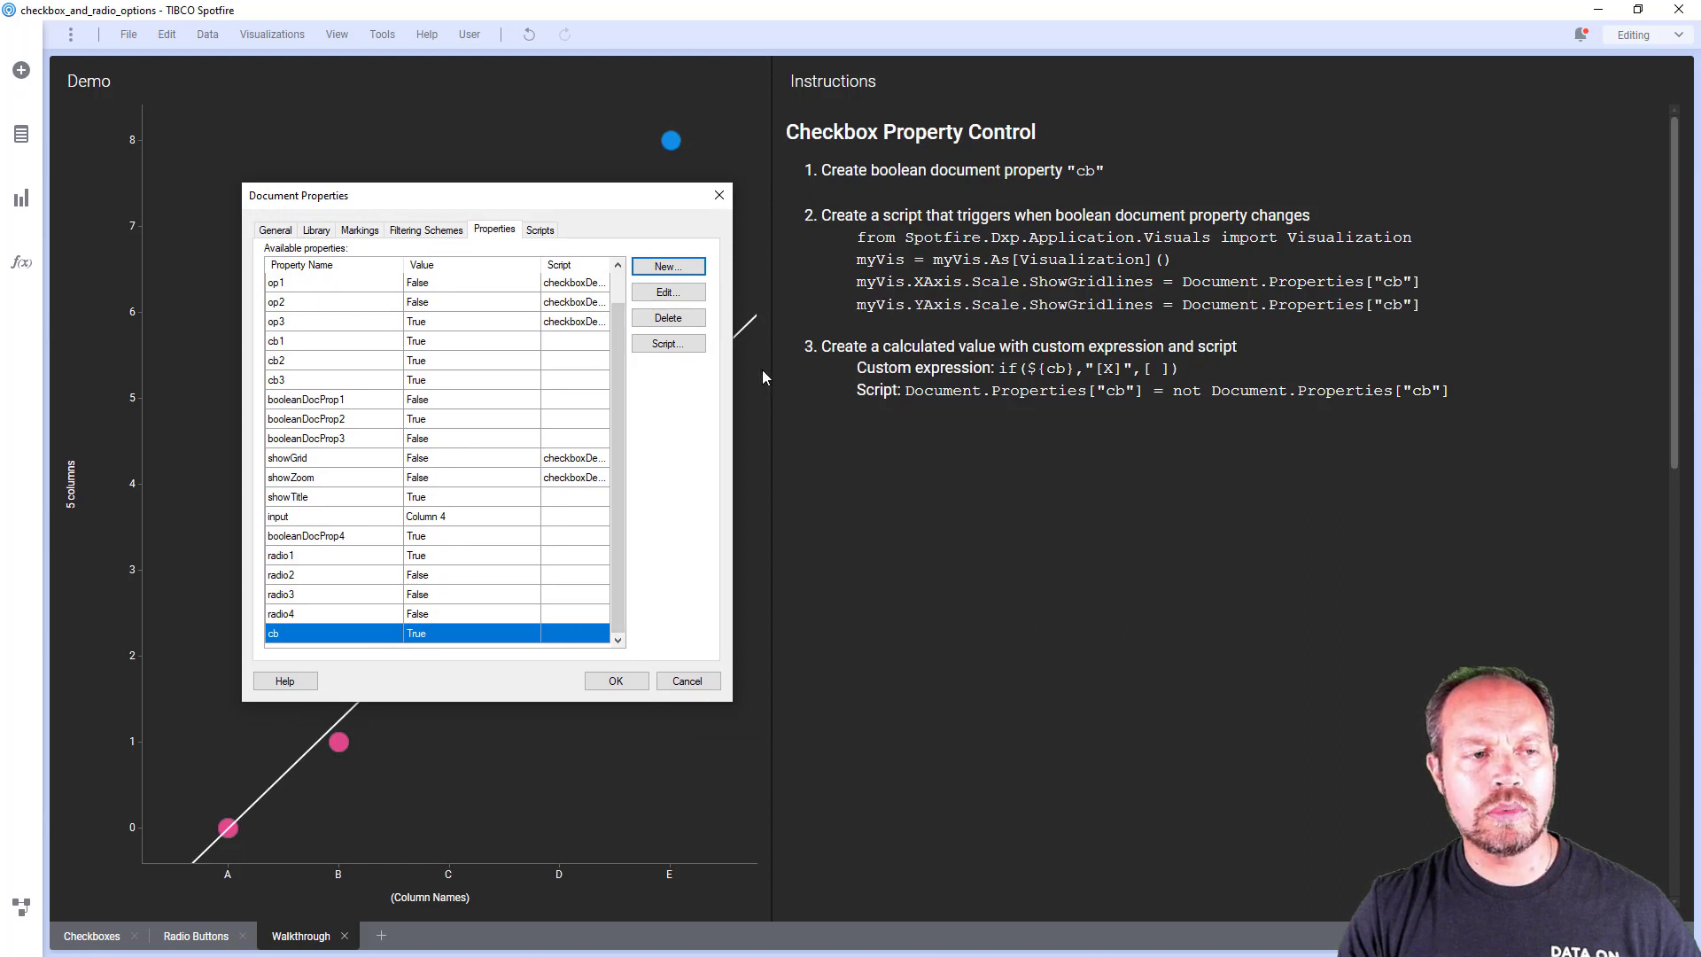
mouse_move(655, 695)
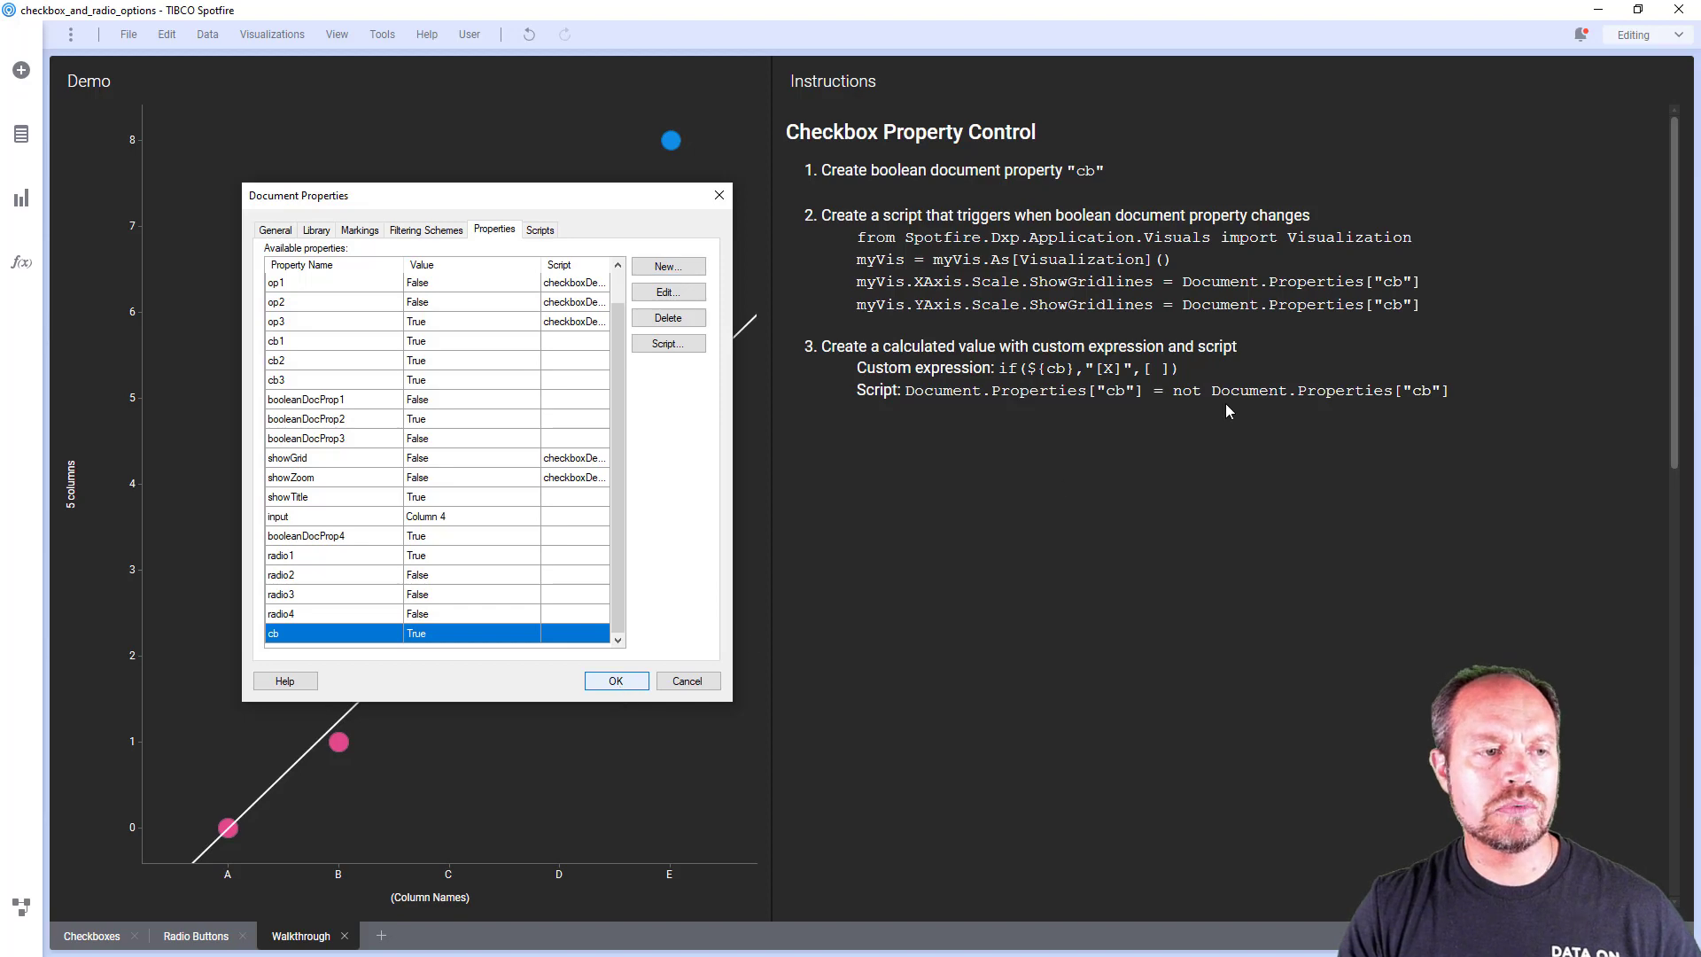
click(615, 680)
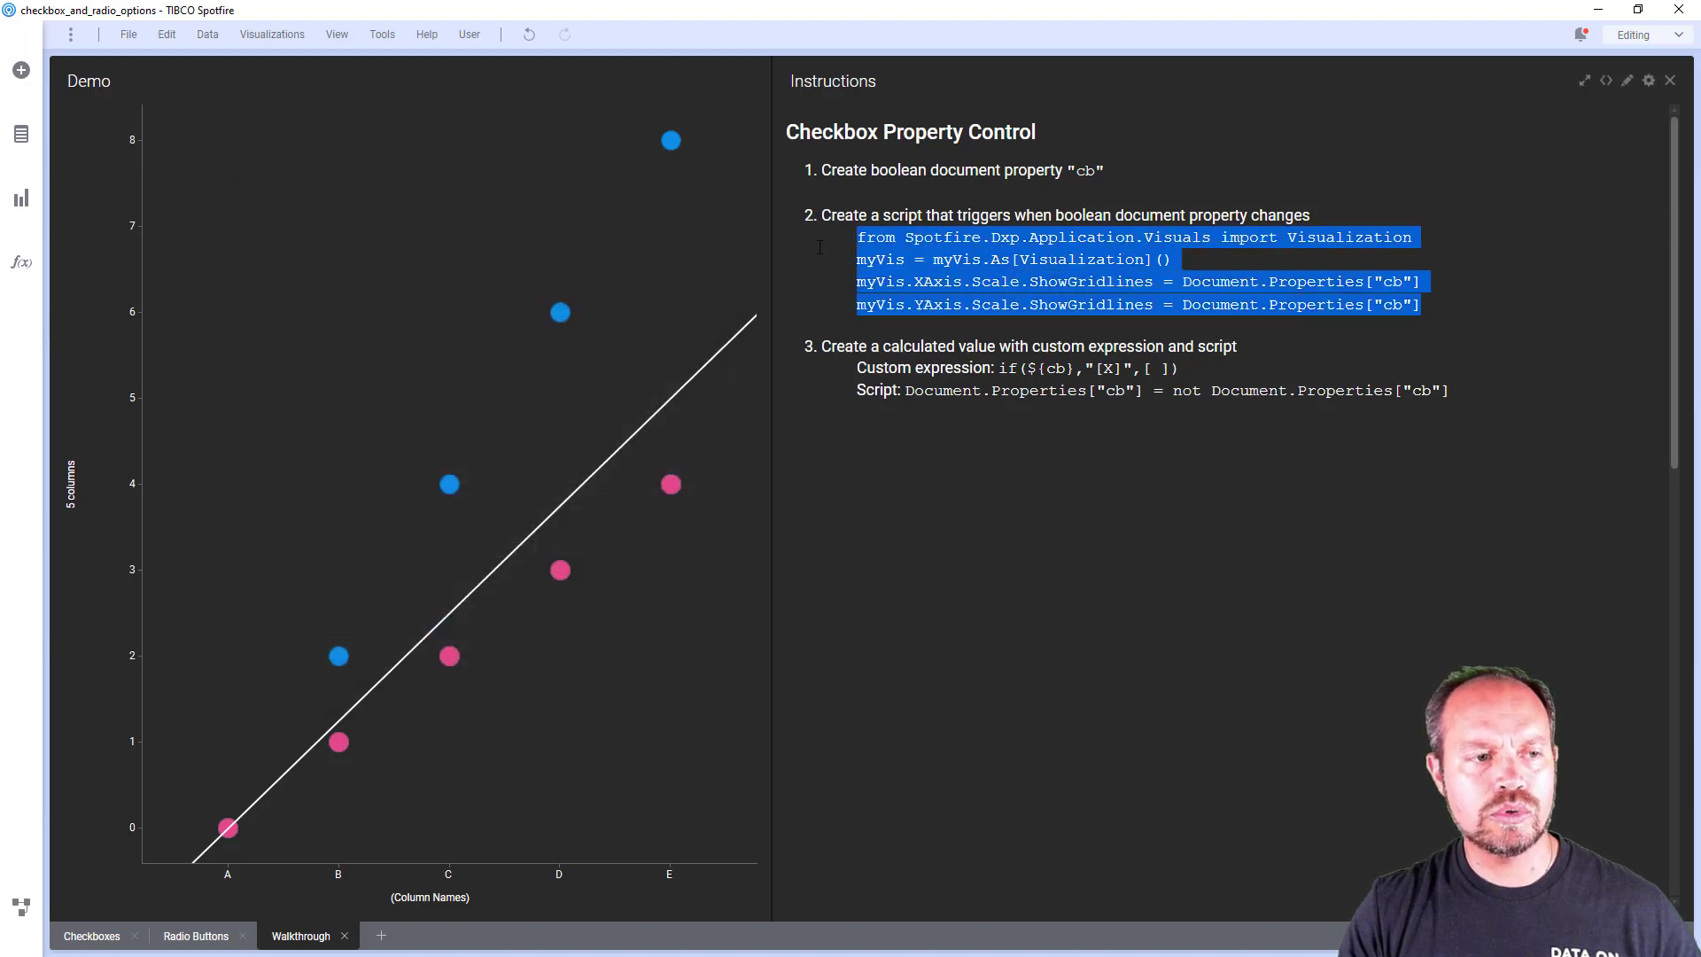
Select the cb property and start a new script named showHideGridlines for it
click(129, 35)
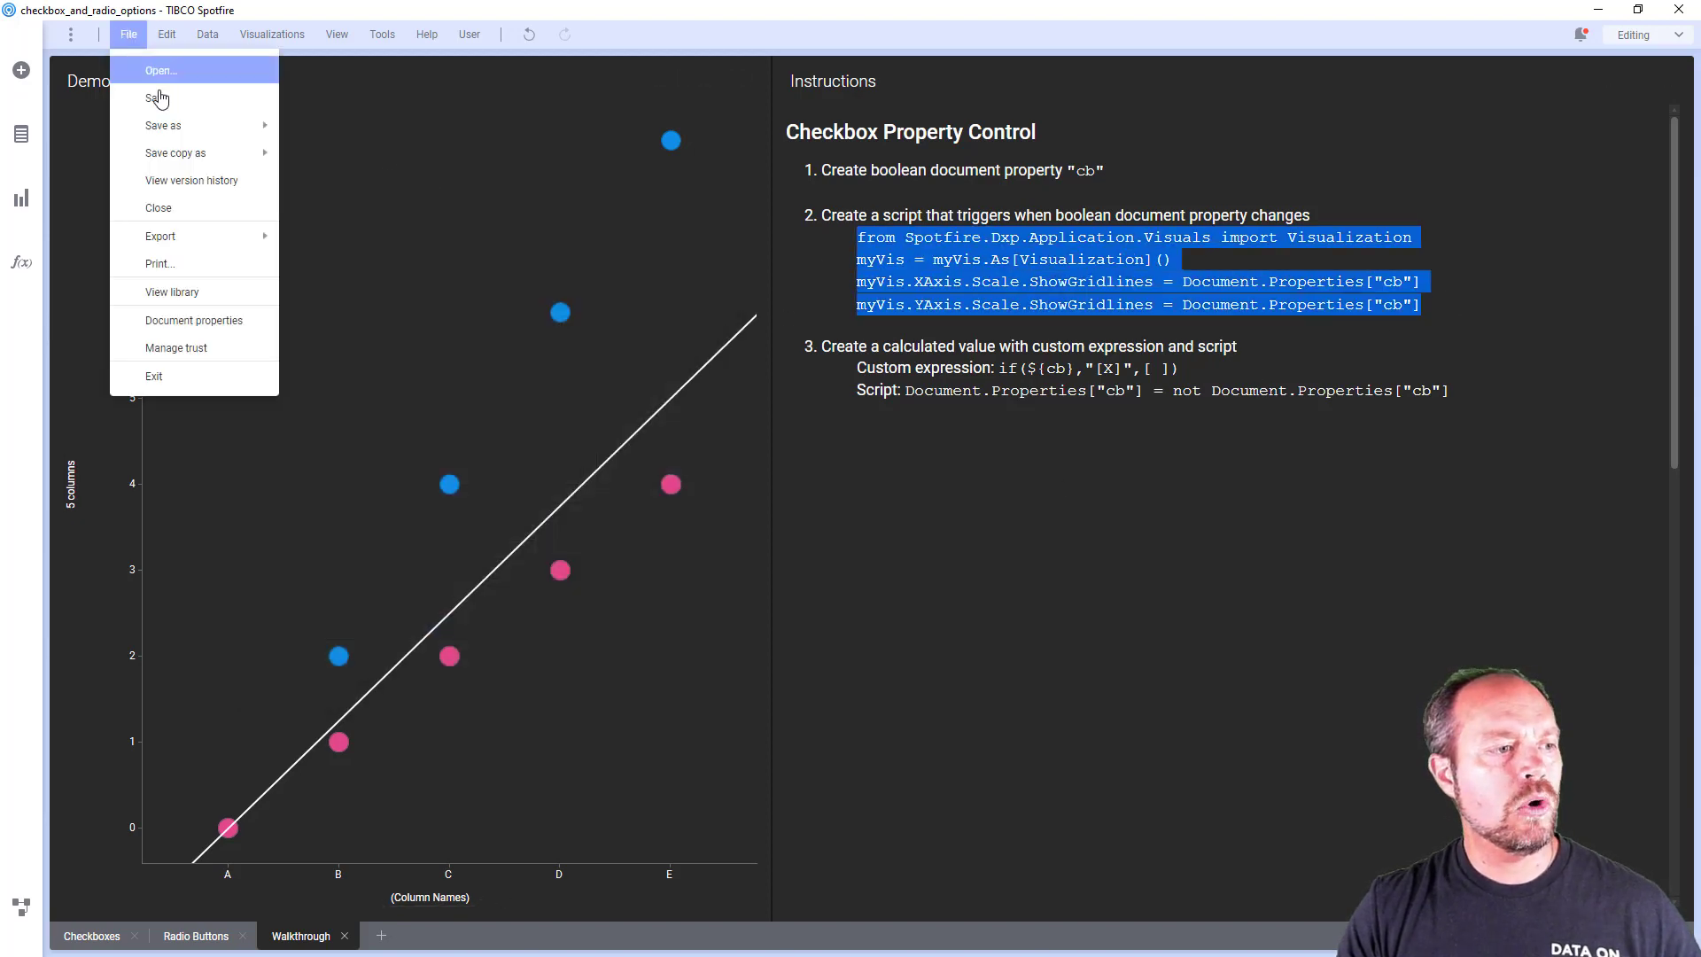
click(193, 321)
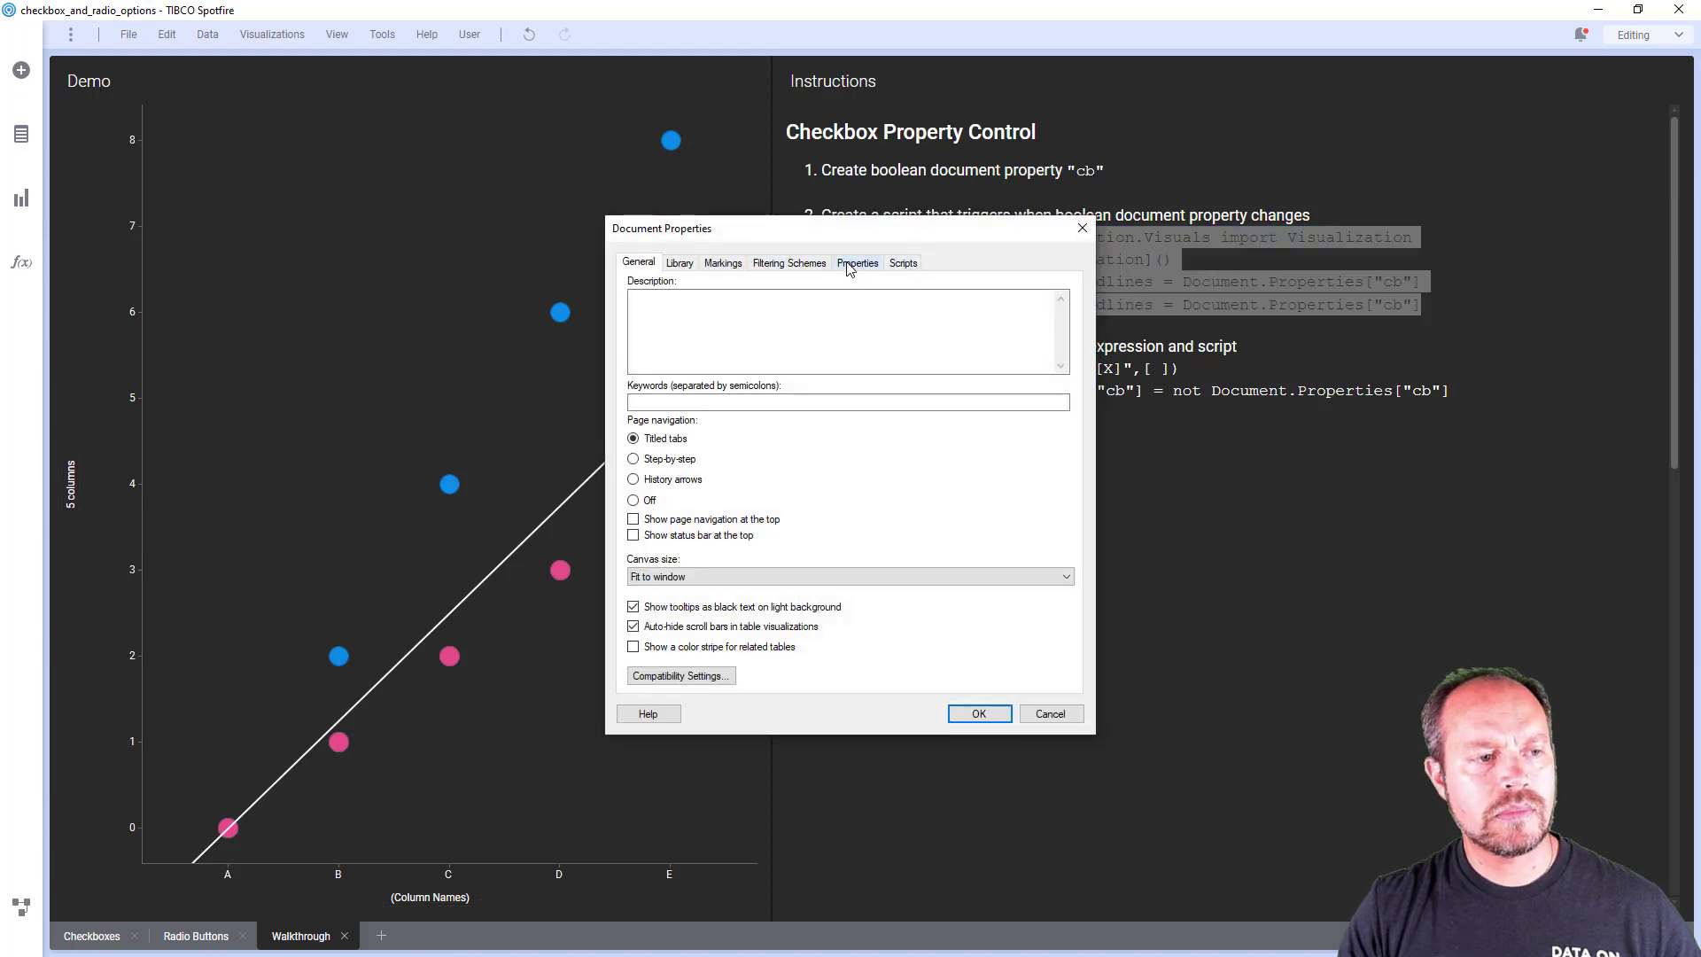
click(857, 262)
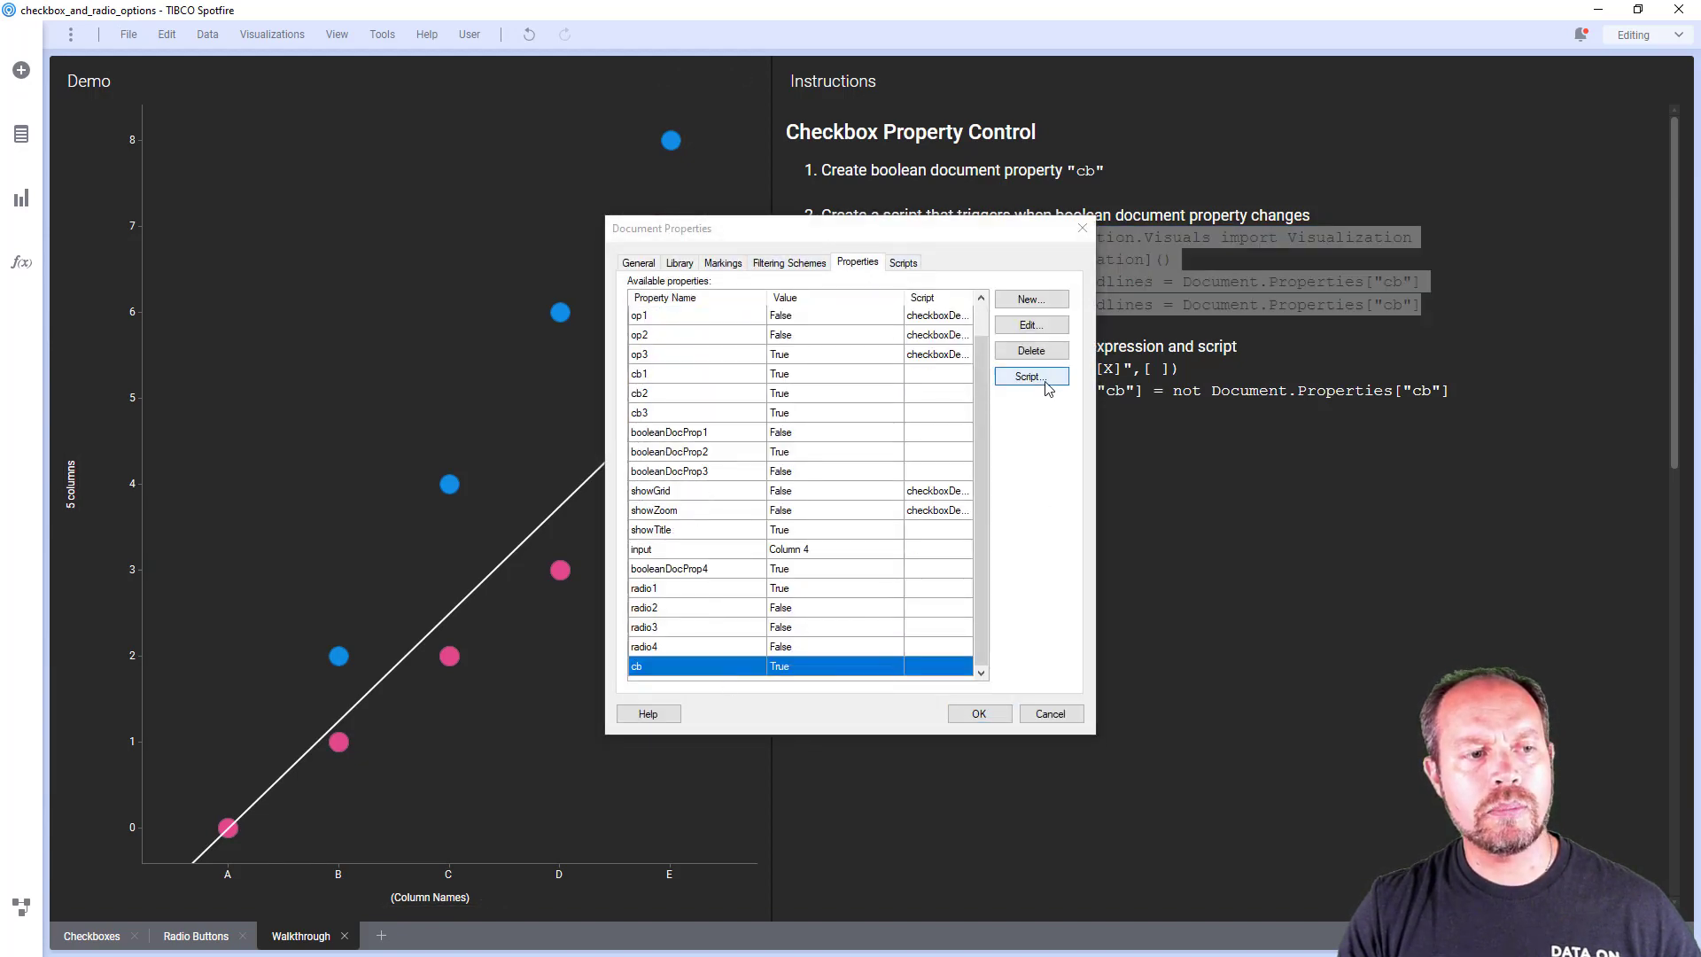
click(1030, 375)
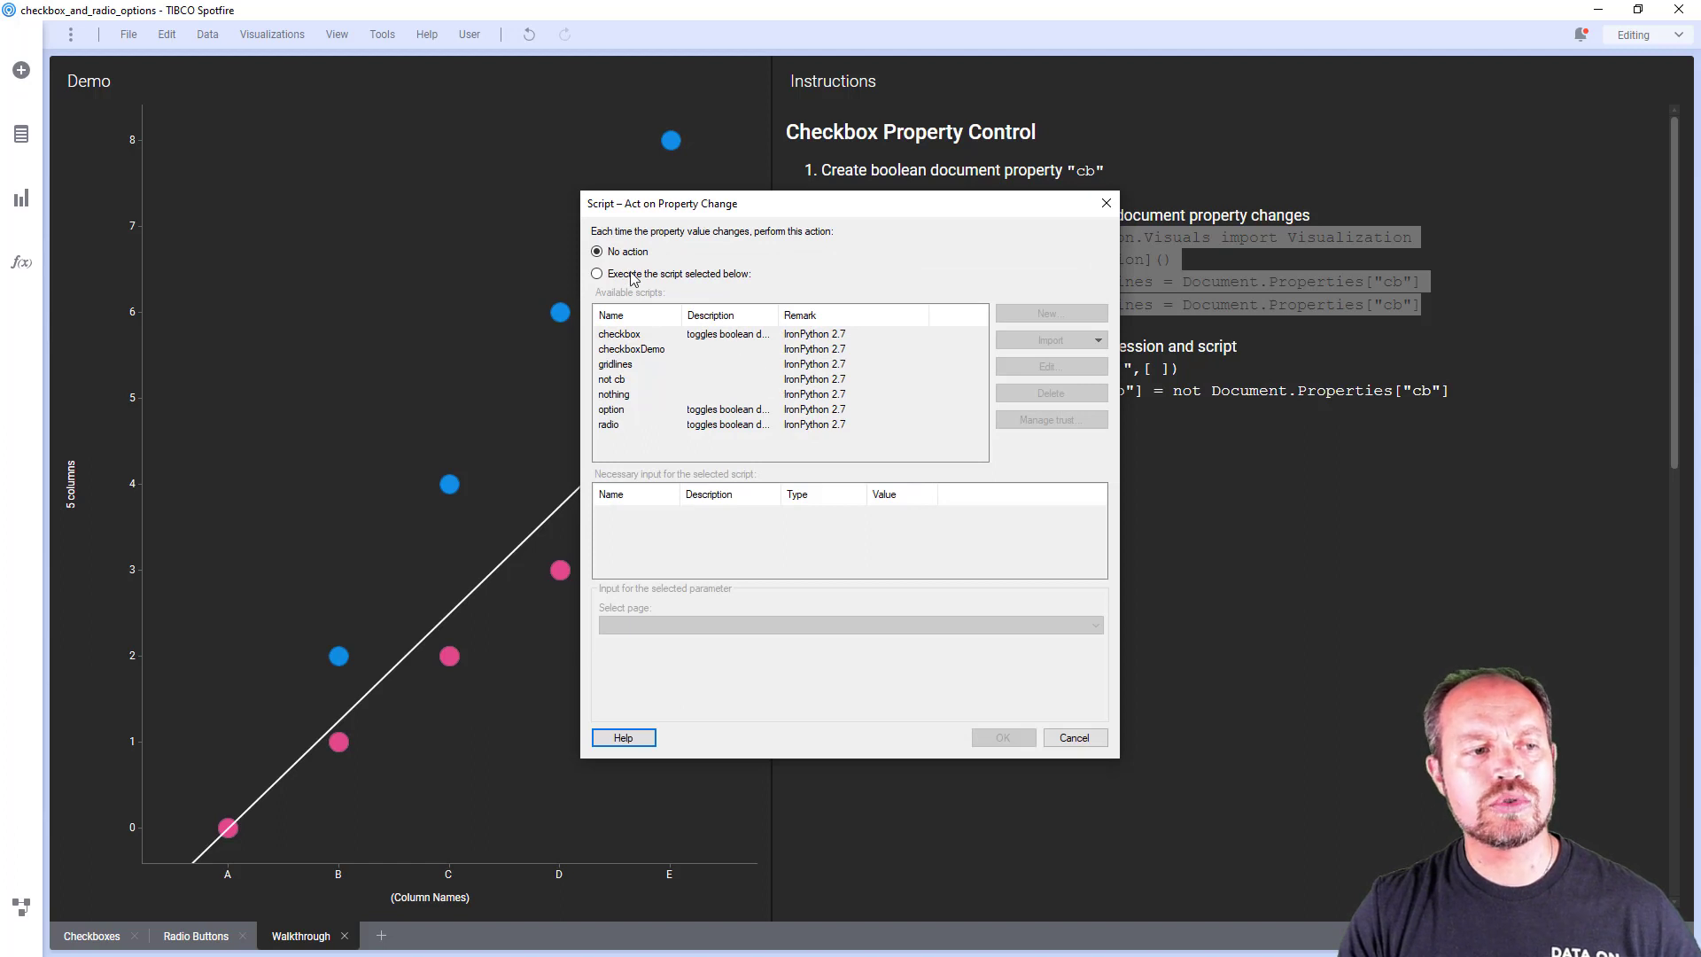
click(1050, 312)
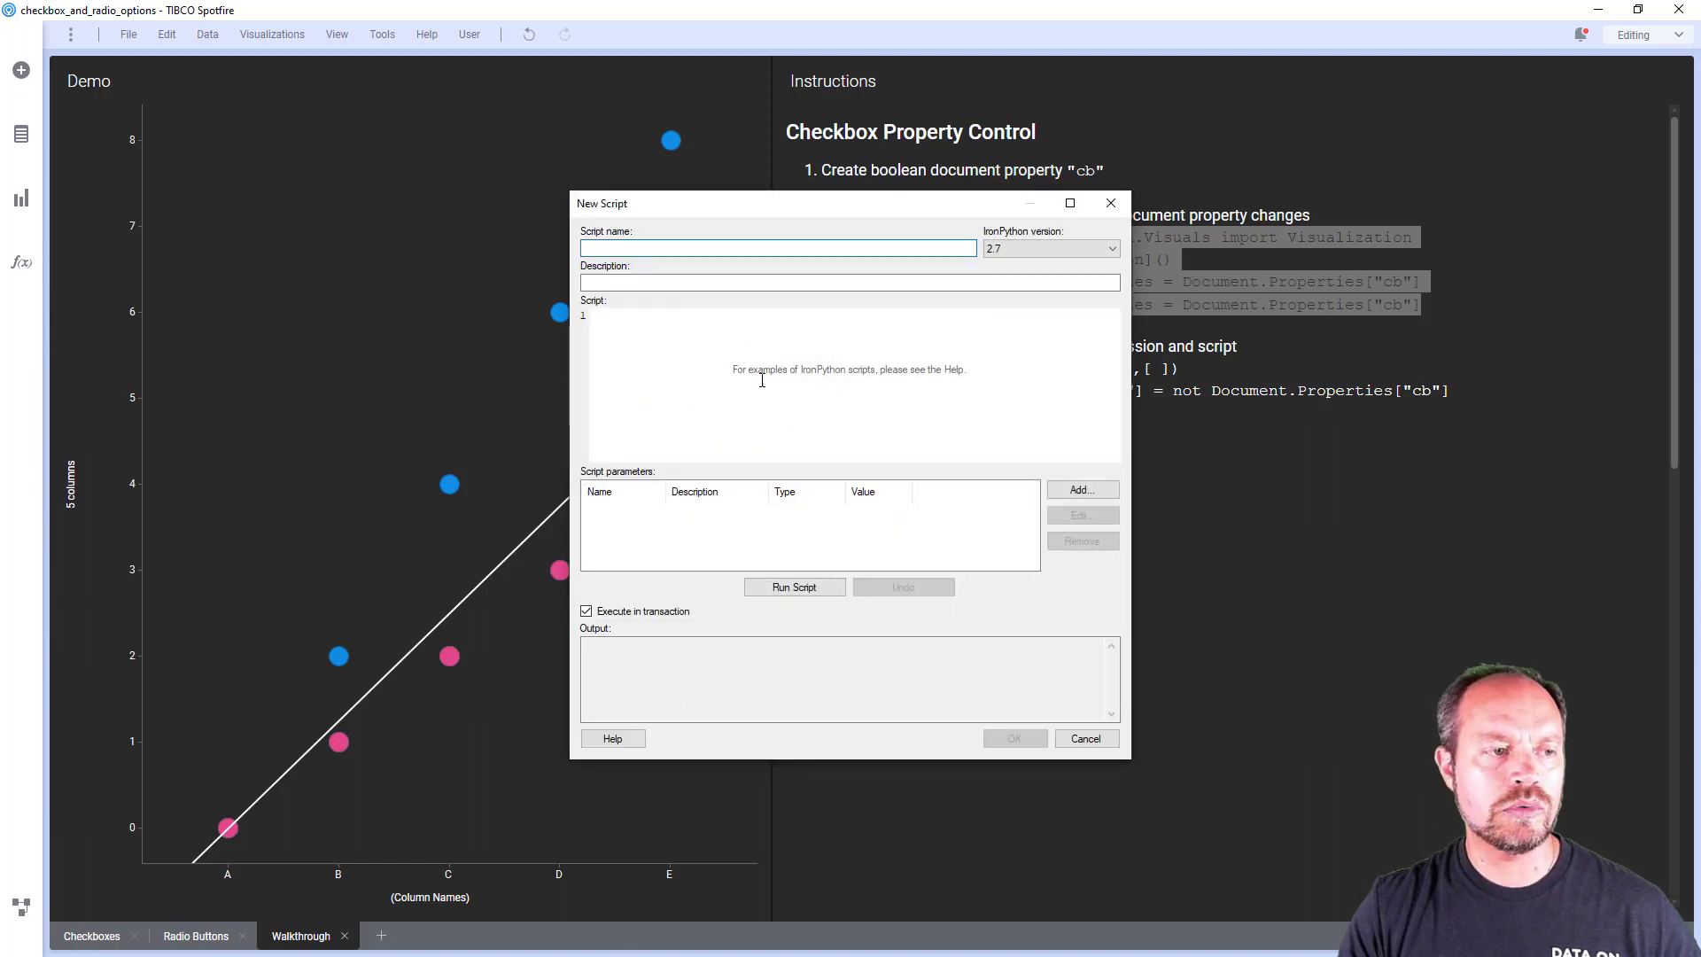
text(showHideGridlines)
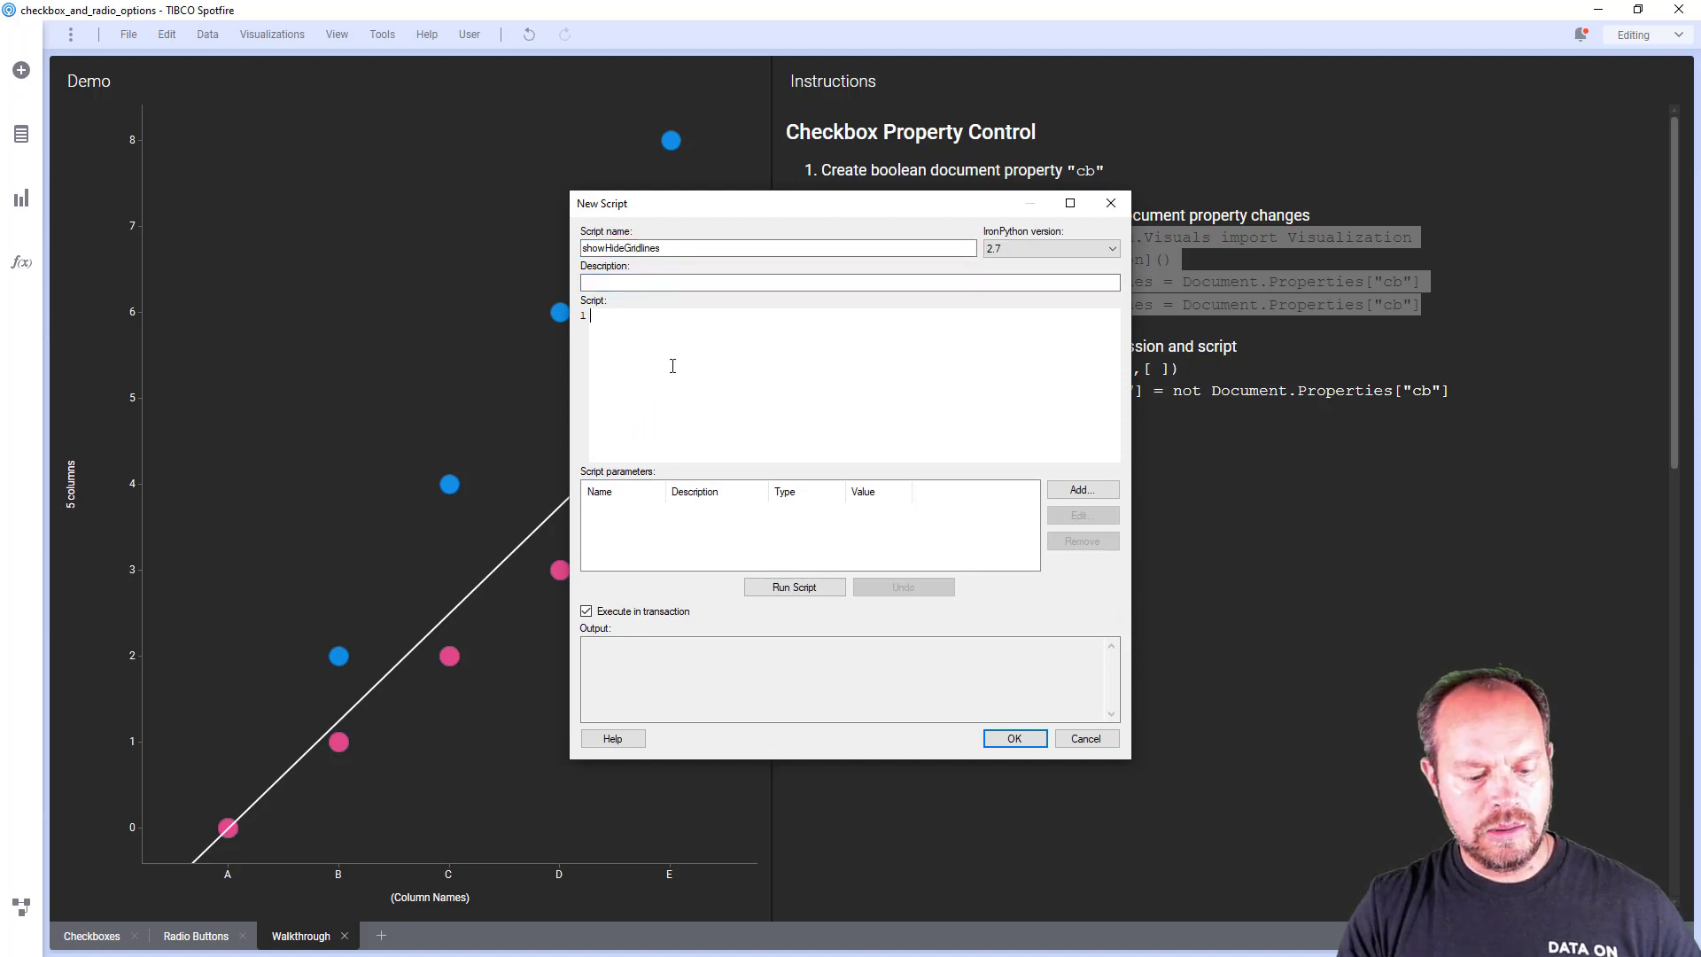
Paste the gridline code, add parameter myVis = Walkthrough > Demo, and run the script
click(793, 586)
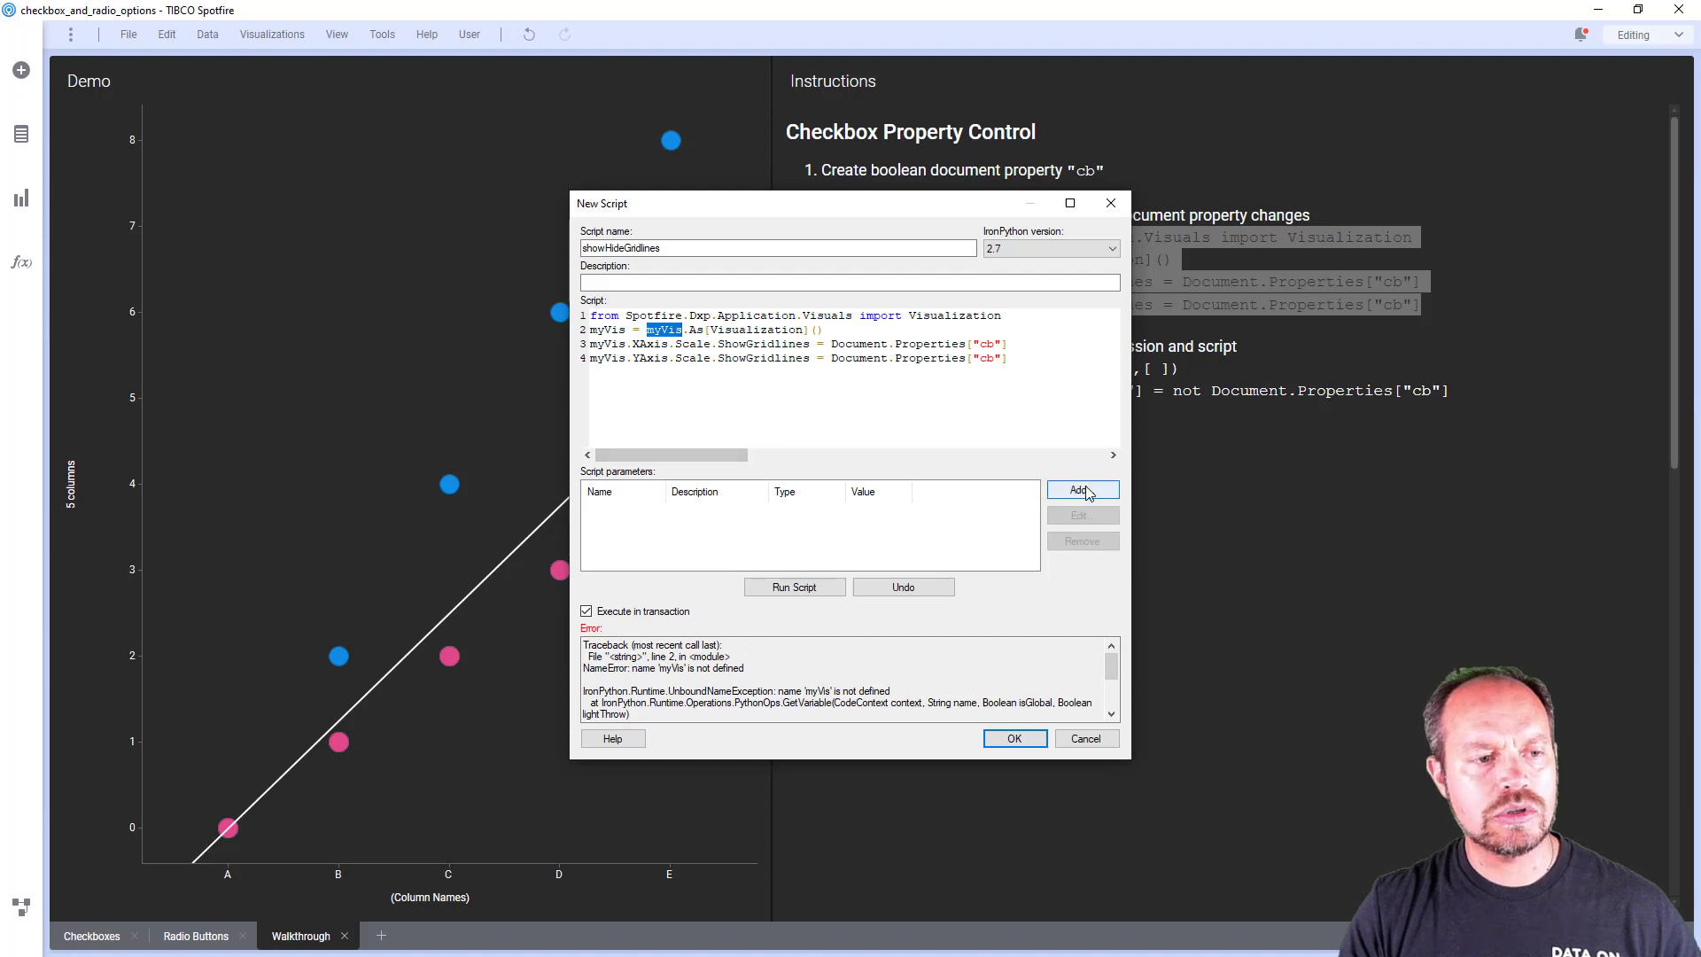
click(1082, 490)
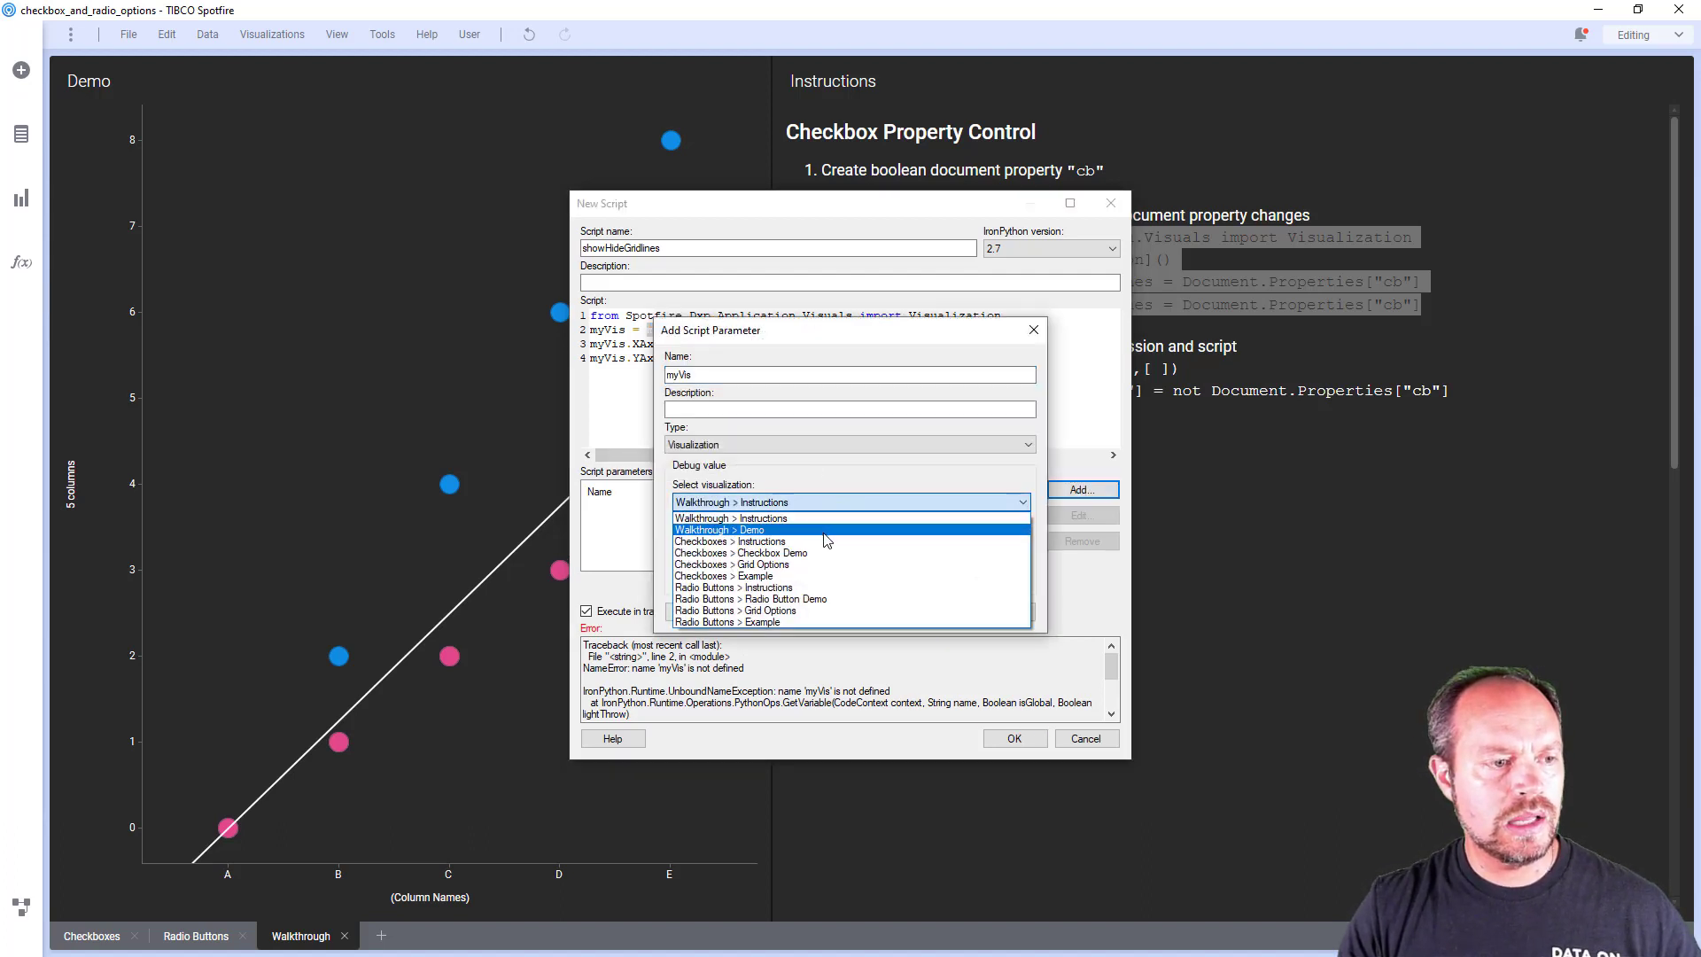
click(719, 530)
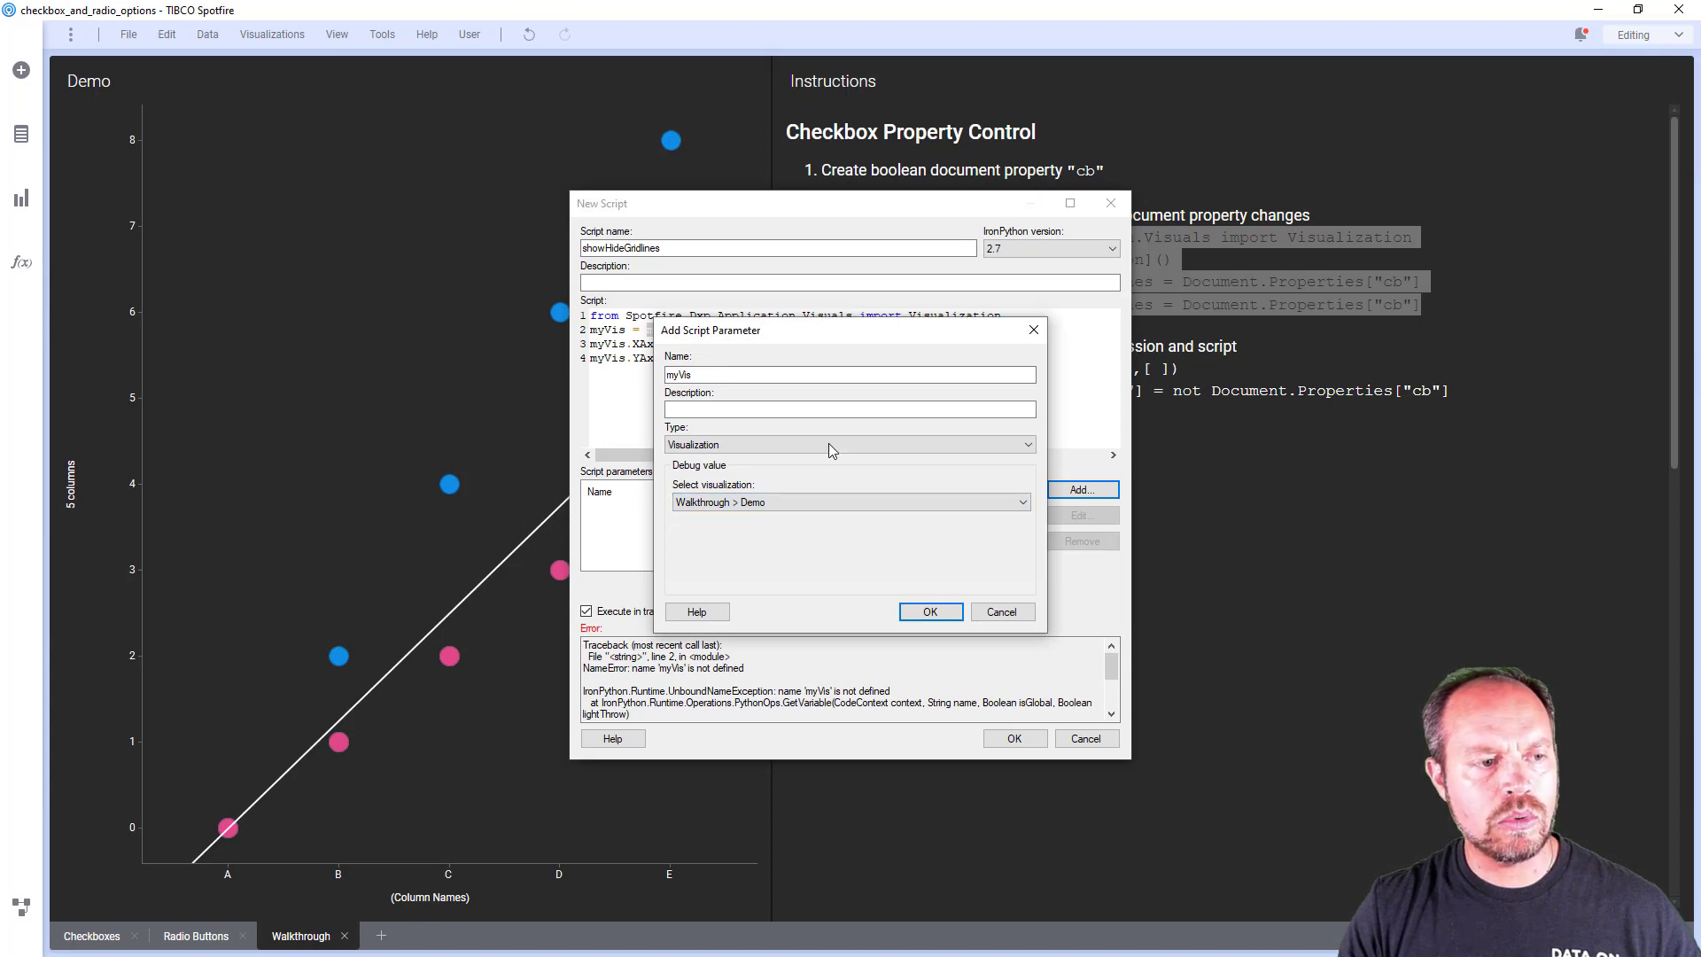
click(930, 612)
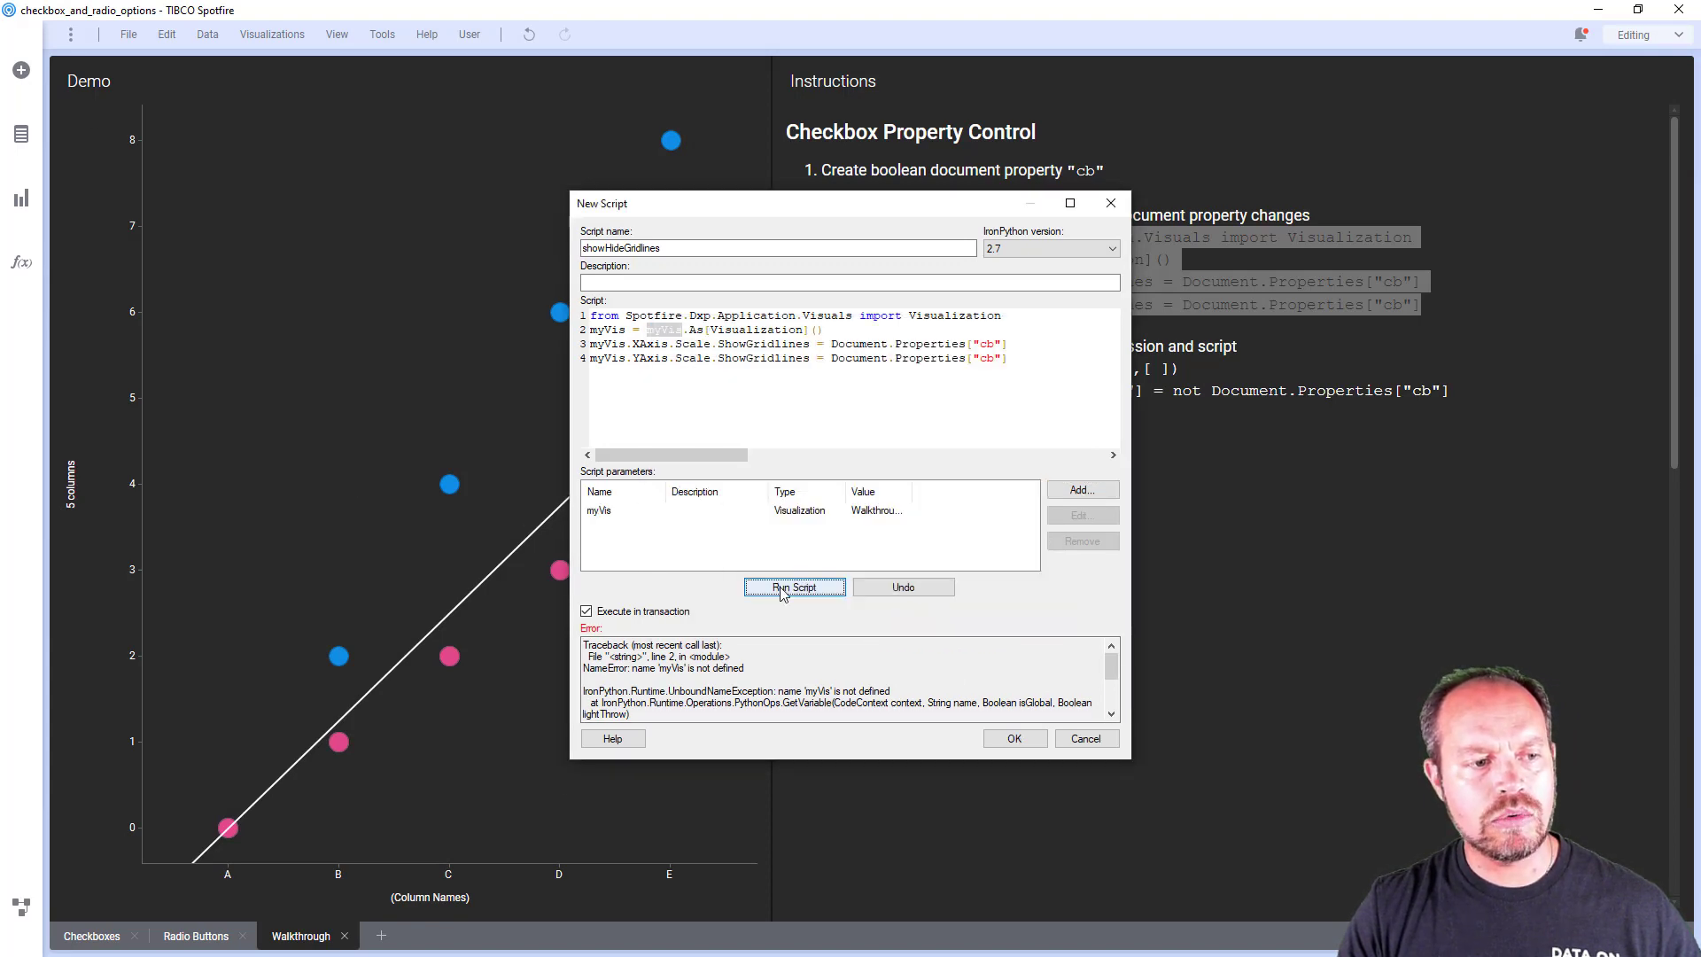
click(793, 587)
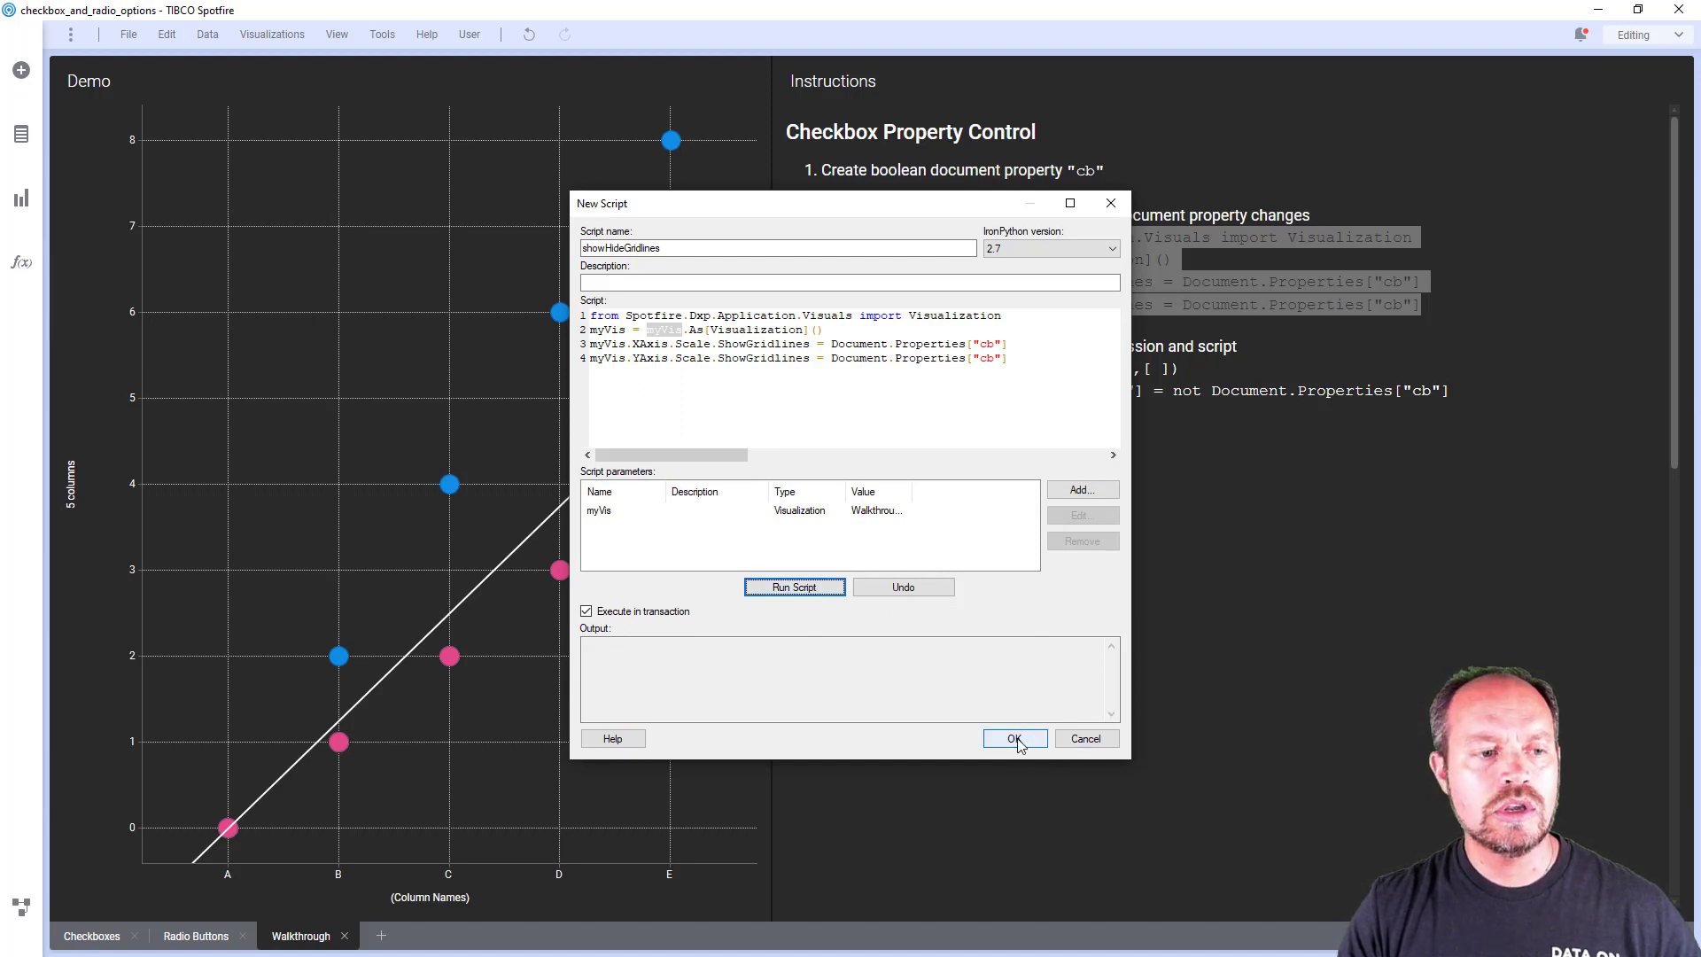
Save the showHideGridlines script, close Document Properties, and insert a new Text Area
click(1015, 738)
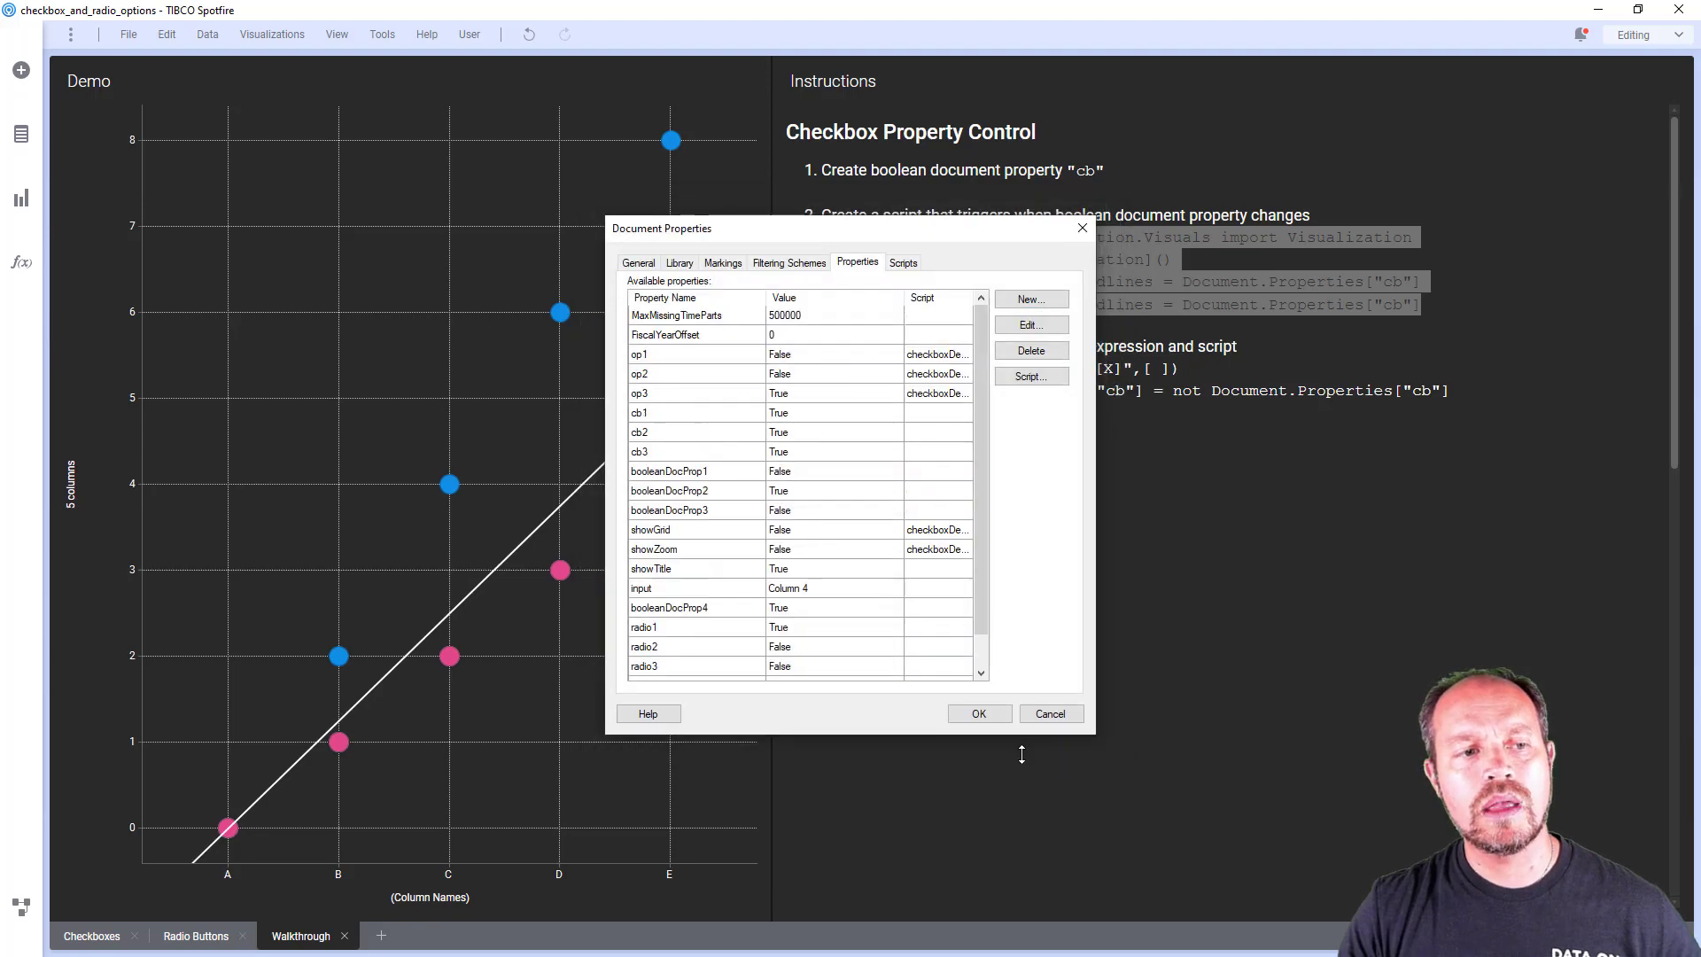
click(979, 713)
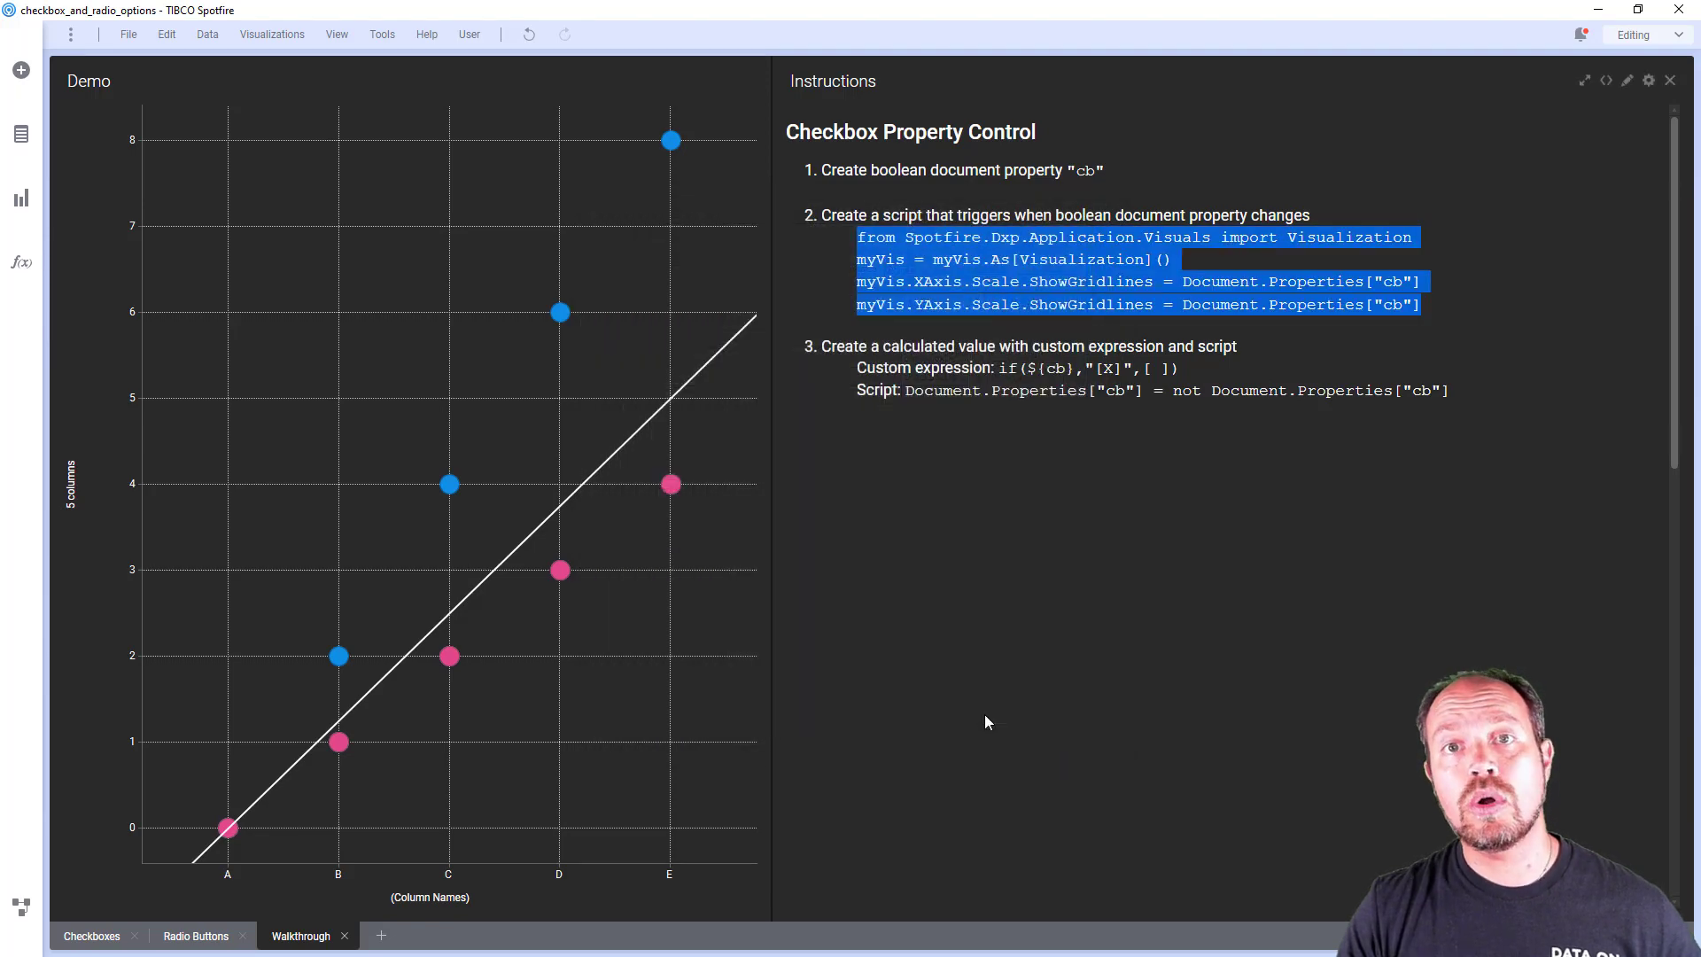
click(1023, 558)
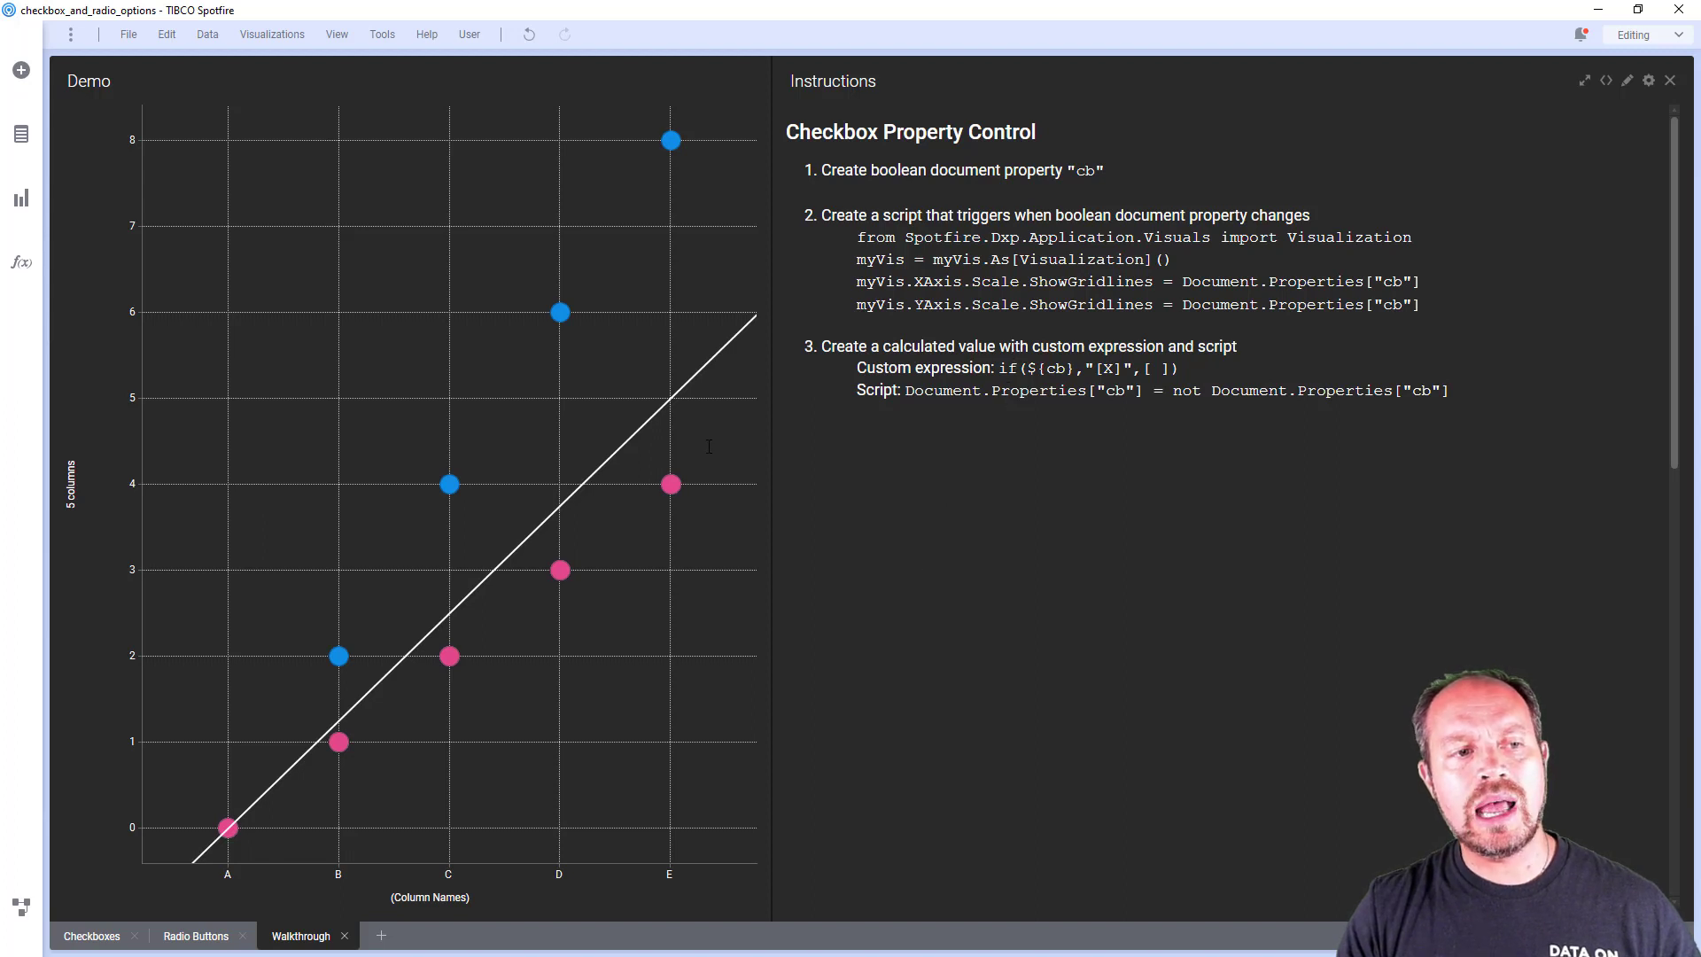
click(22, 197)
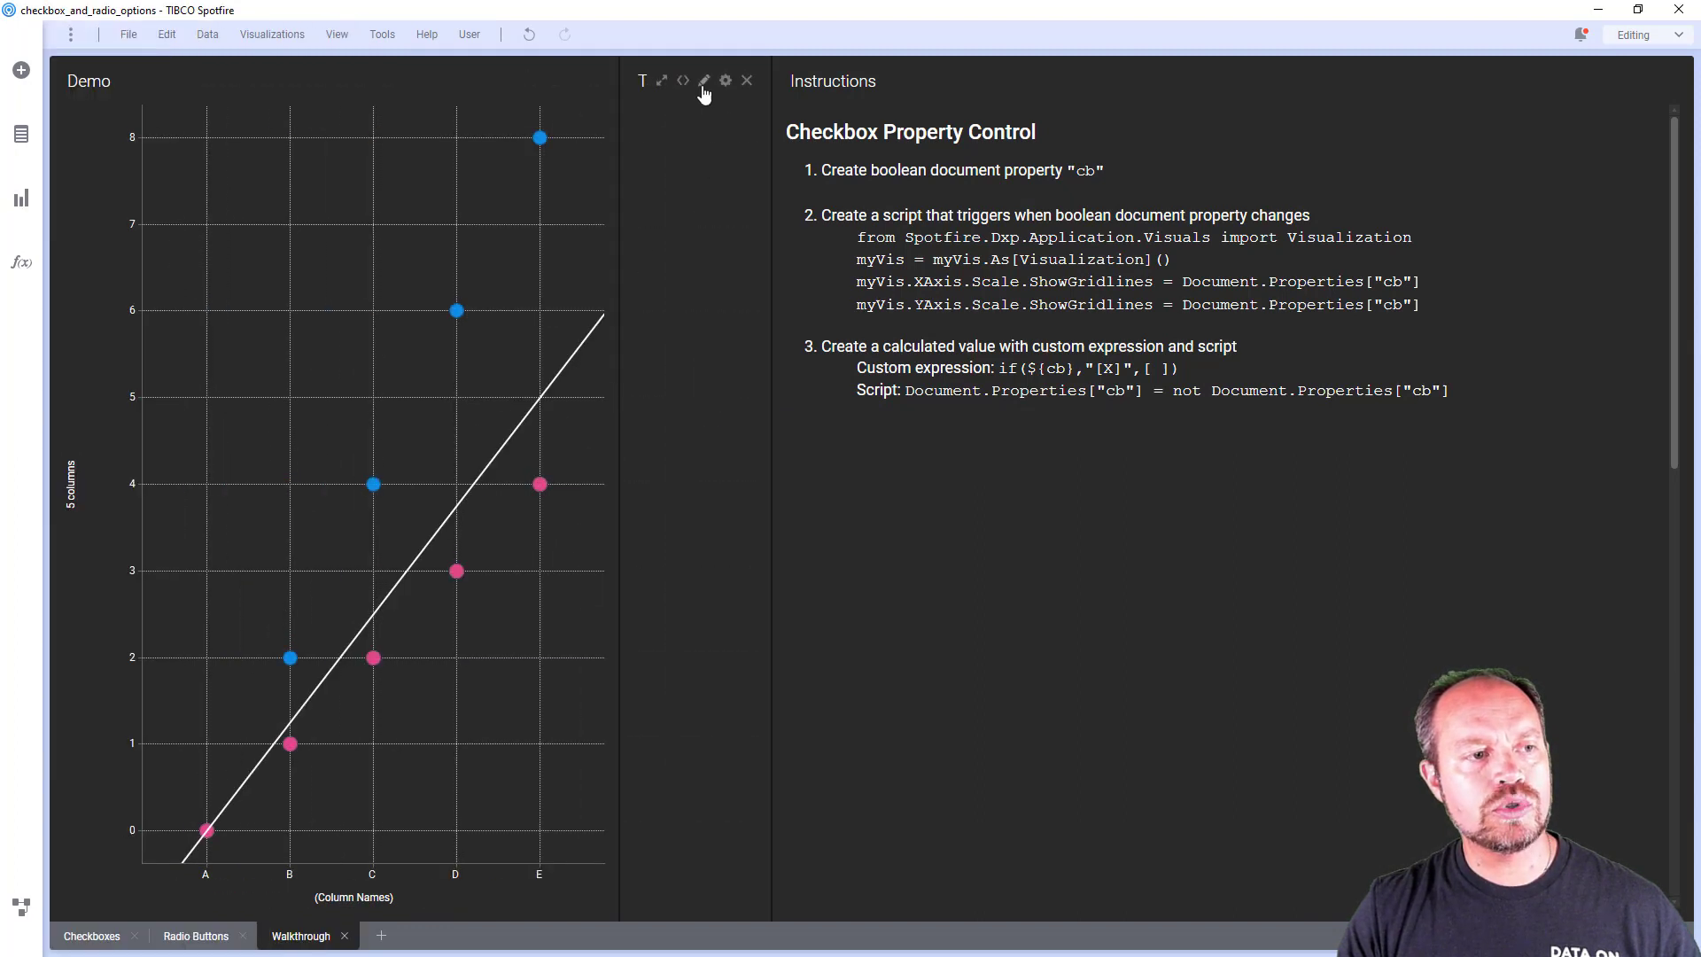
Give the text area's calculated value the custom expression if(${cb},"☑","☐")
click(703, 81)
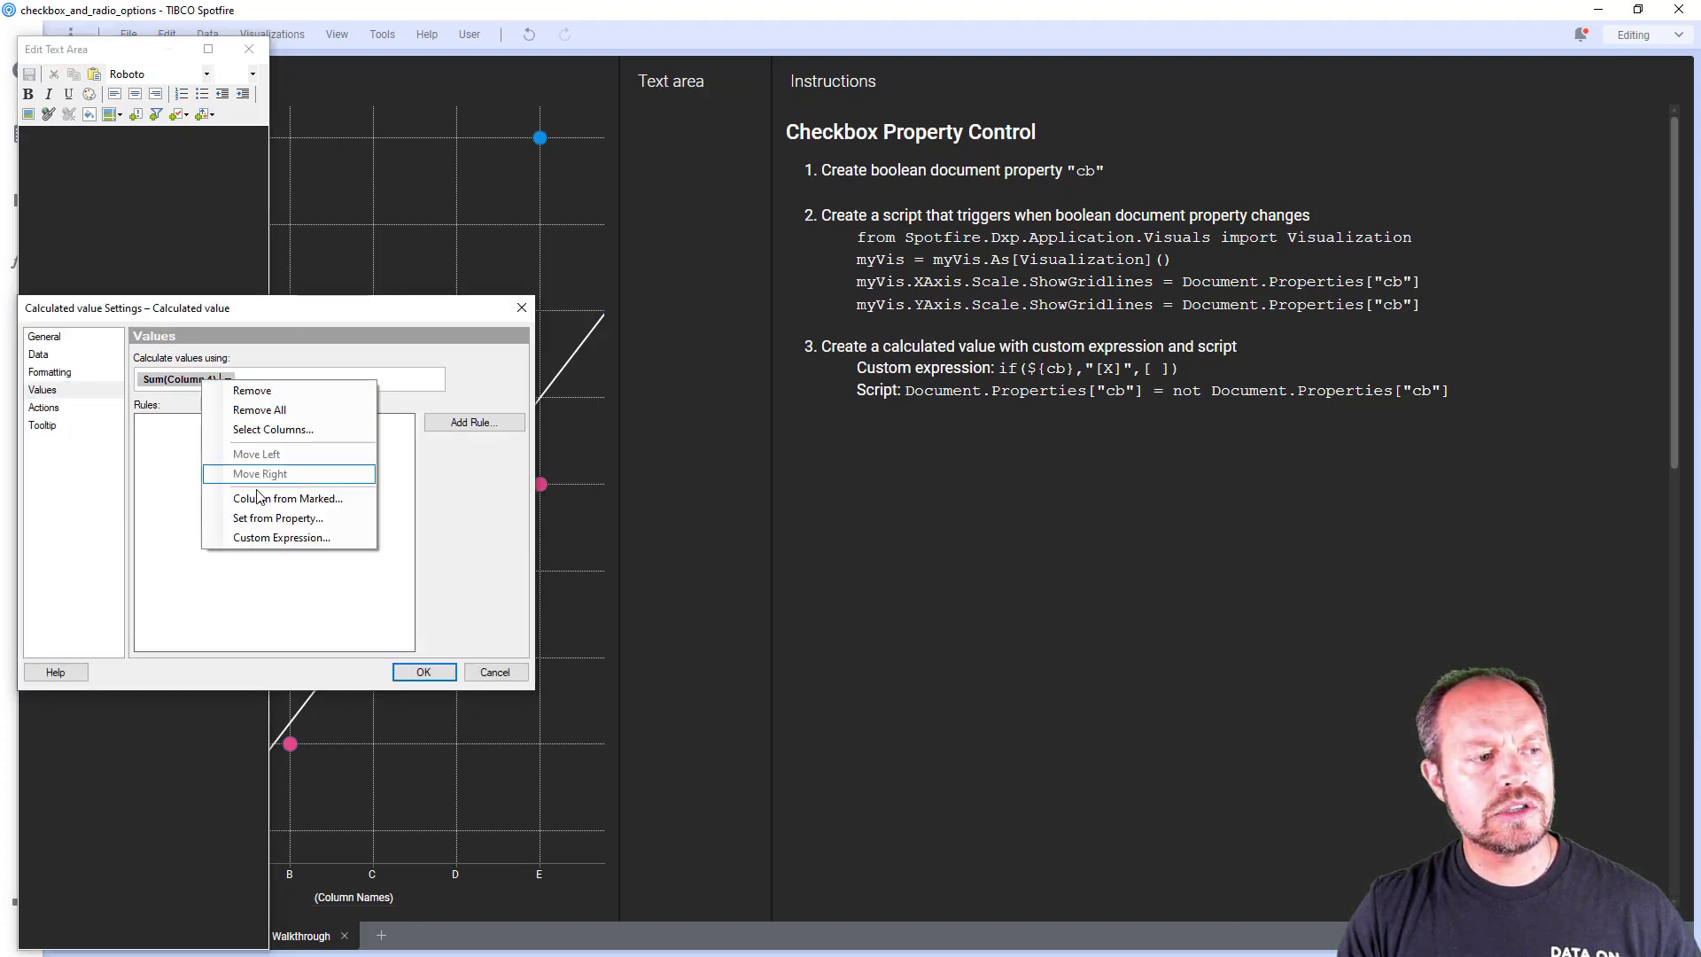
click(281, 538)
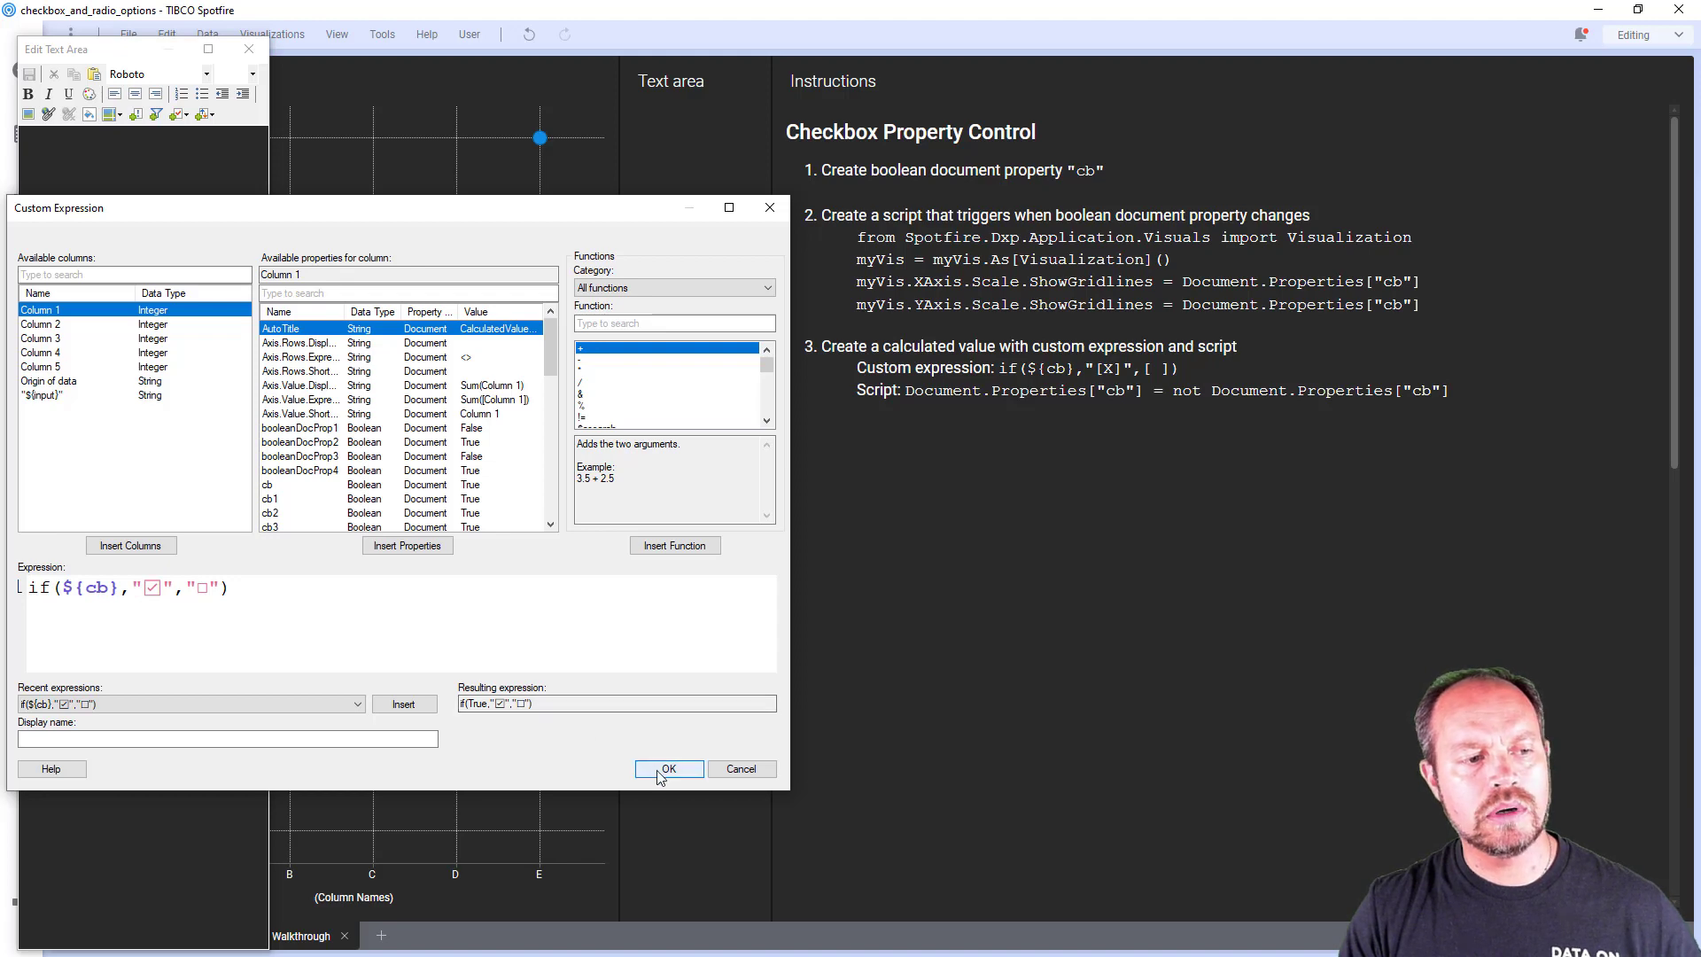
click(668, 767)
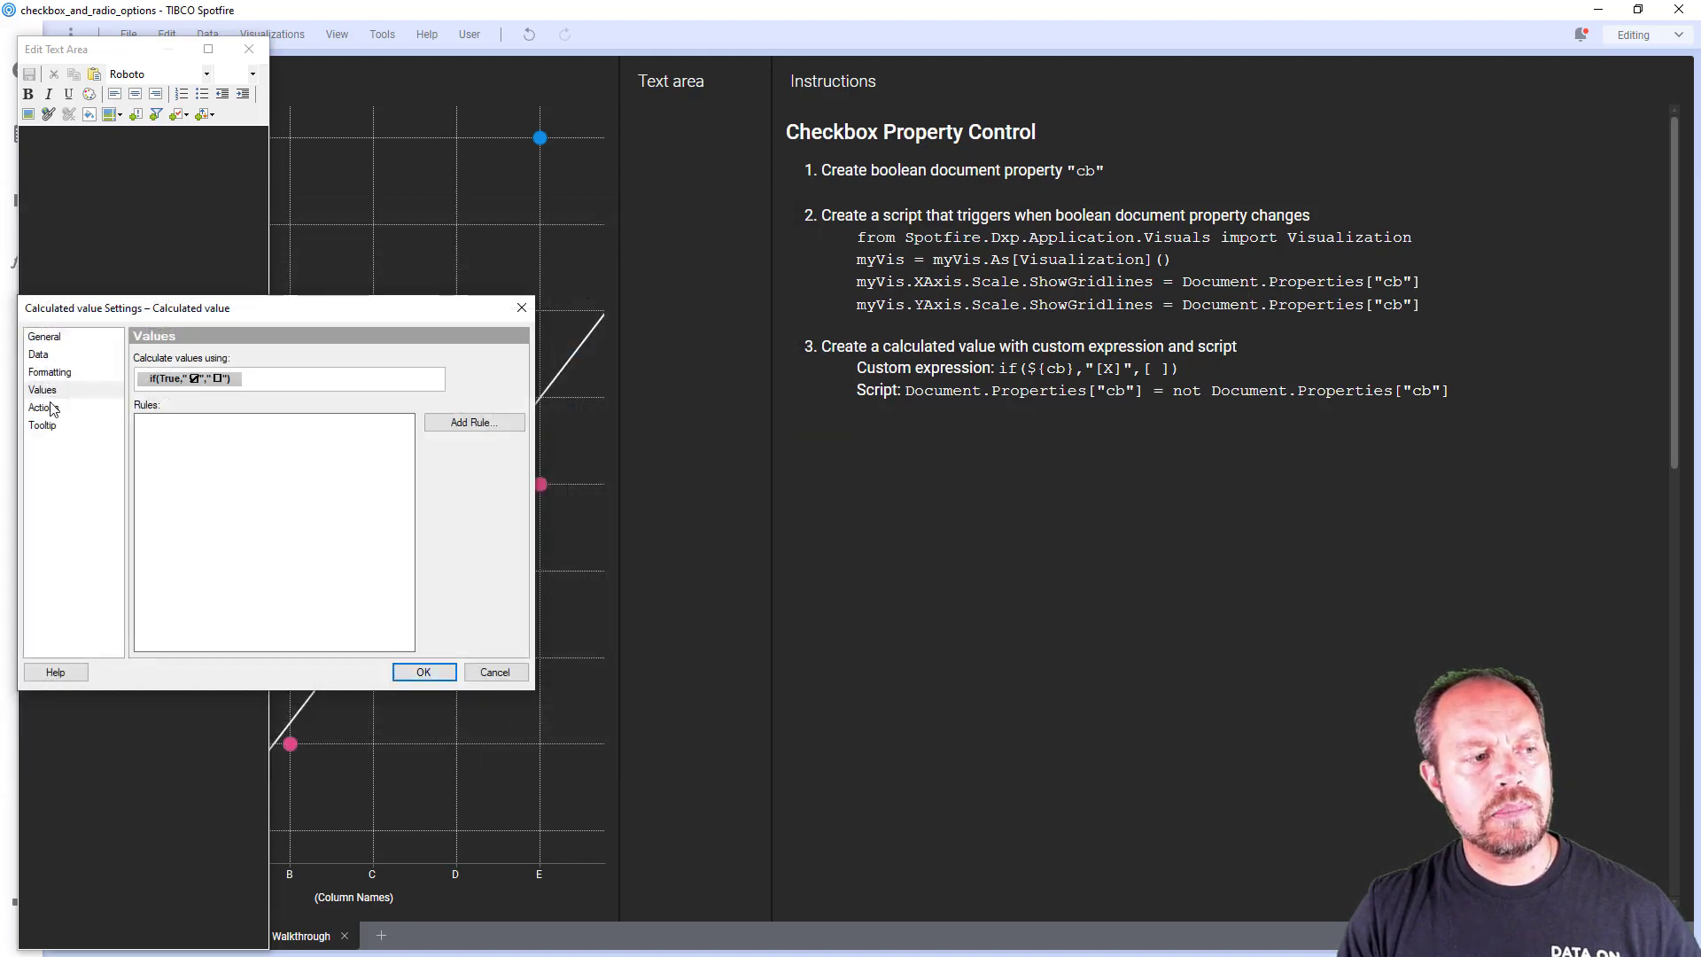
Enable Perform action on click with a Script action and begin a new script
click(39, 407)
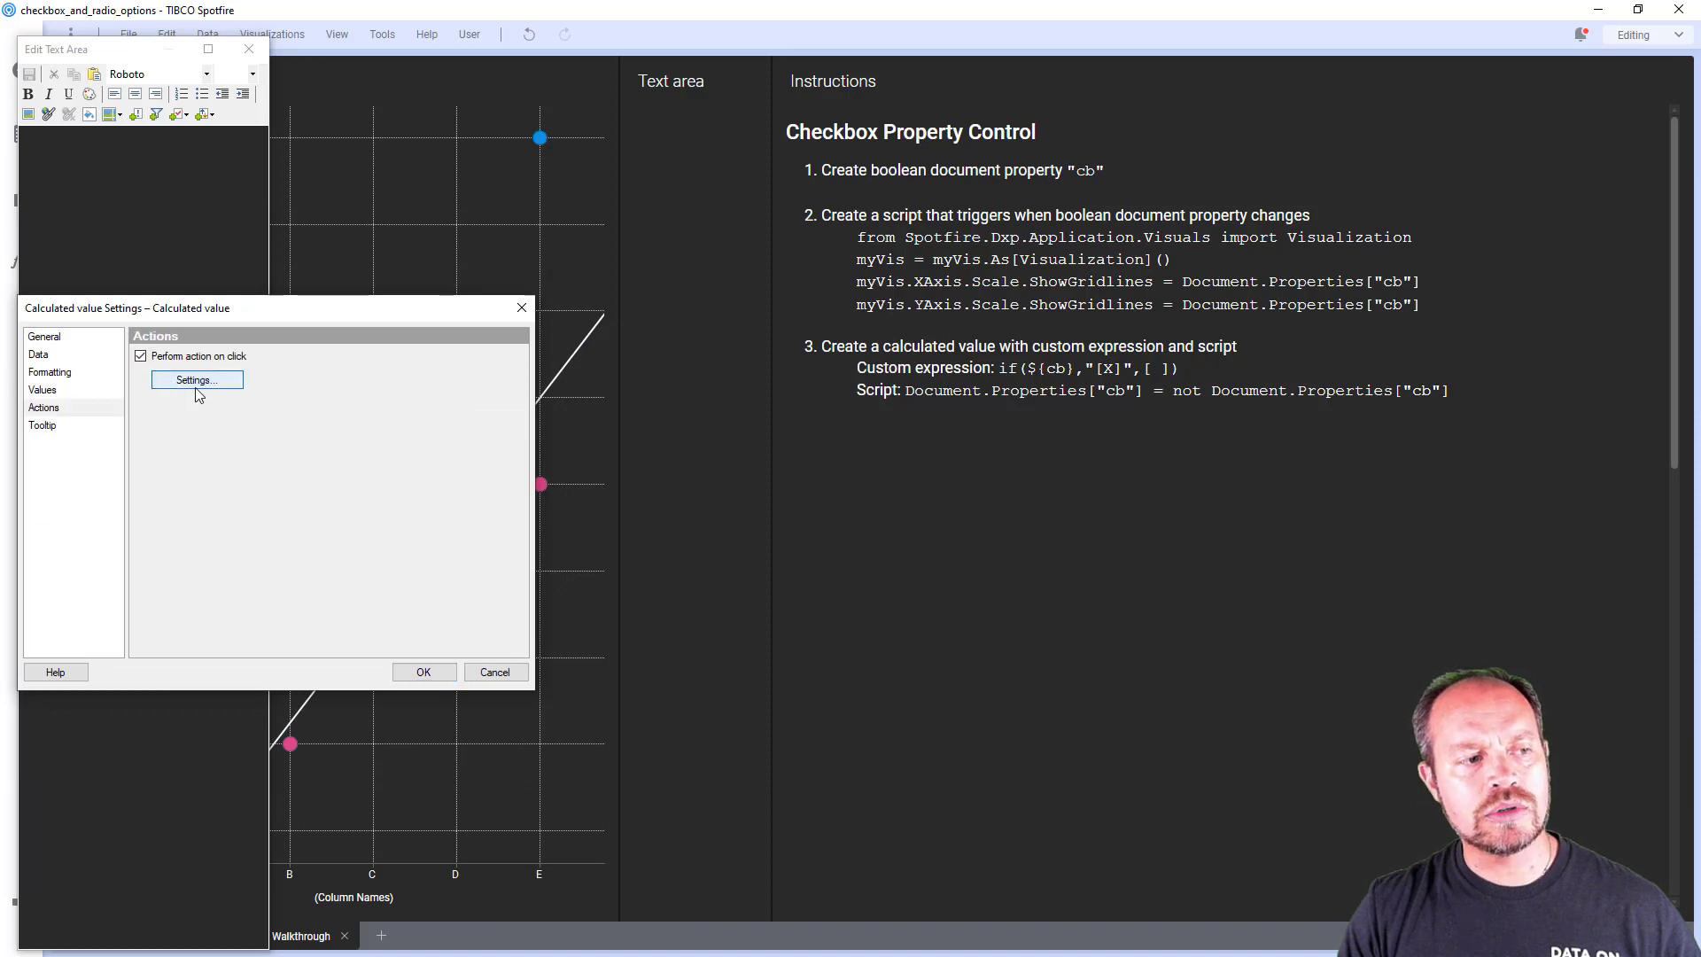
click(196, 379)
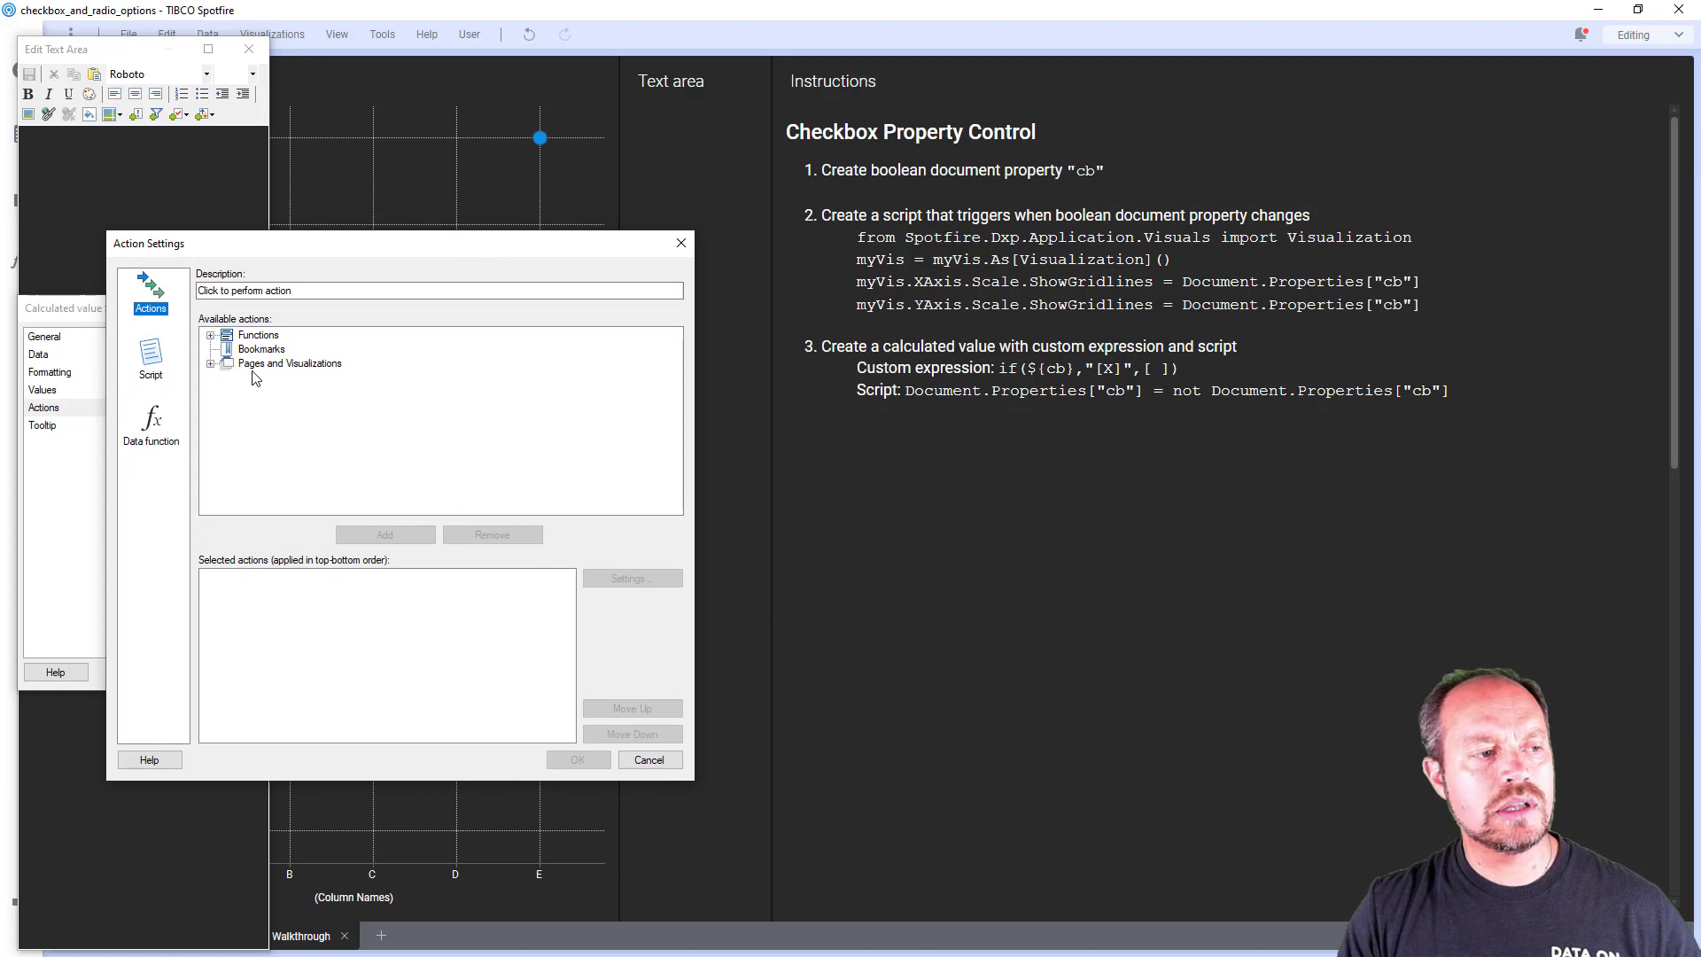
click(150, 358)
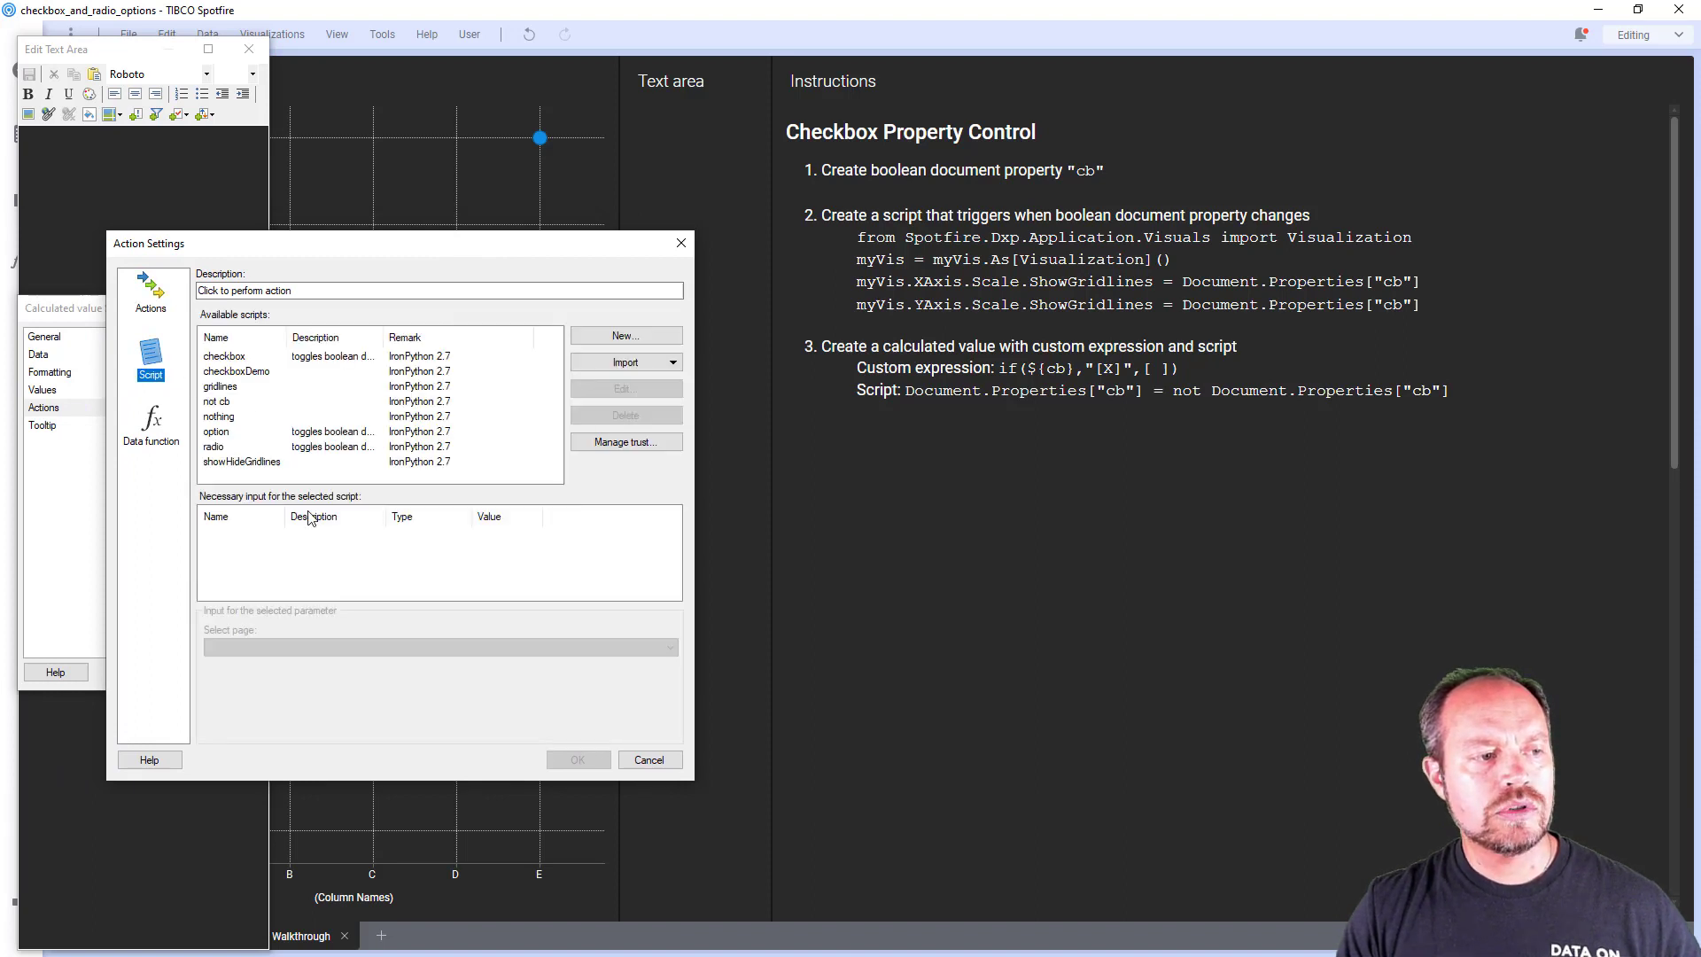
click(625, 335)
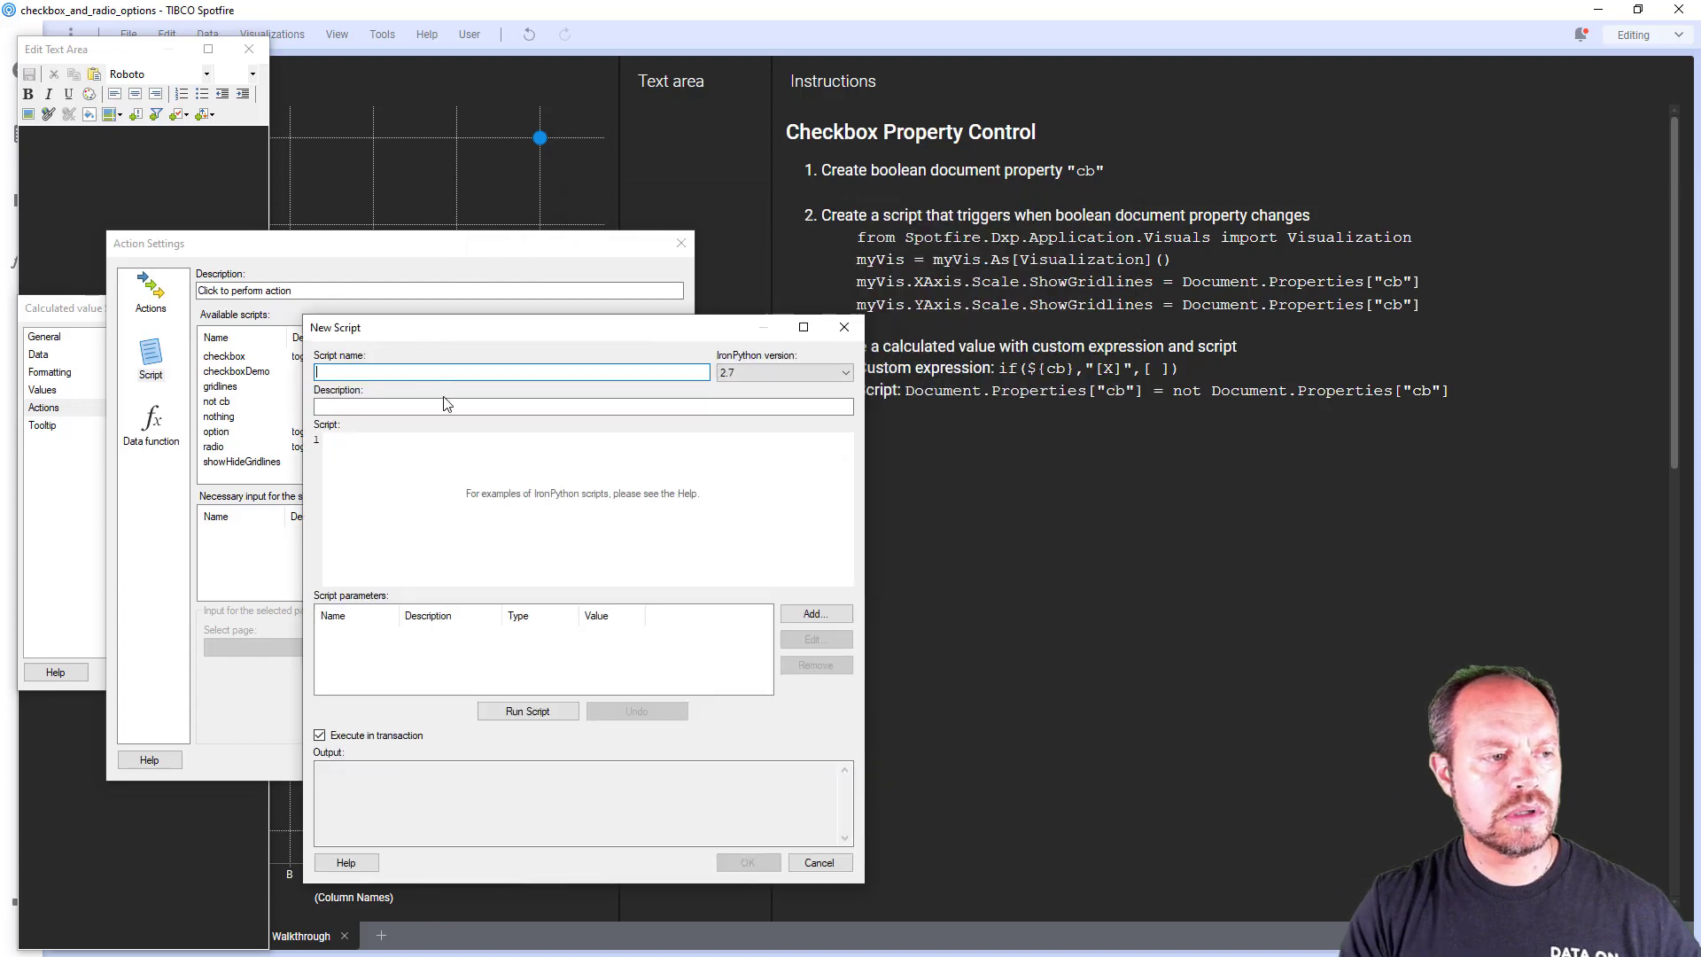
Write 'not cb' as Document.Properties["cb"] = not Document.Properties["cb"], test it twice, and save
text(not)
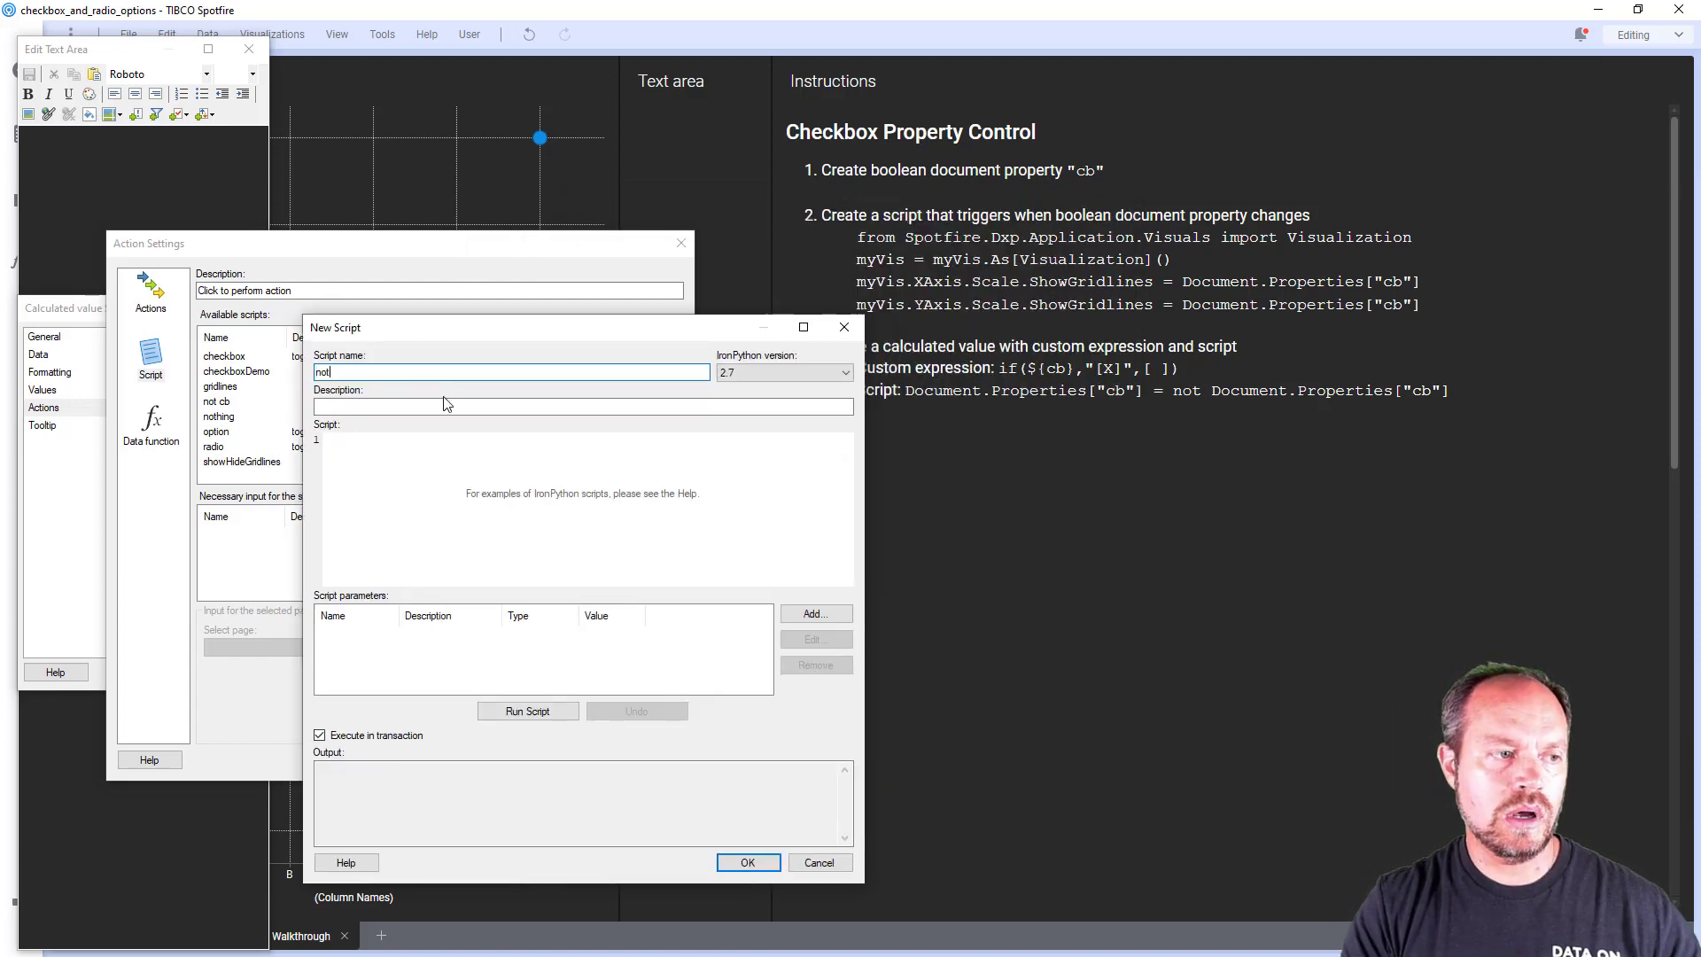
text(cb)
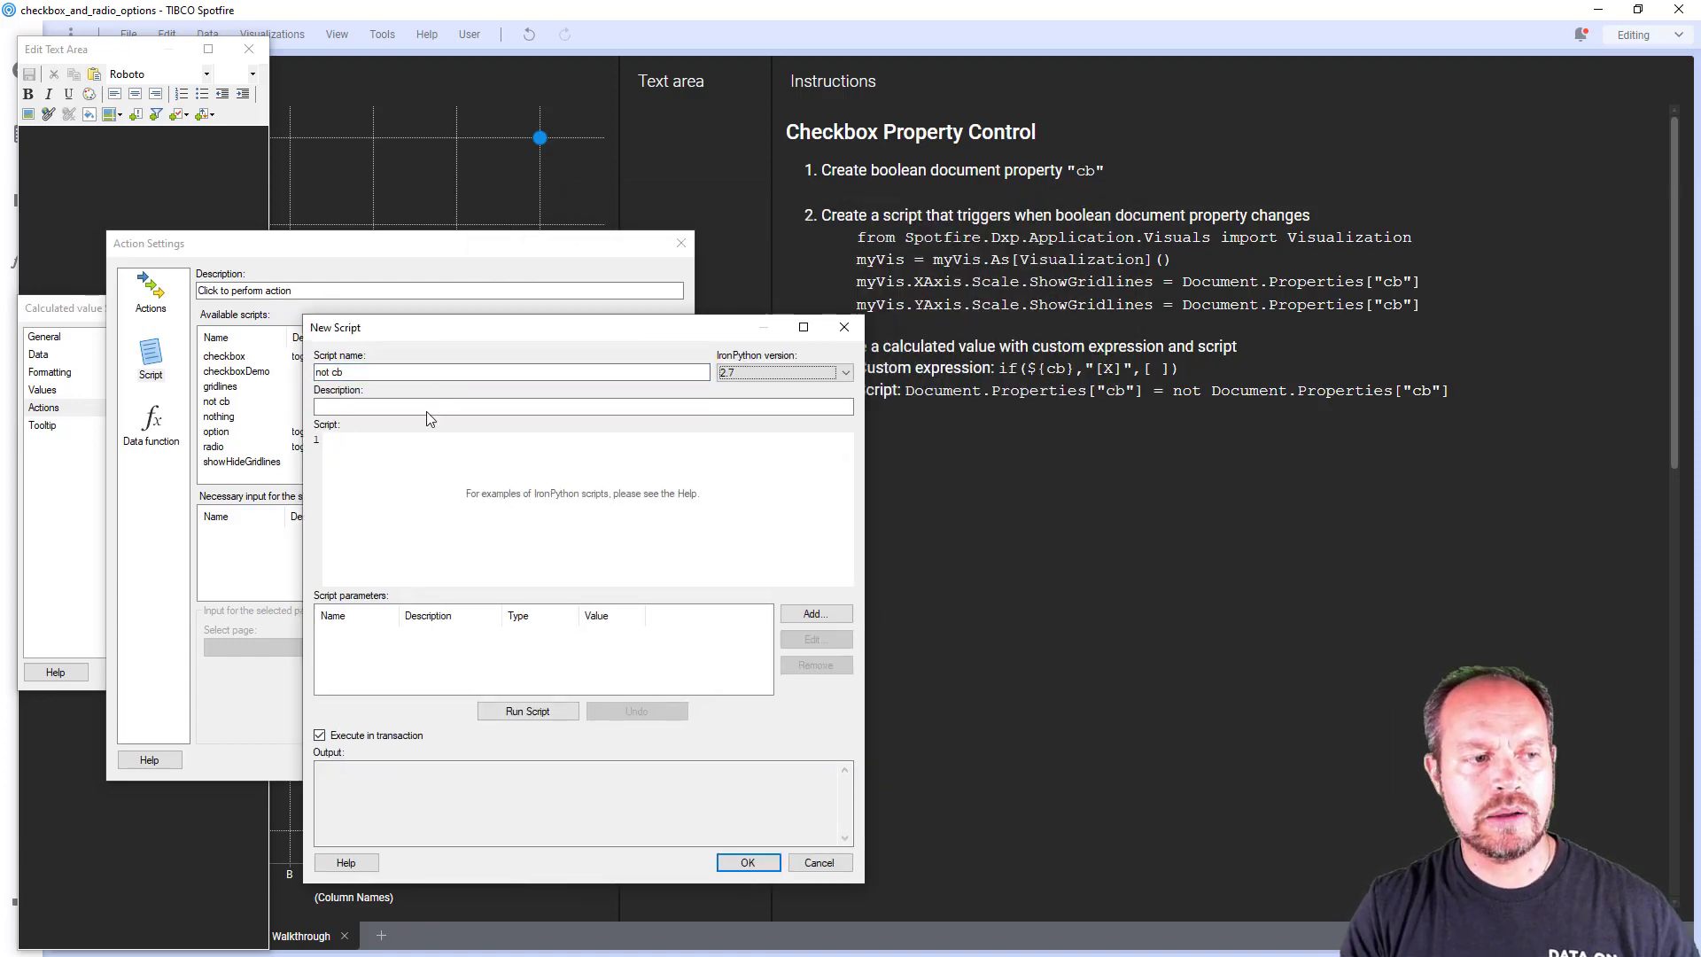
text(Document)
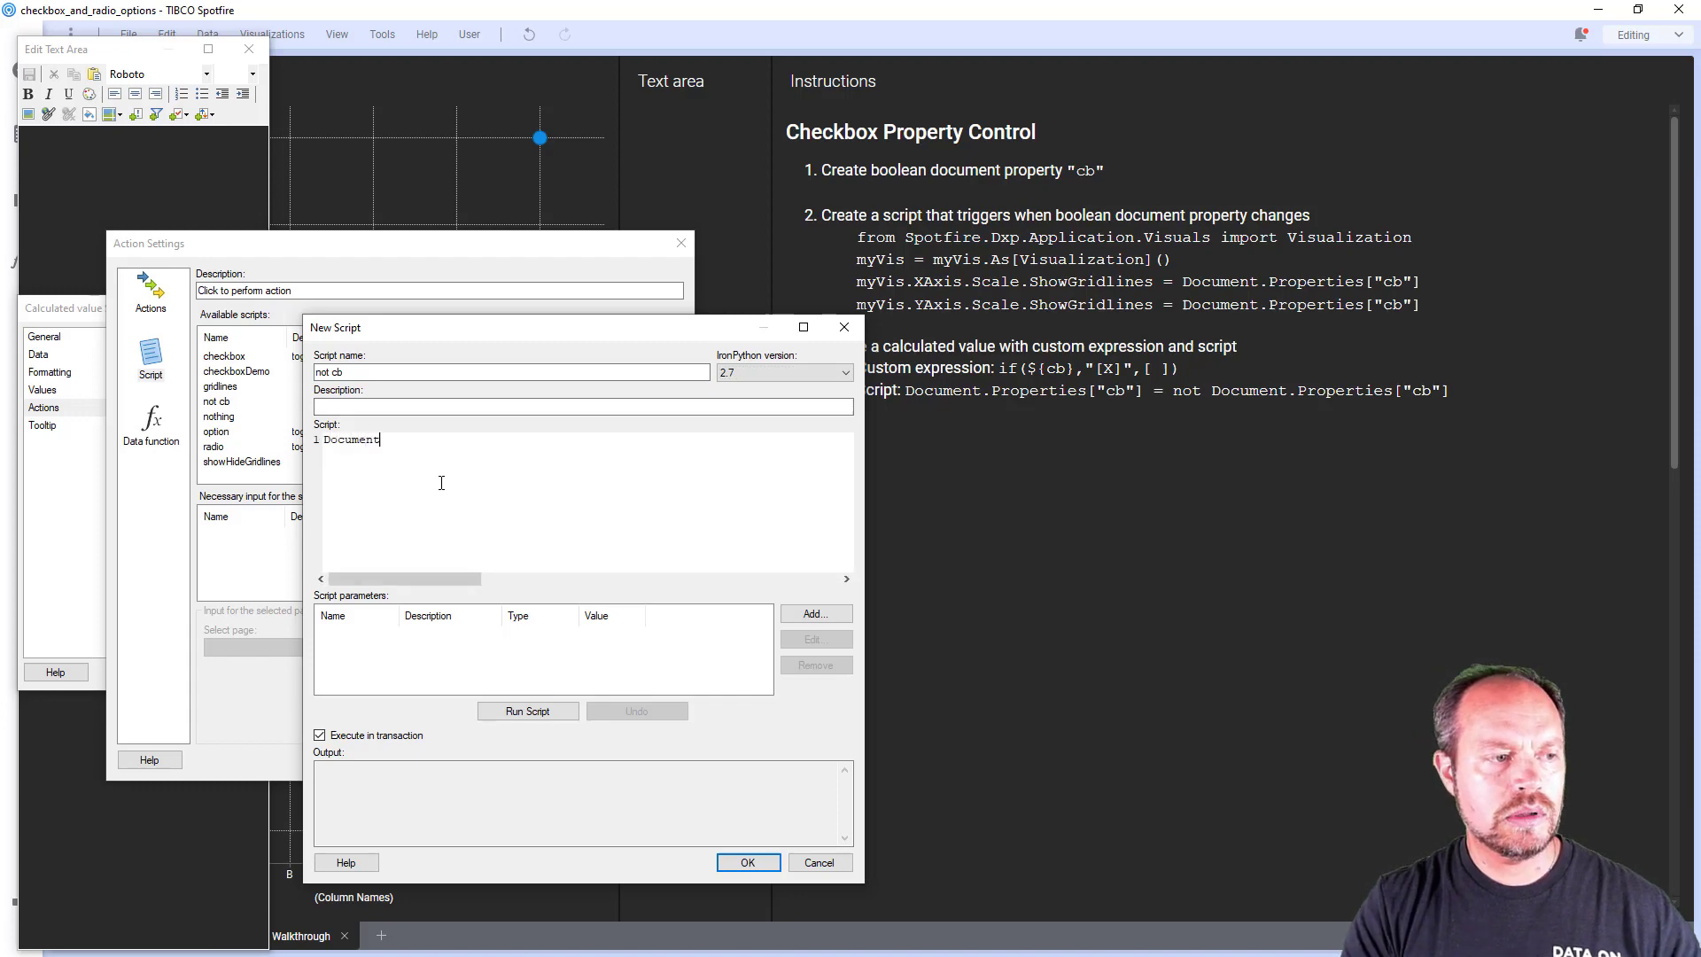
text(.Properties[])
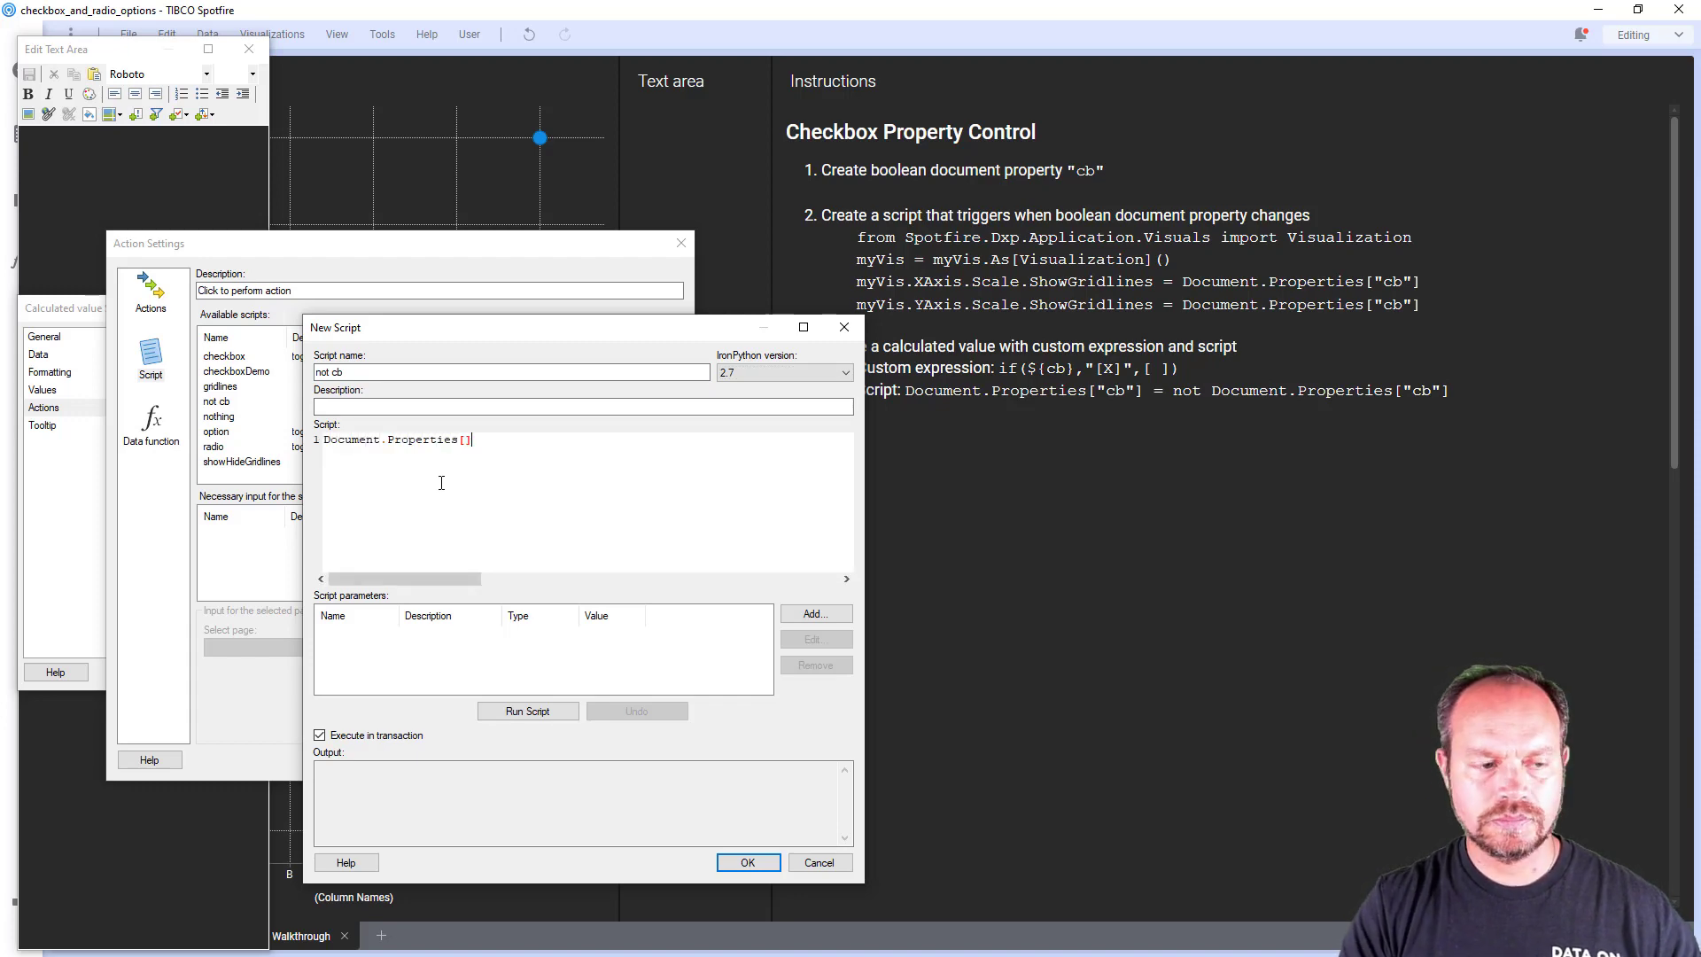
text("cb")
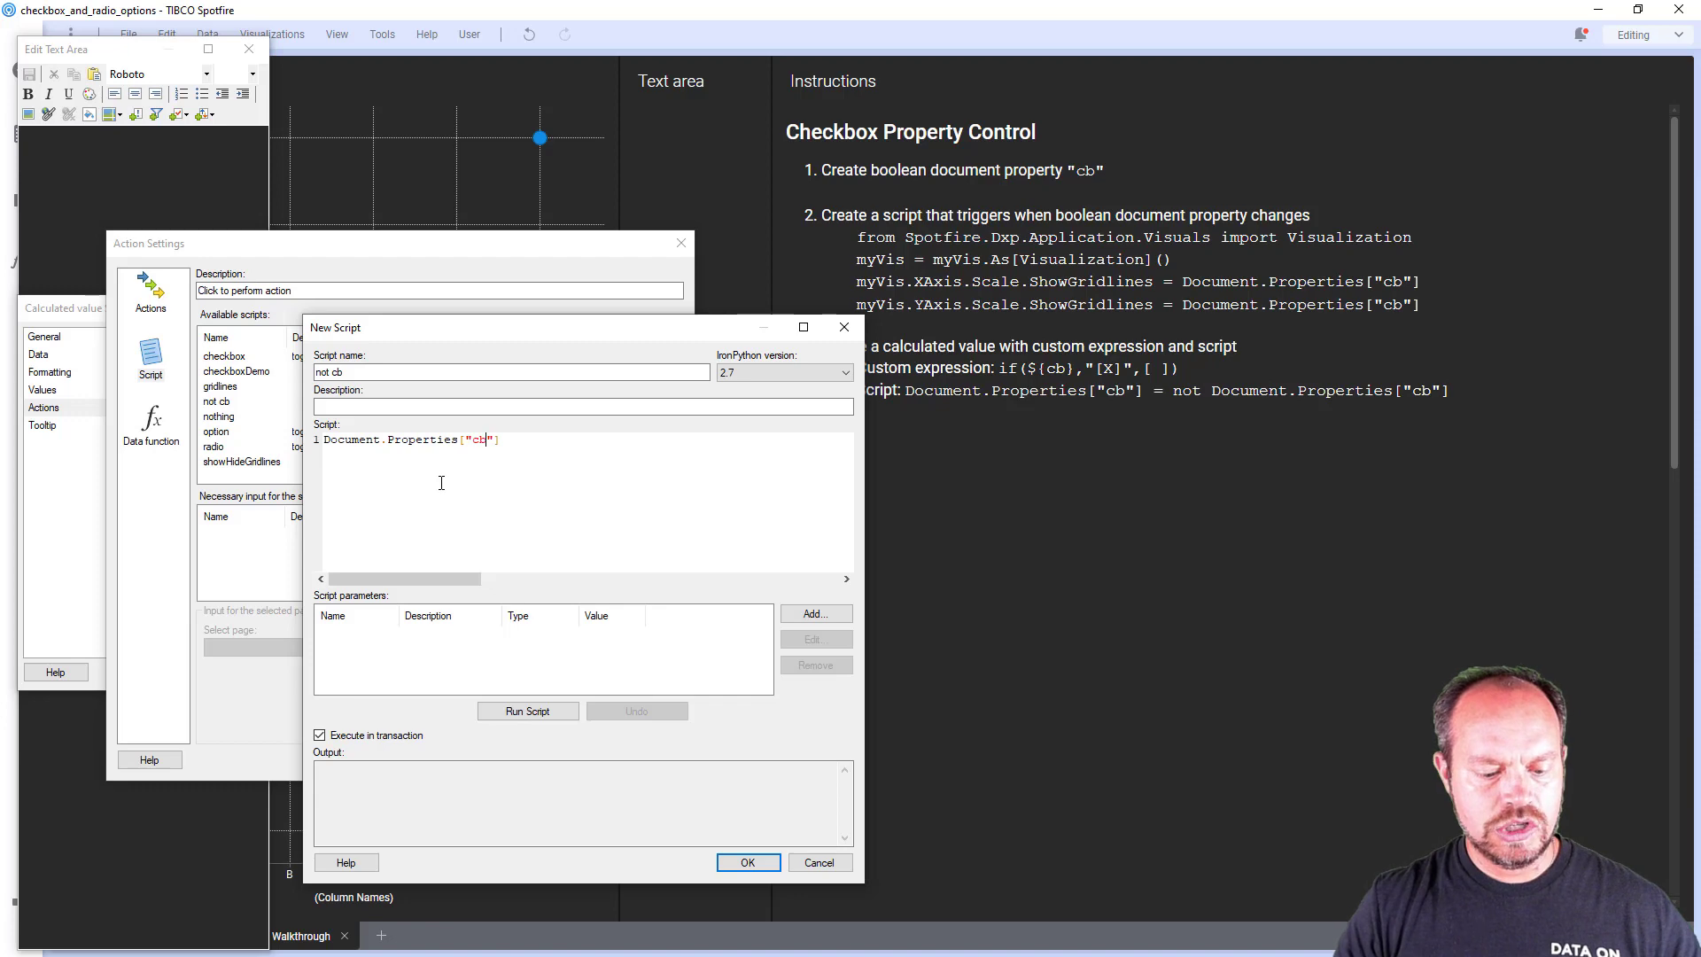
text(= not)
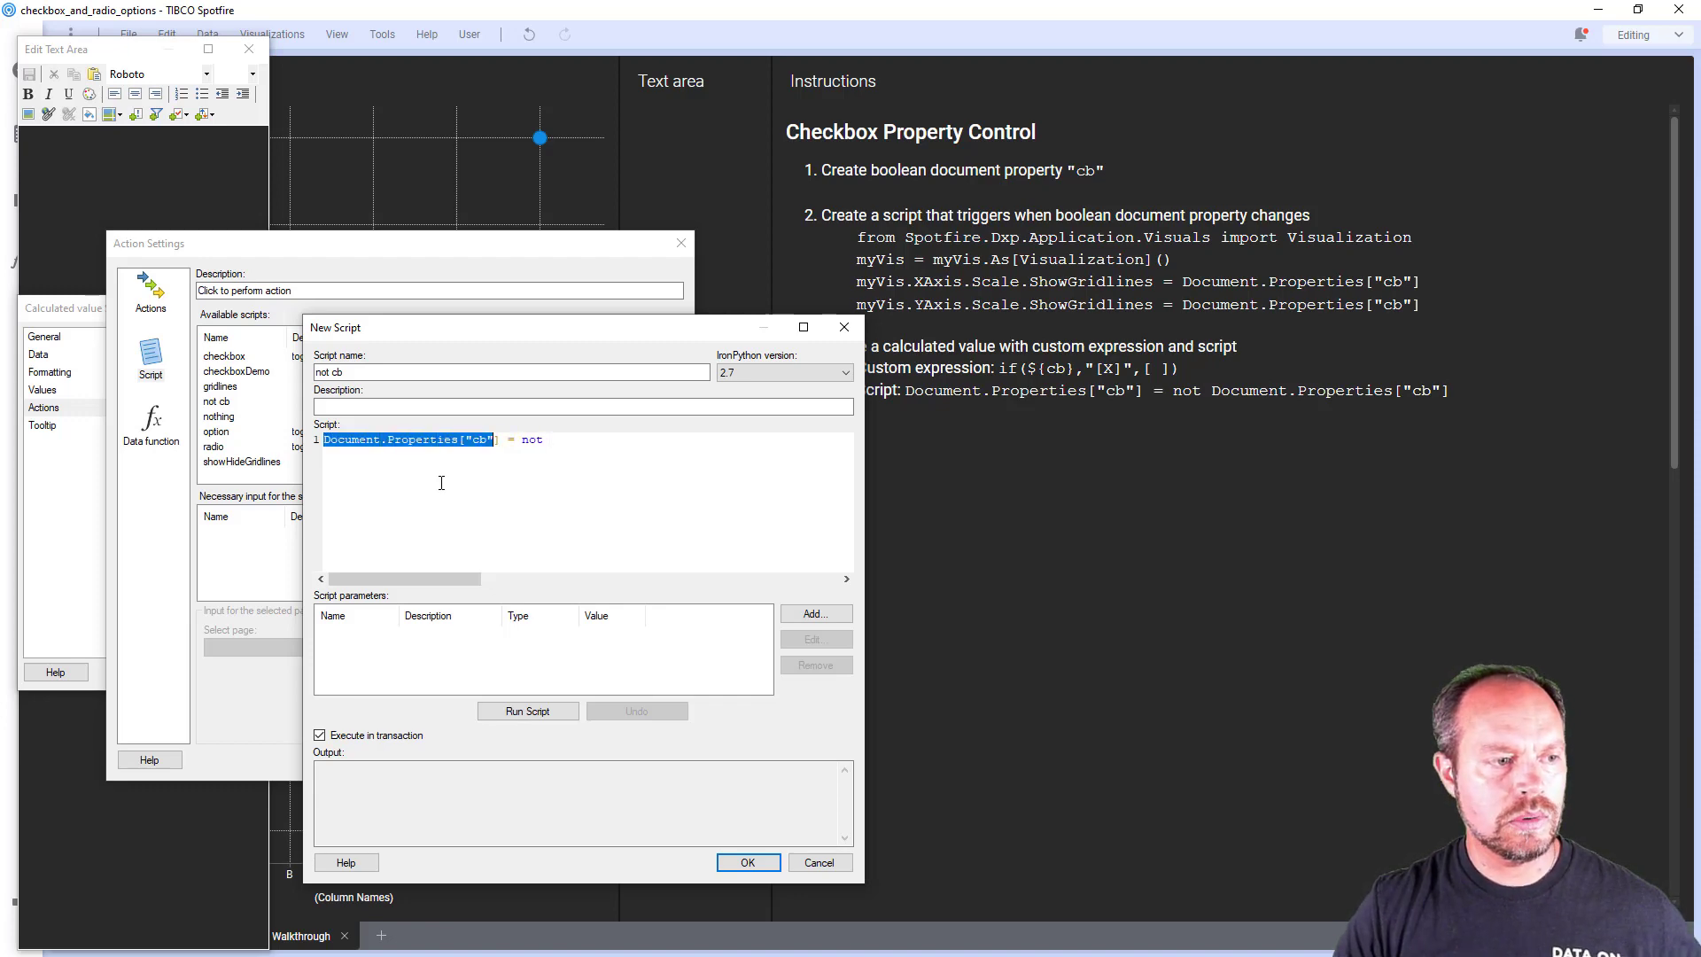
text(Document.Properties["cb"])
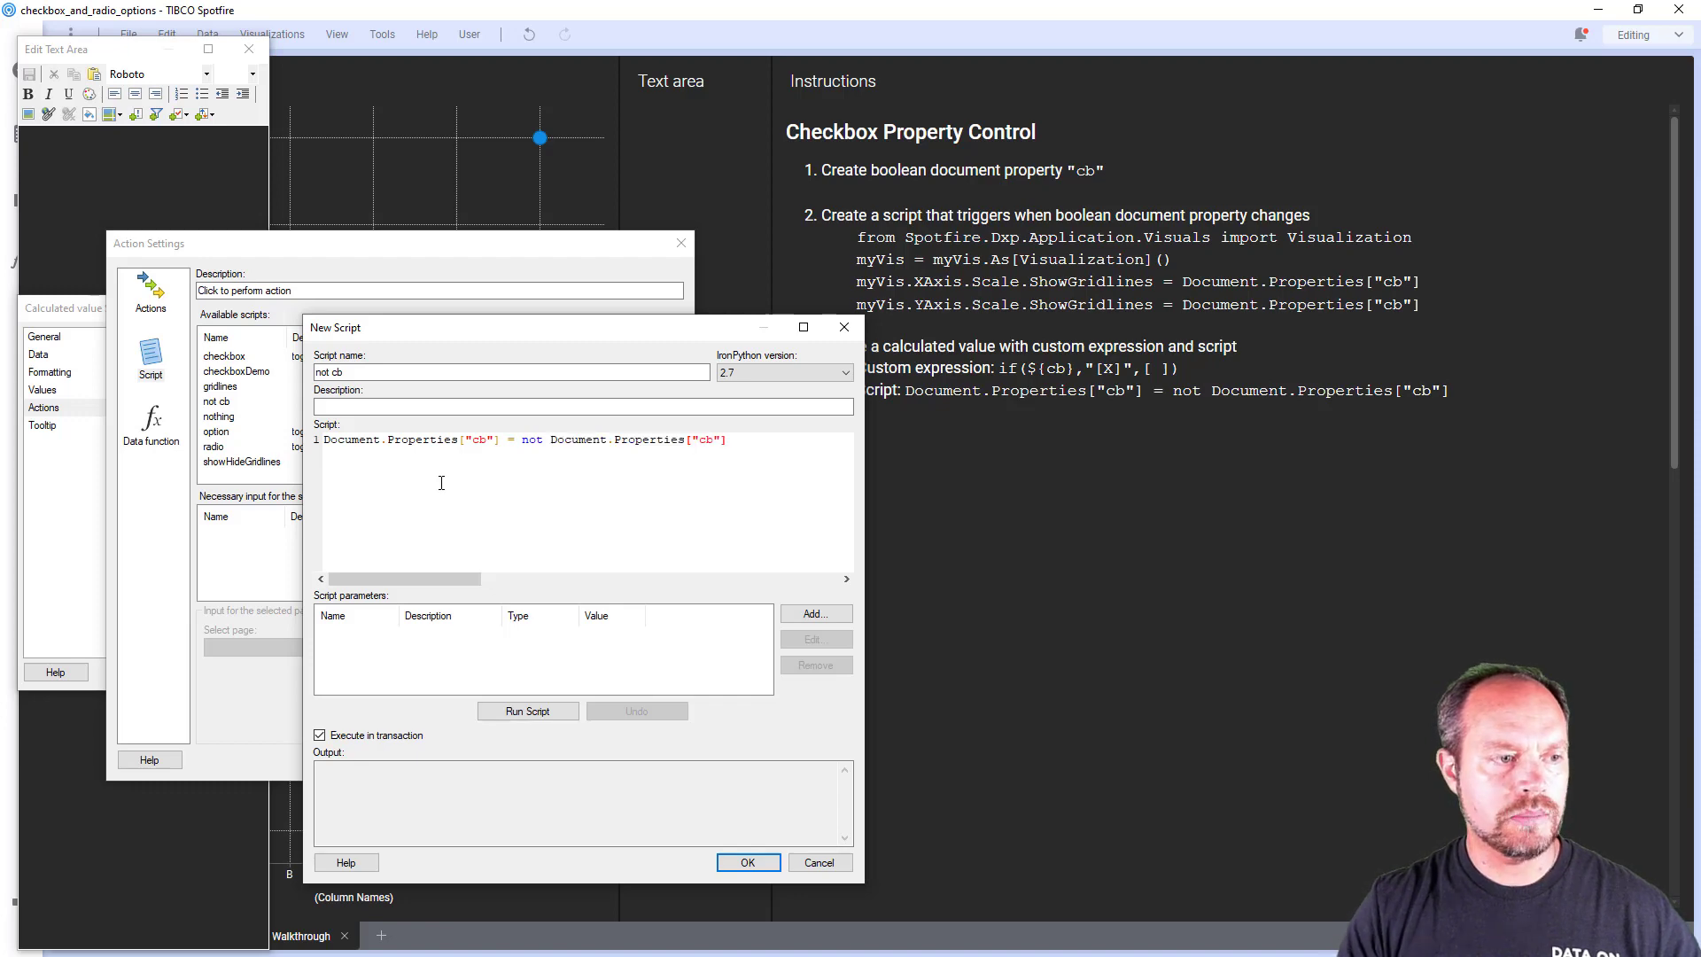
click(527, 711)
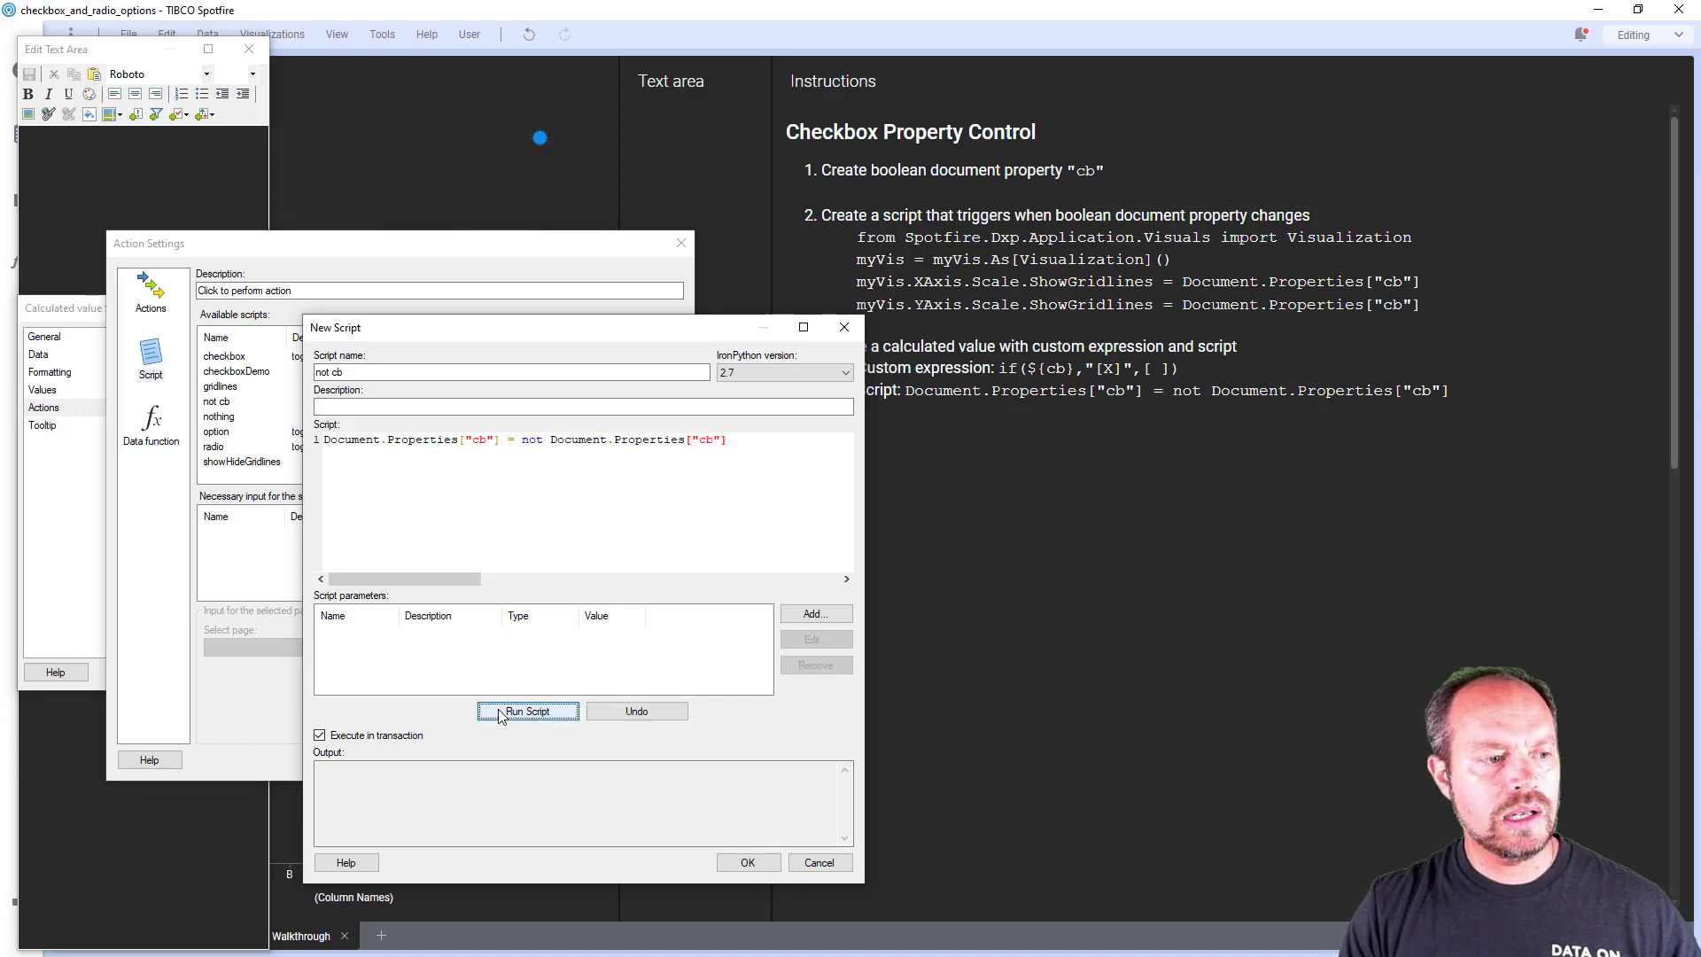
click(528, 711)
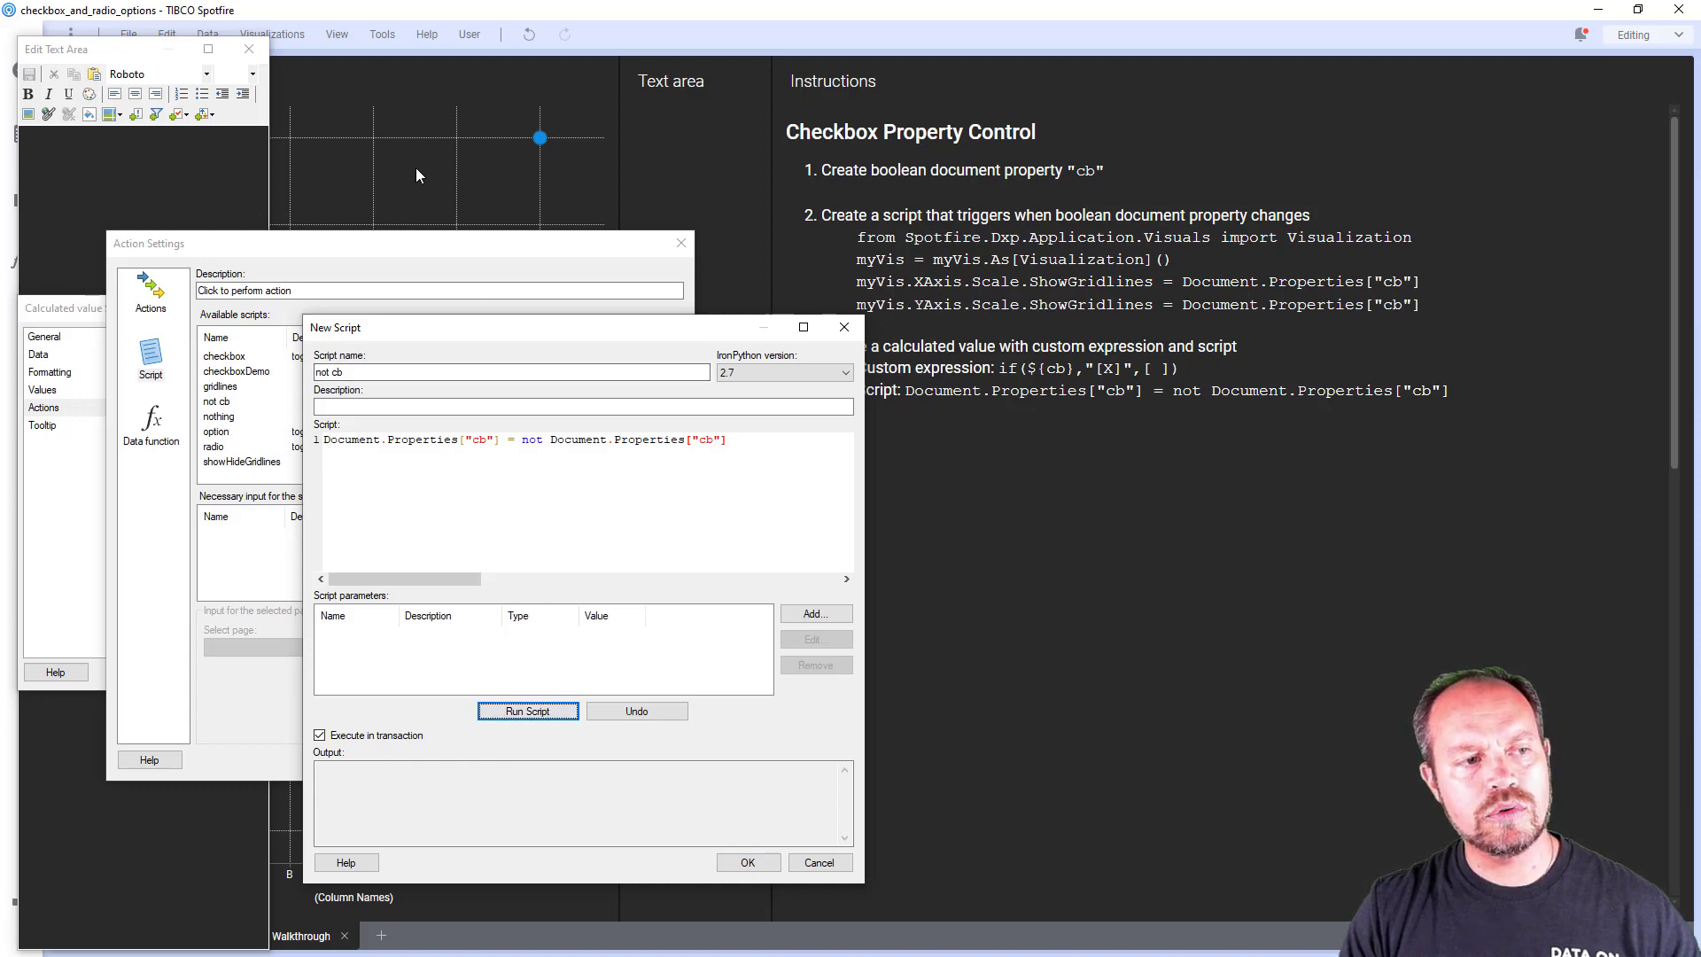
click(748, 861)
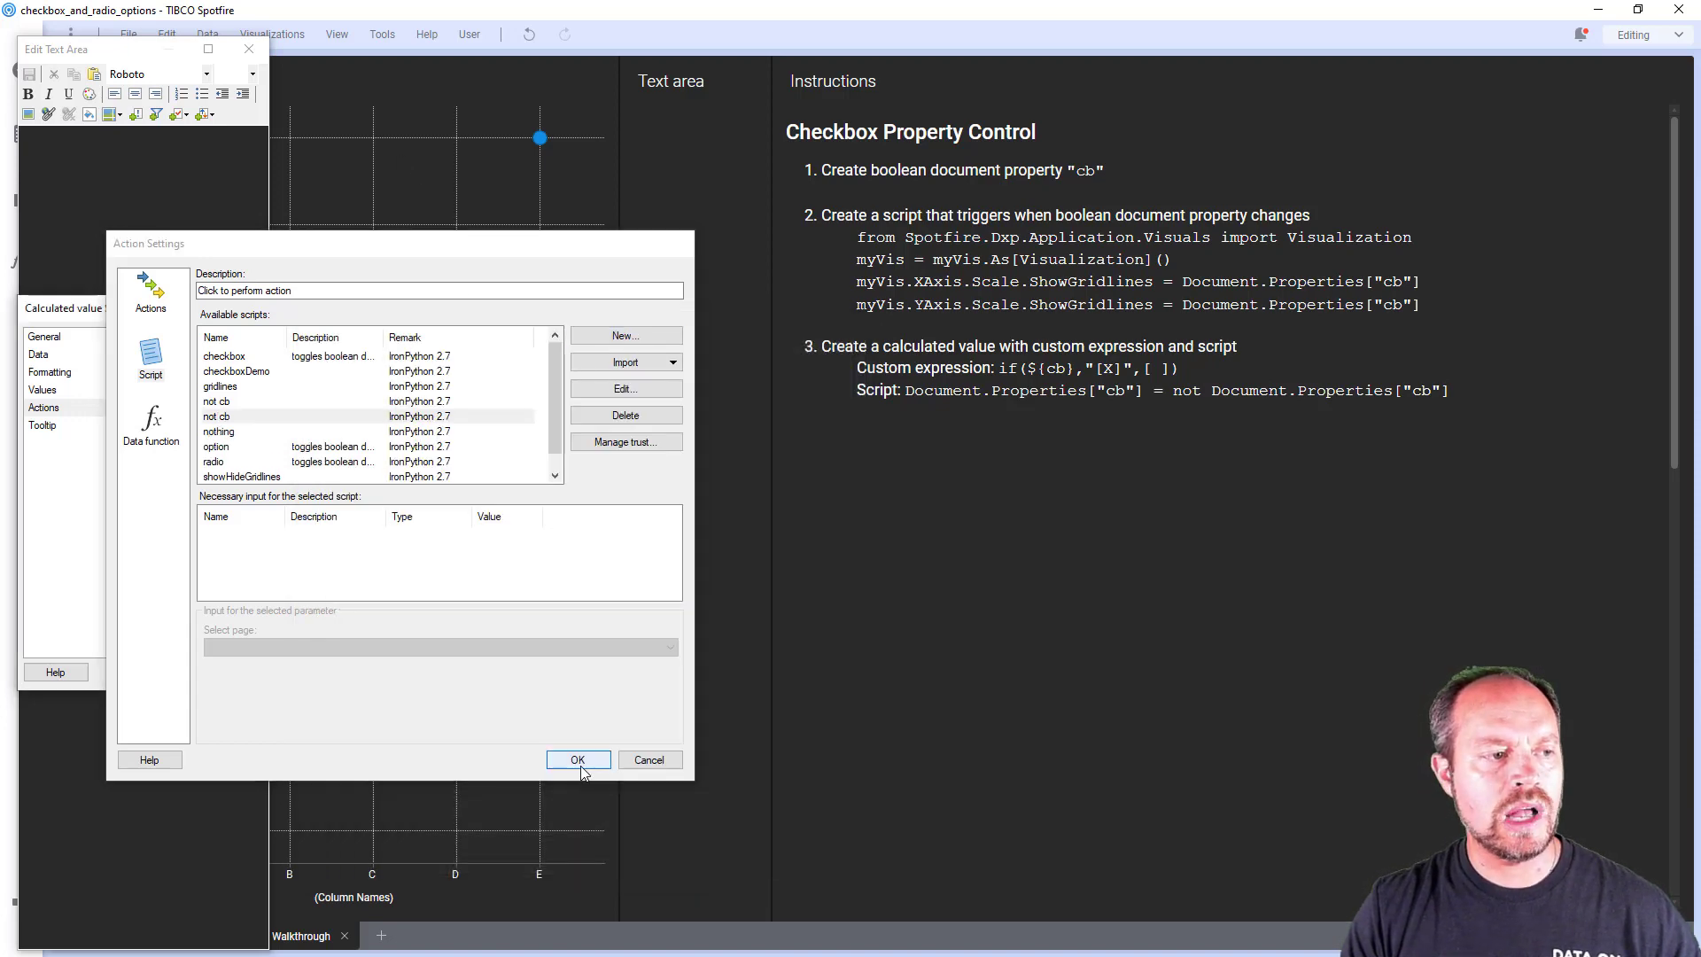
Confirm not cb as the click action and enlarge the checkbox font size
click(578, 759)
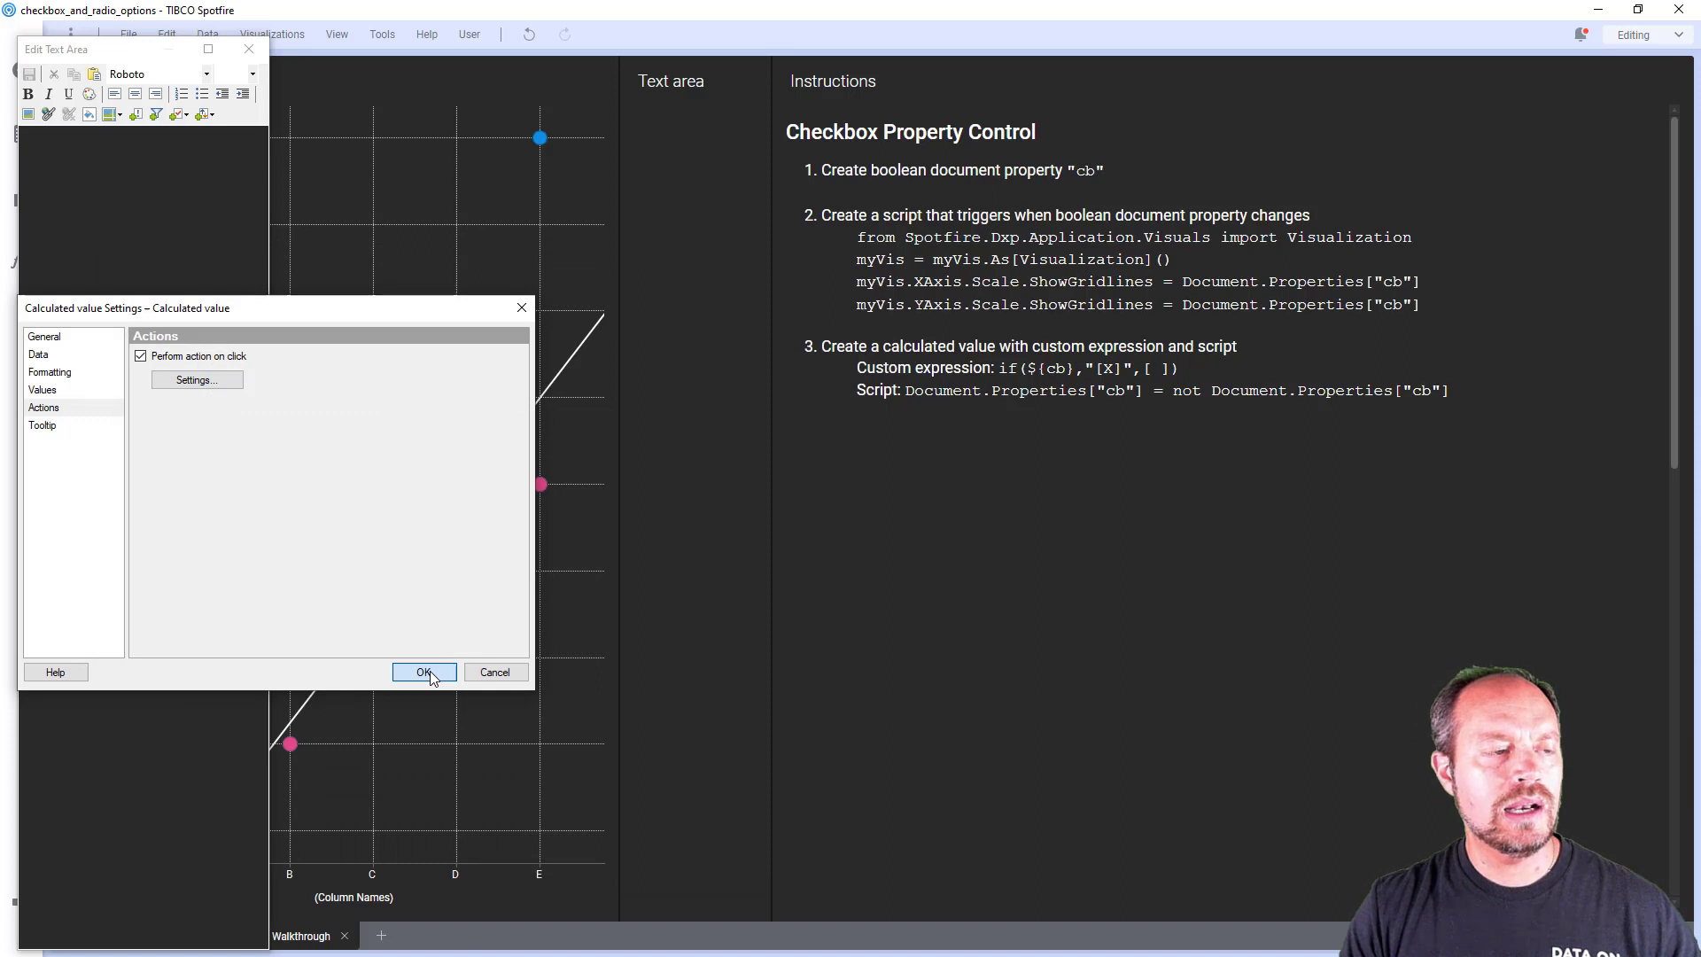
click(423, 671)
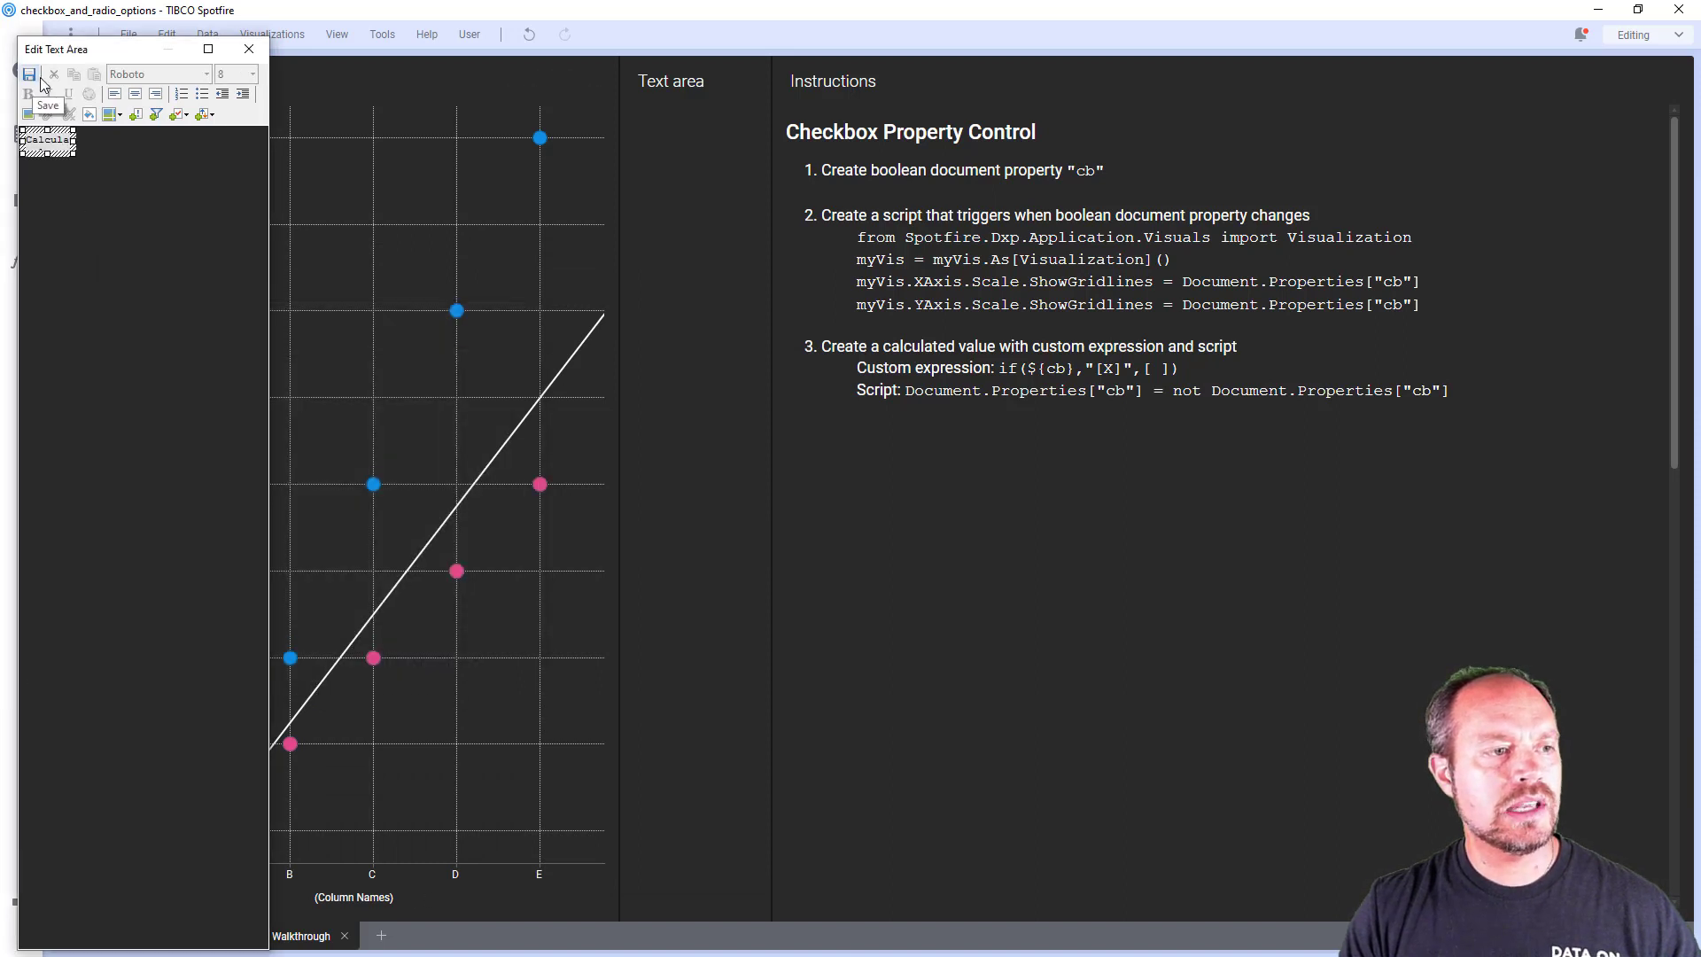
click(35, 72)
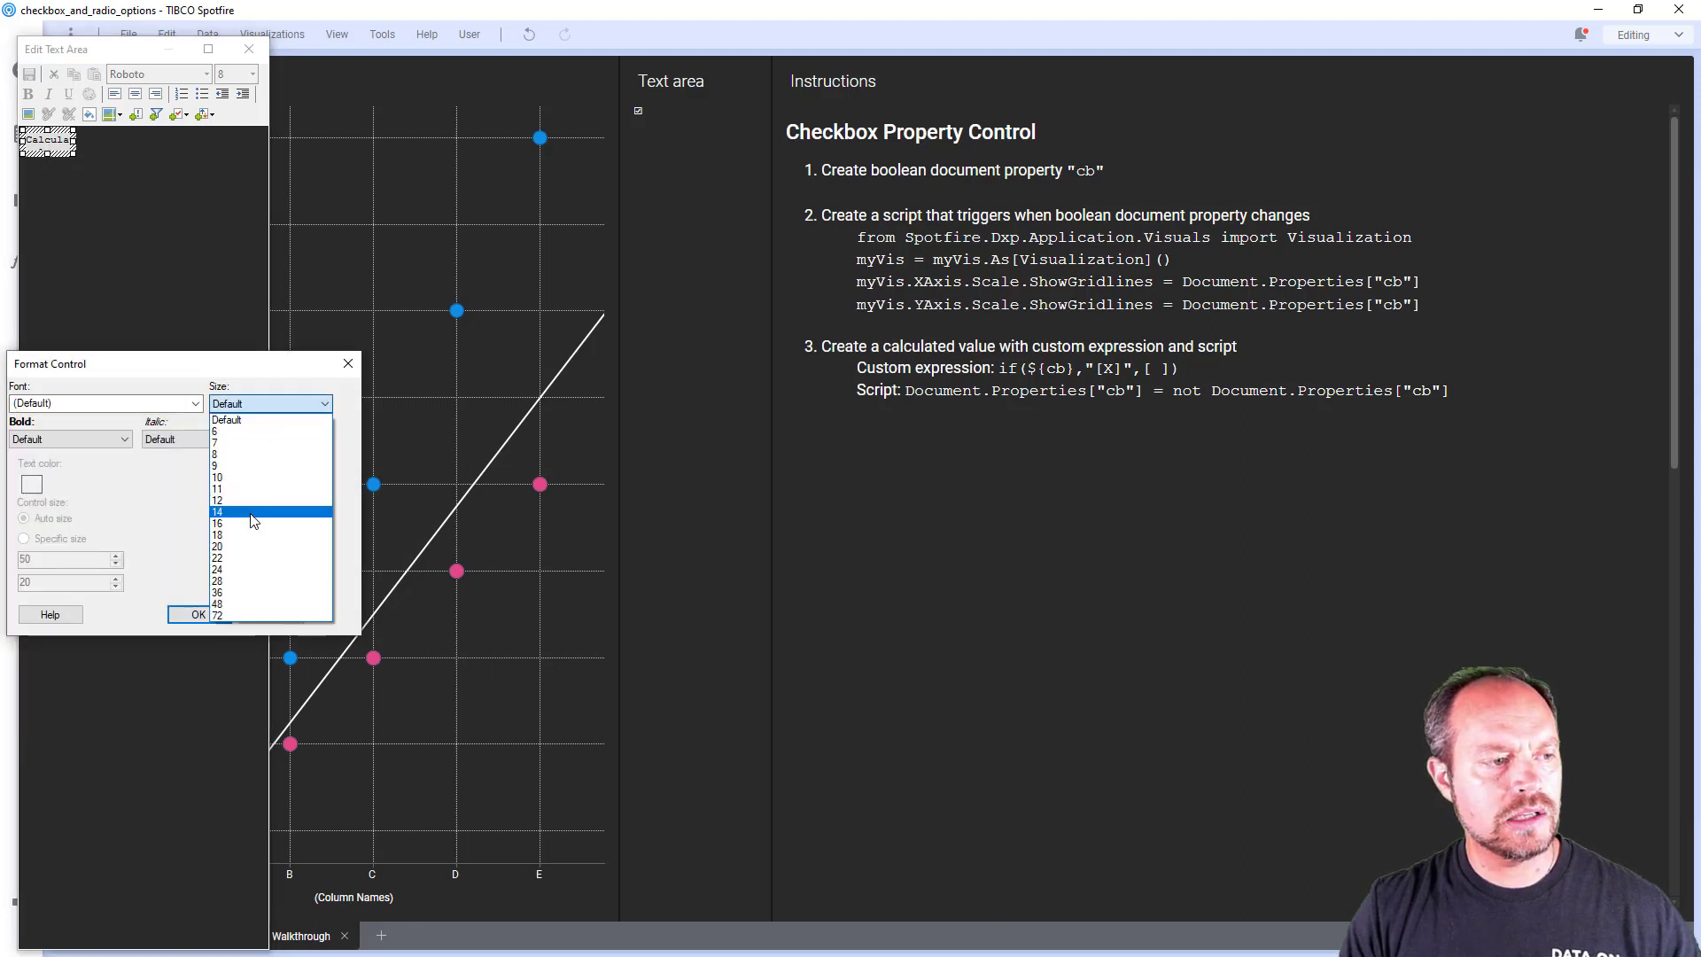
click(190, 614)
text(Show grid)
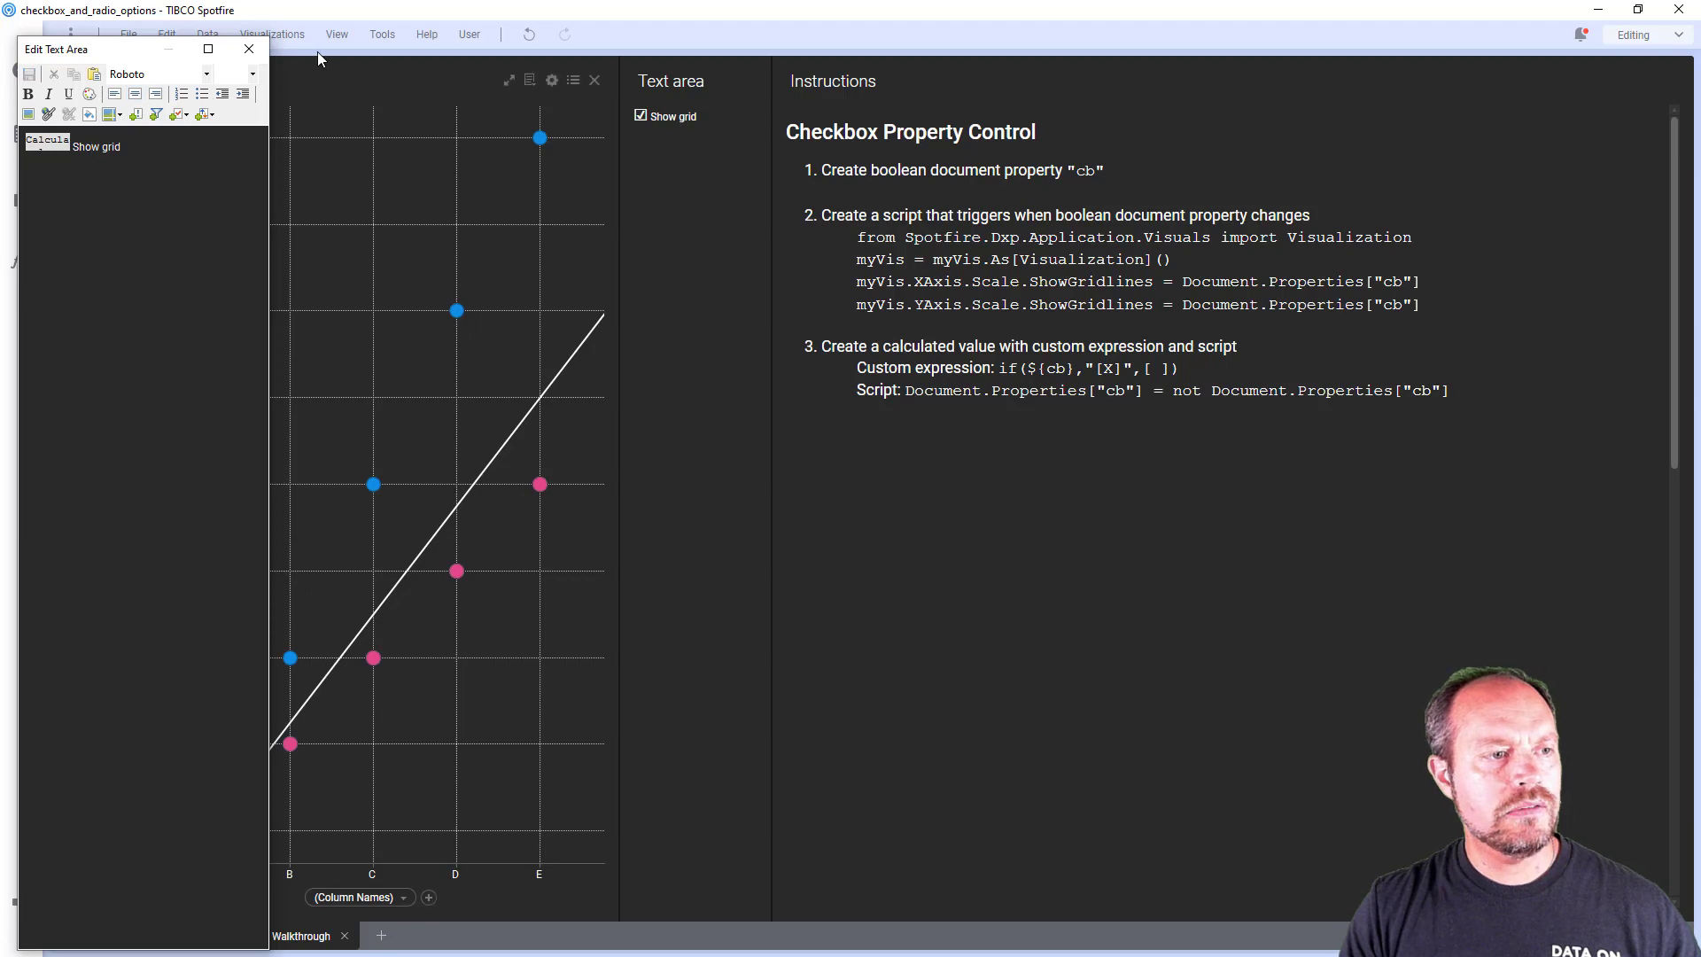
Exit the text area editor and untick Show grid to remove the scatter plot gridlines
click(249, 49)
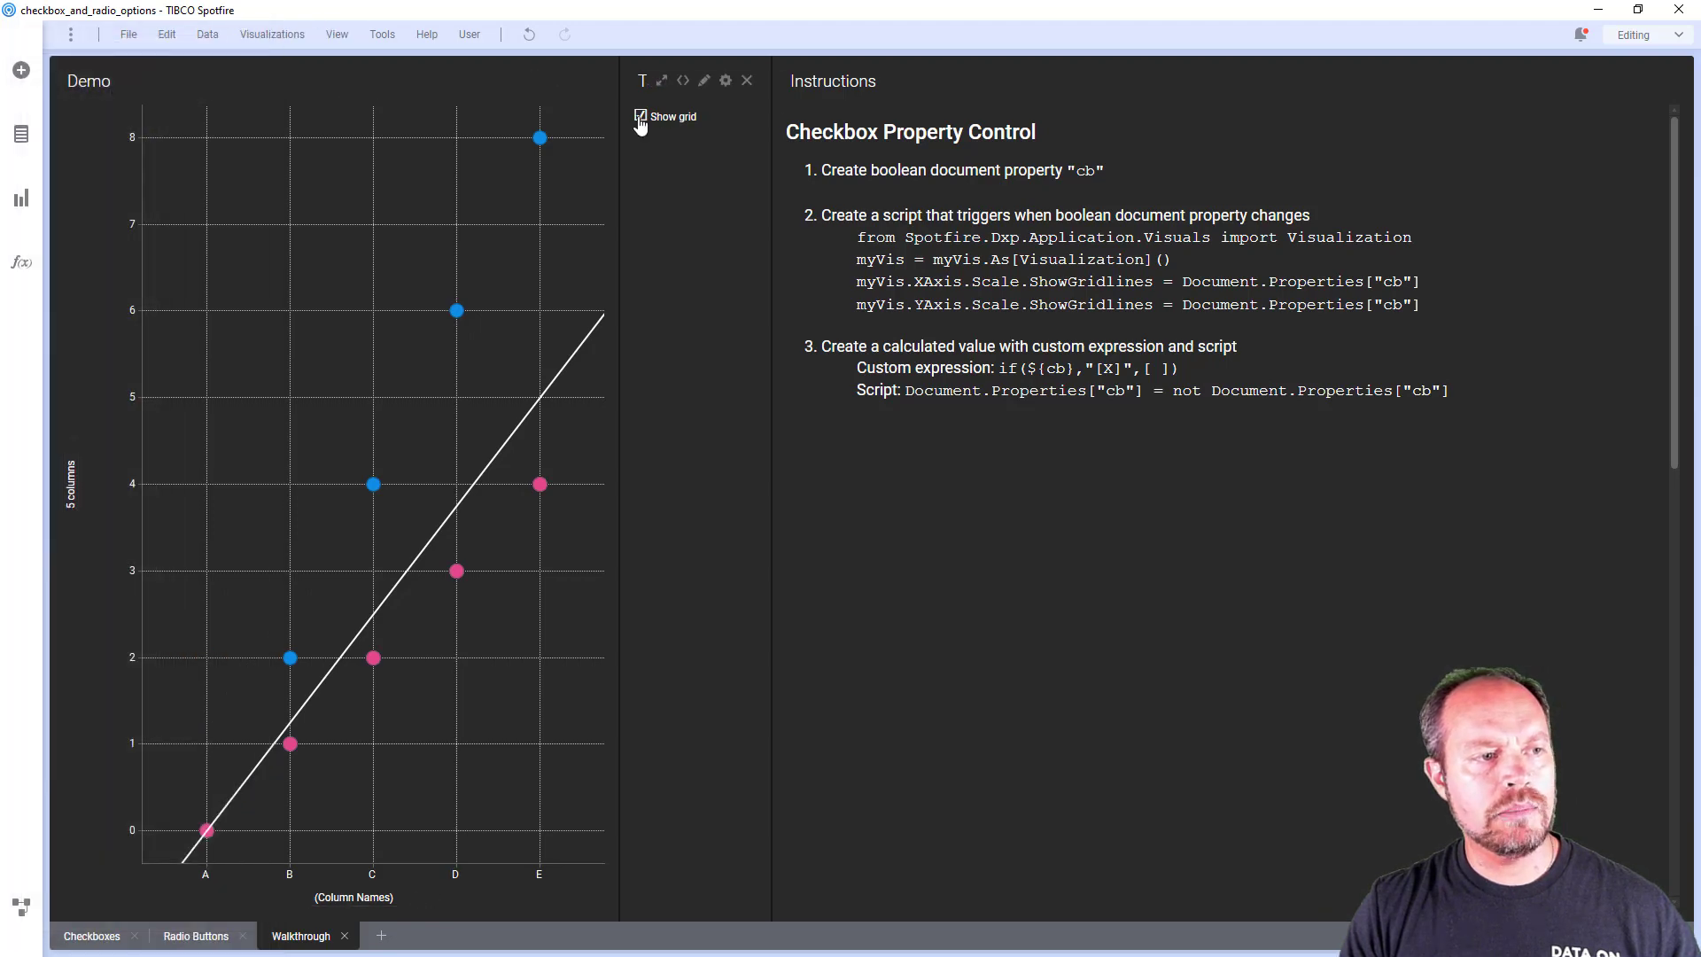
click(640, 116)
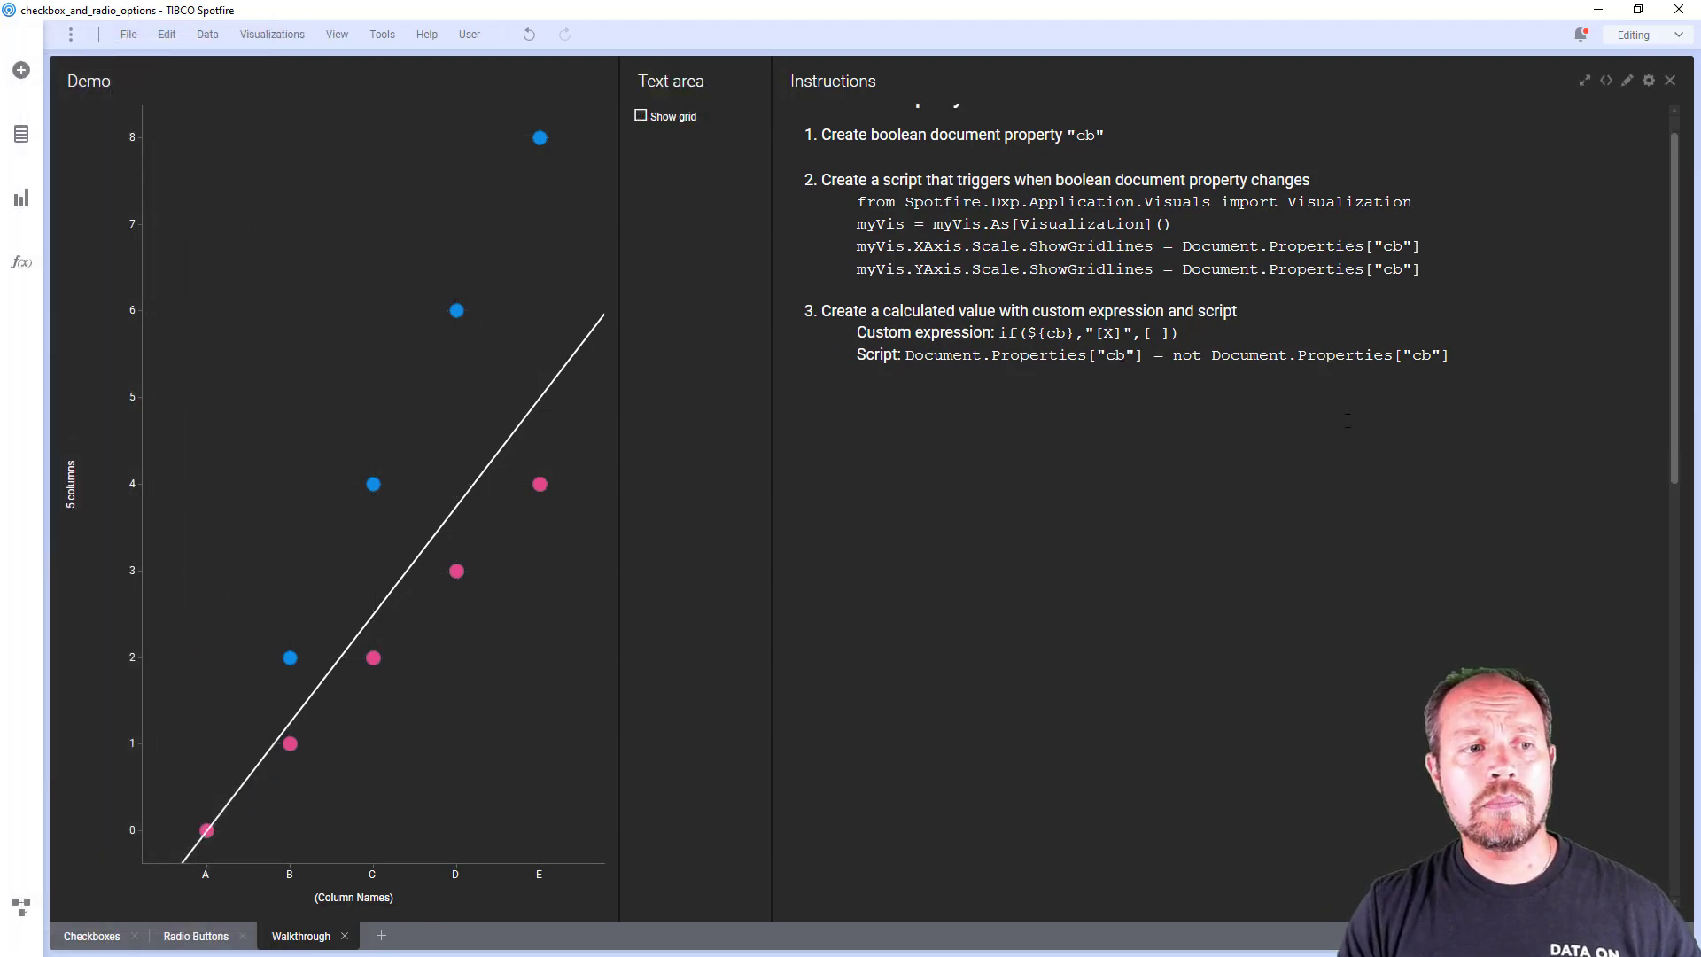